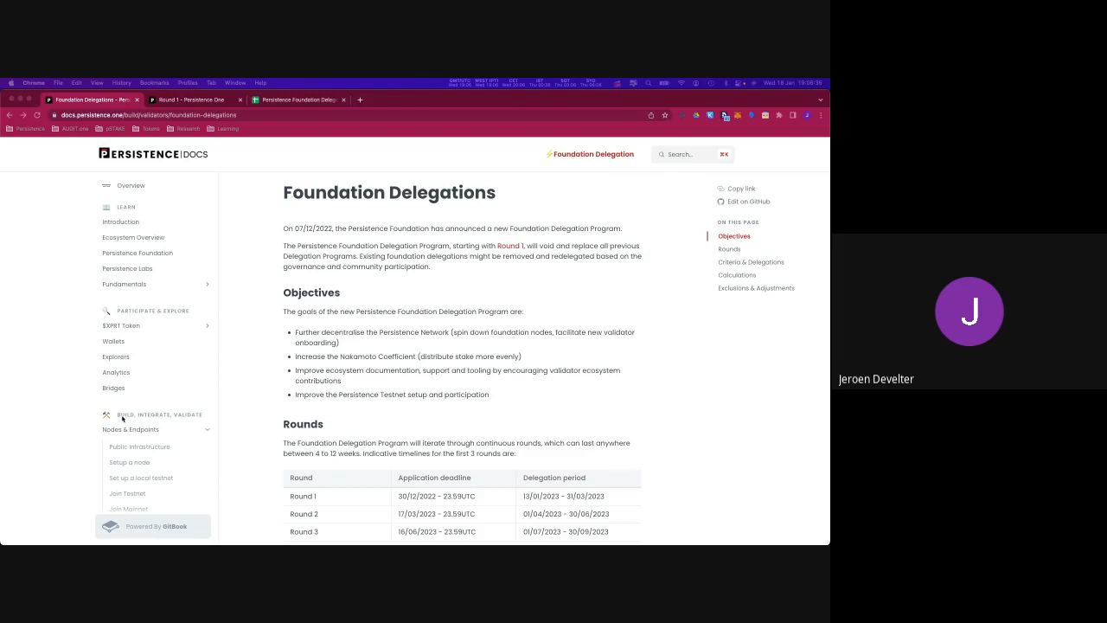
pyautogui.moveTo(246, 408)
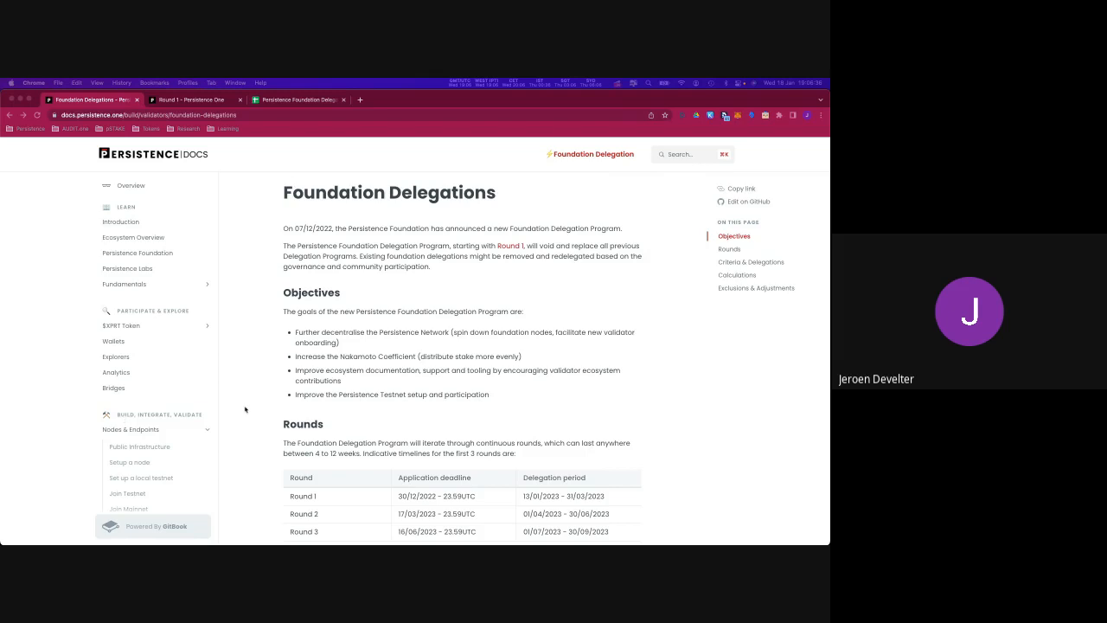
# Scroll the Foundation Delegations page past Objectives and Rounds to the Criteria & Delegations section.
pyautogui.scroll(-3)
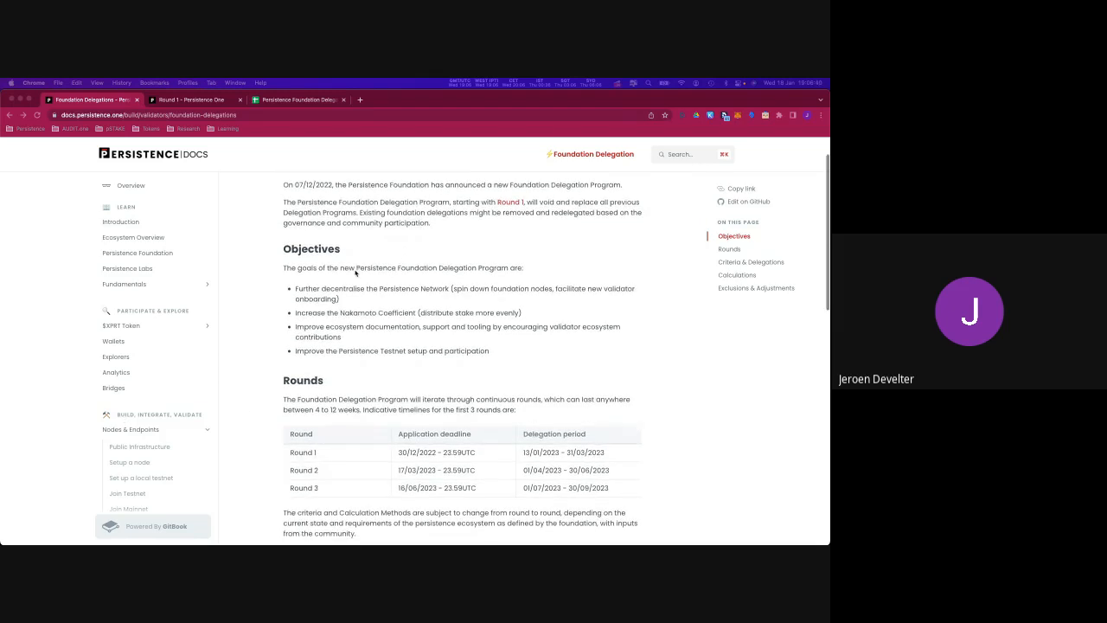
pyautogui.scroll(-3)
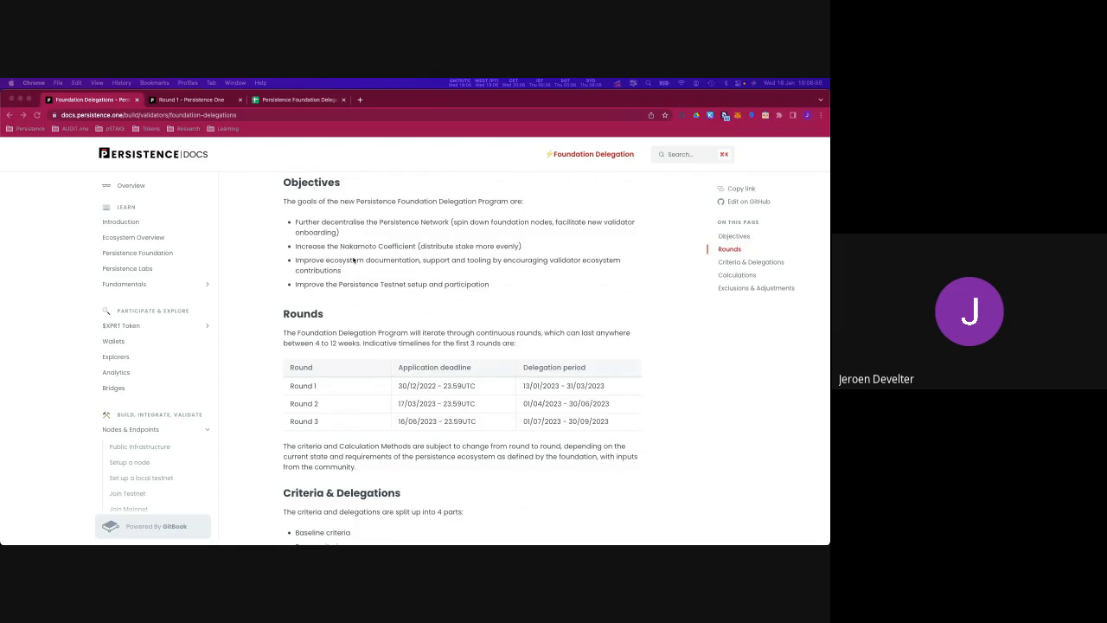
pyautogui.scroll(-3)
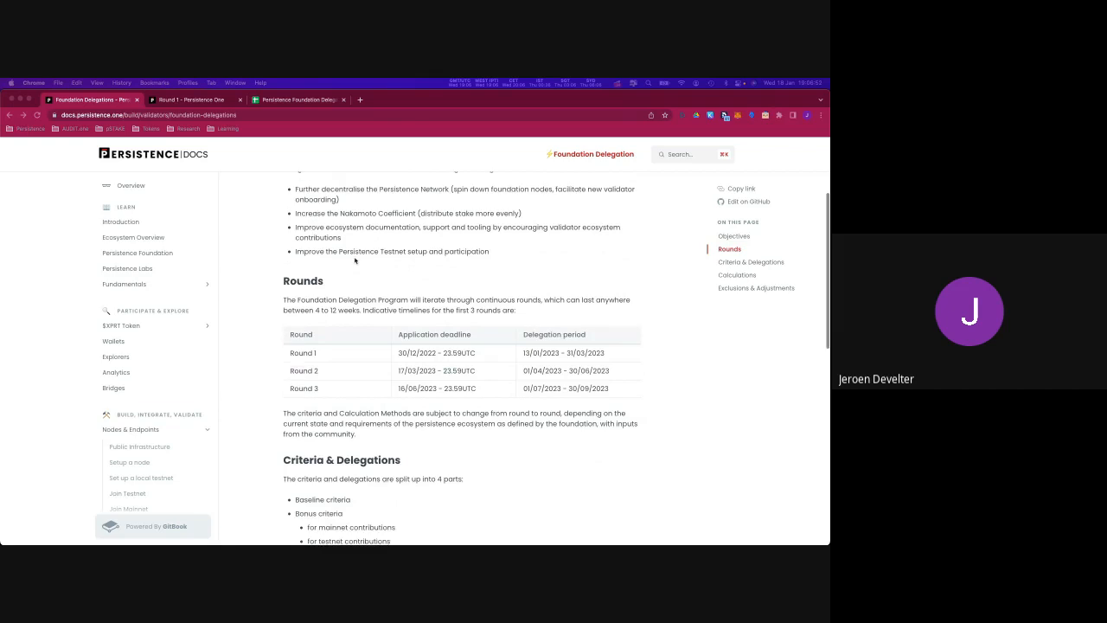
pyautogui.scroll(-3)
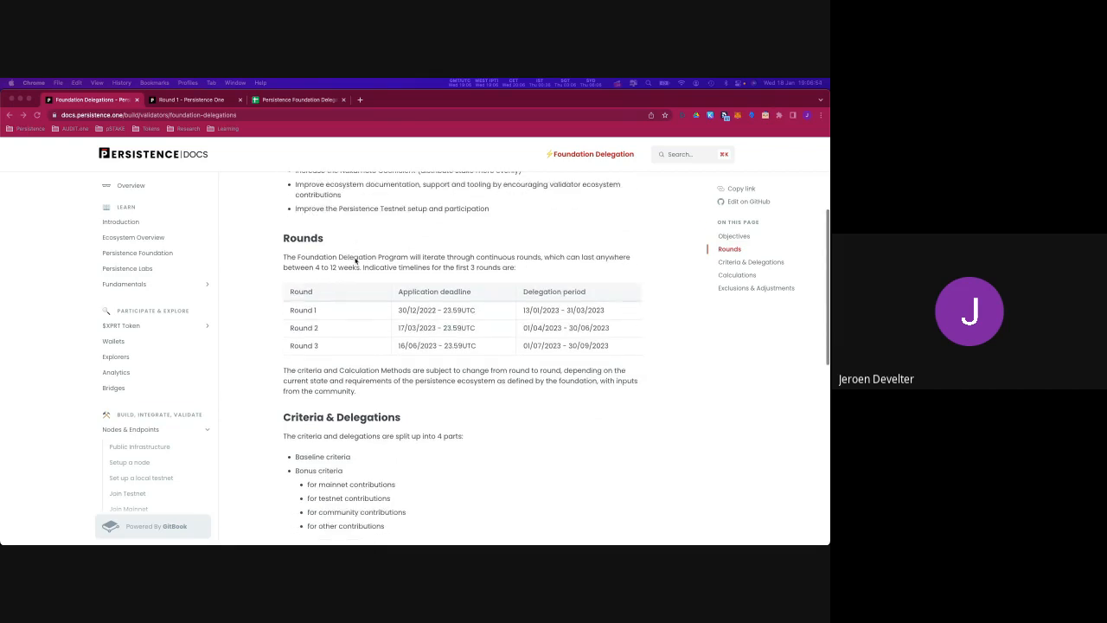
pyautogui.scroll(-3)
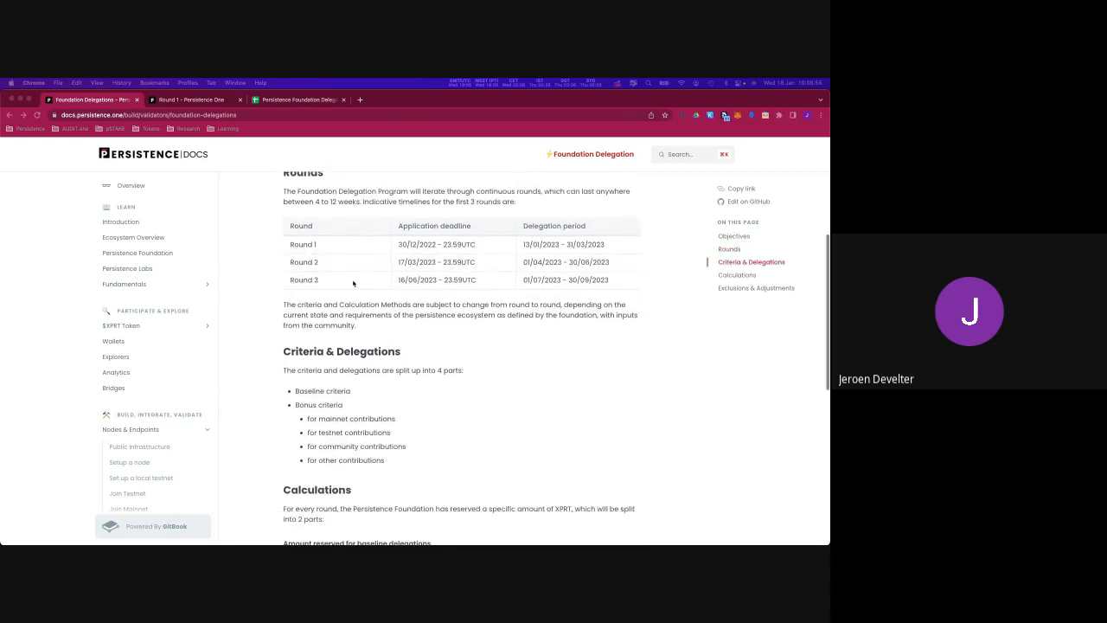
pyautogui.moveTo(360, 394)
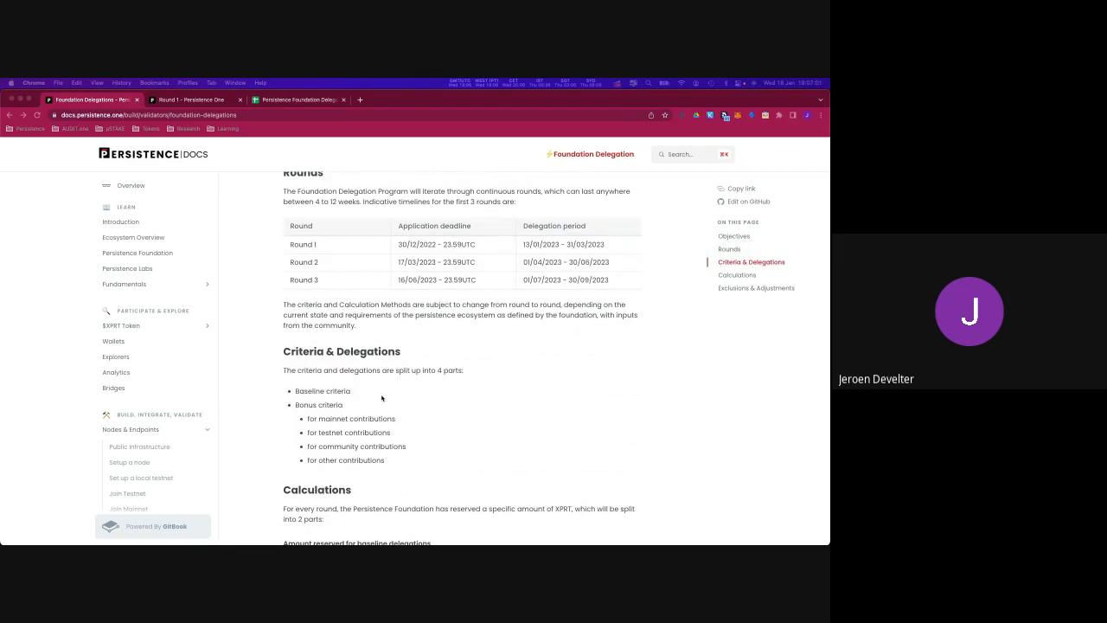
pyautogui.moveTo(356, 401)
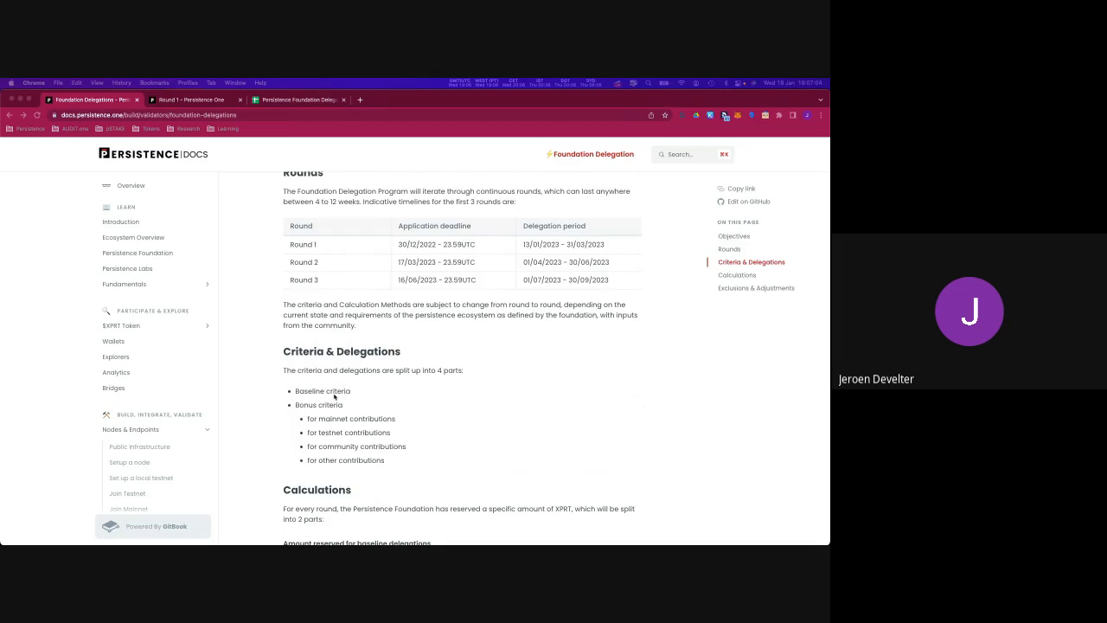
pyautogui.scroll(-3)
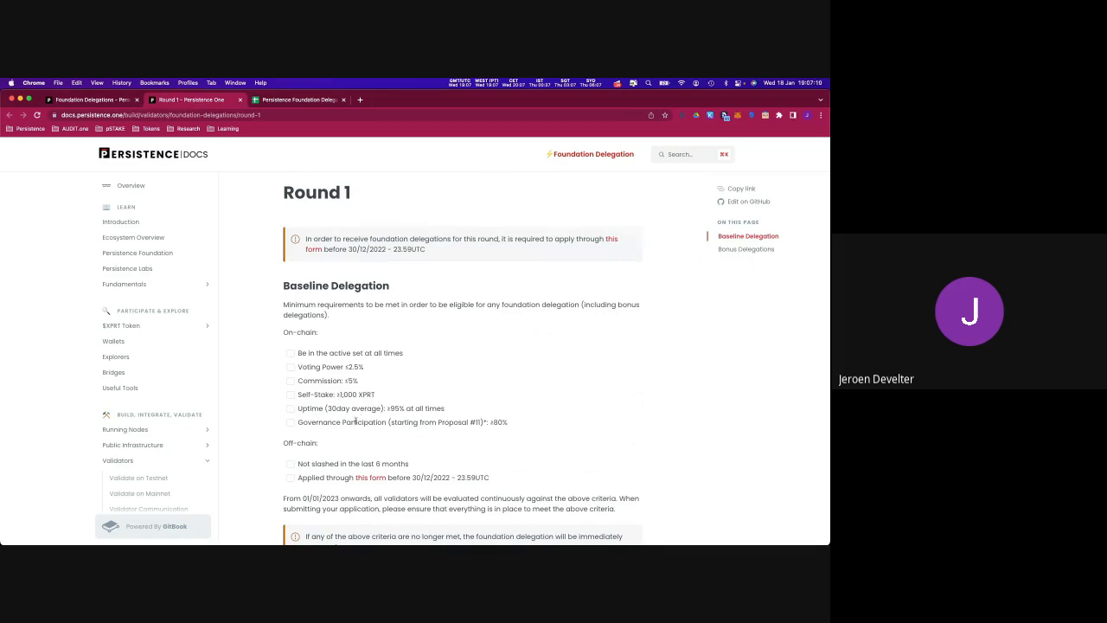
pyautogui.moveTo(336, 432)
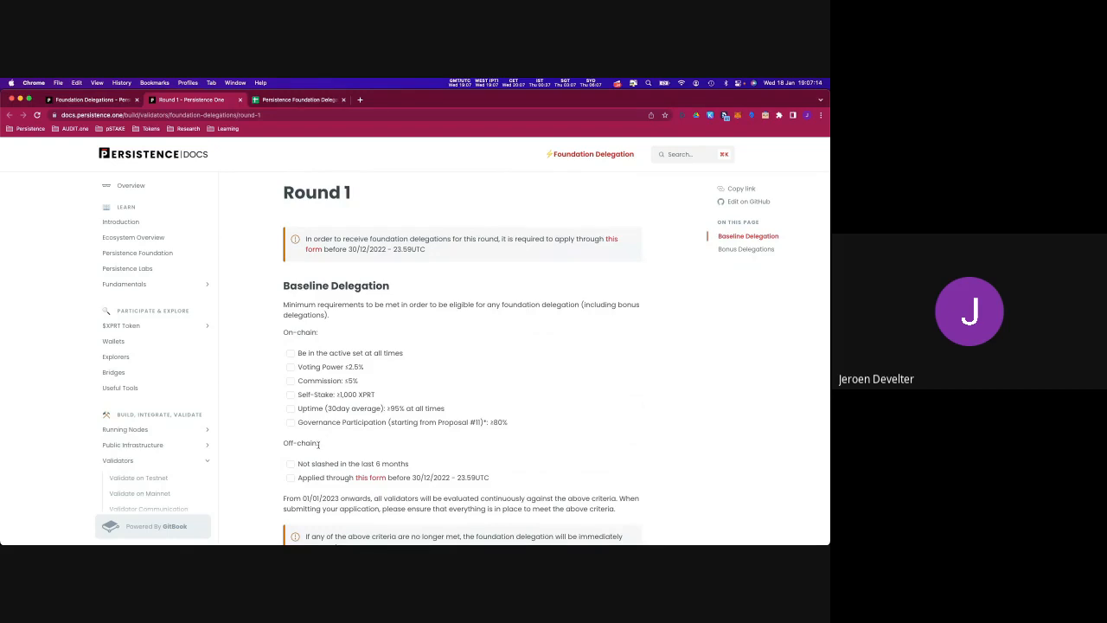
pyautogui.moveTo(325, 442)
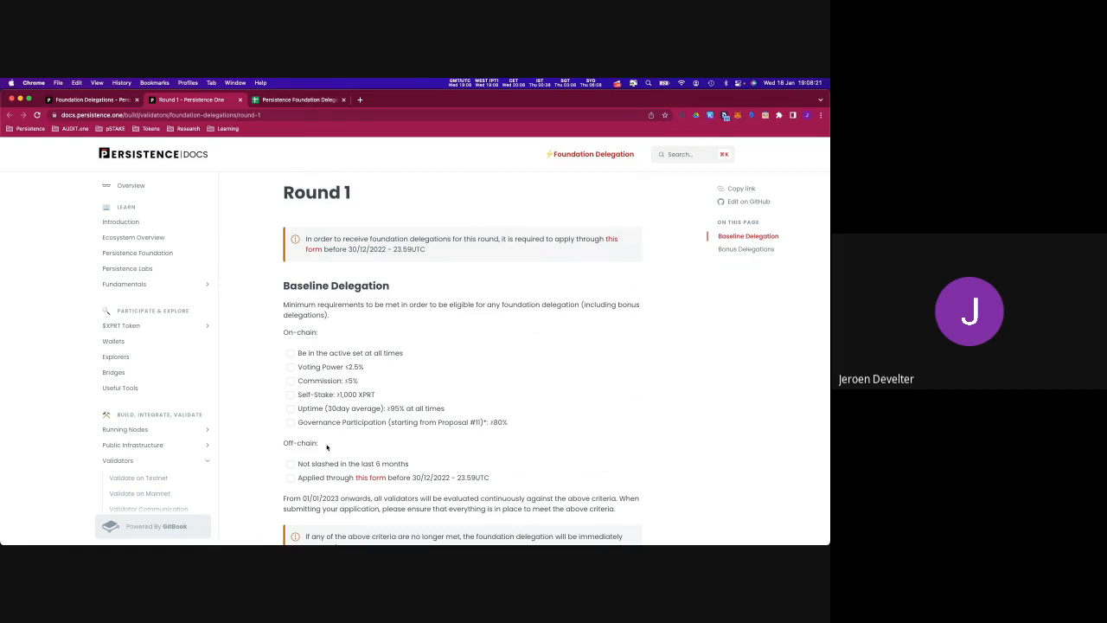
pyautogui.moveTo(345, 446)
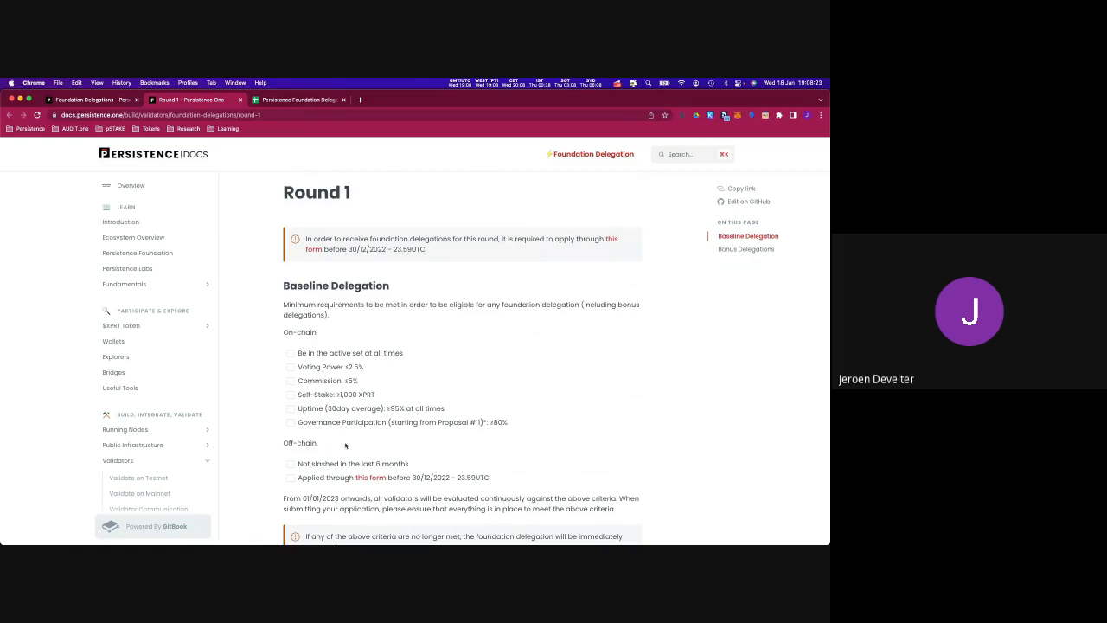
pyautogui.moveTo(358, 426)
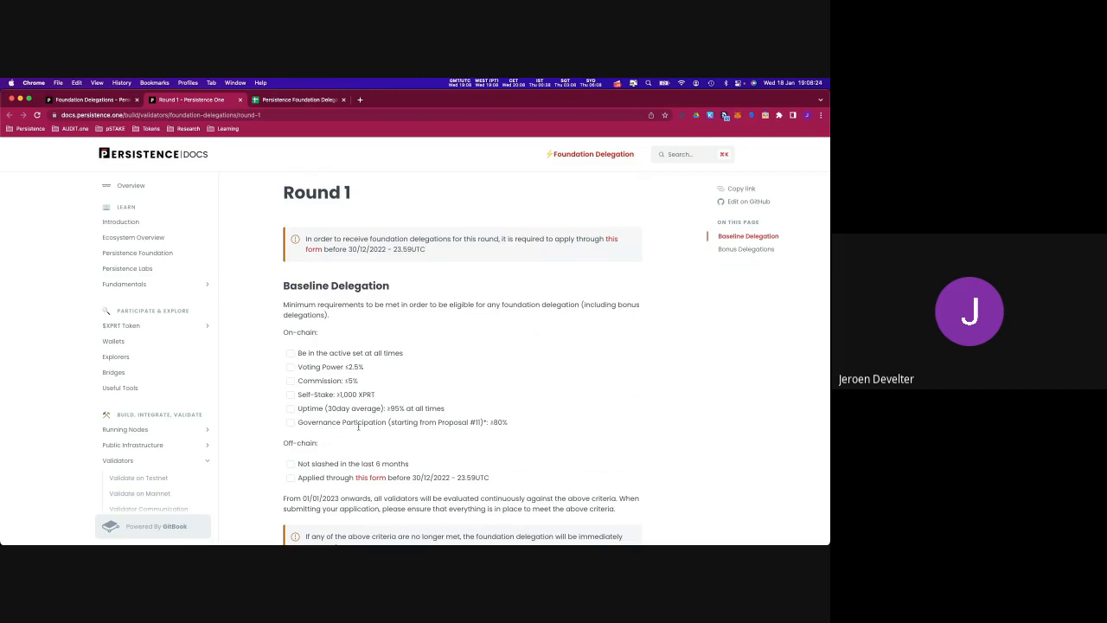
pyautogui.moveTo(354, 431)
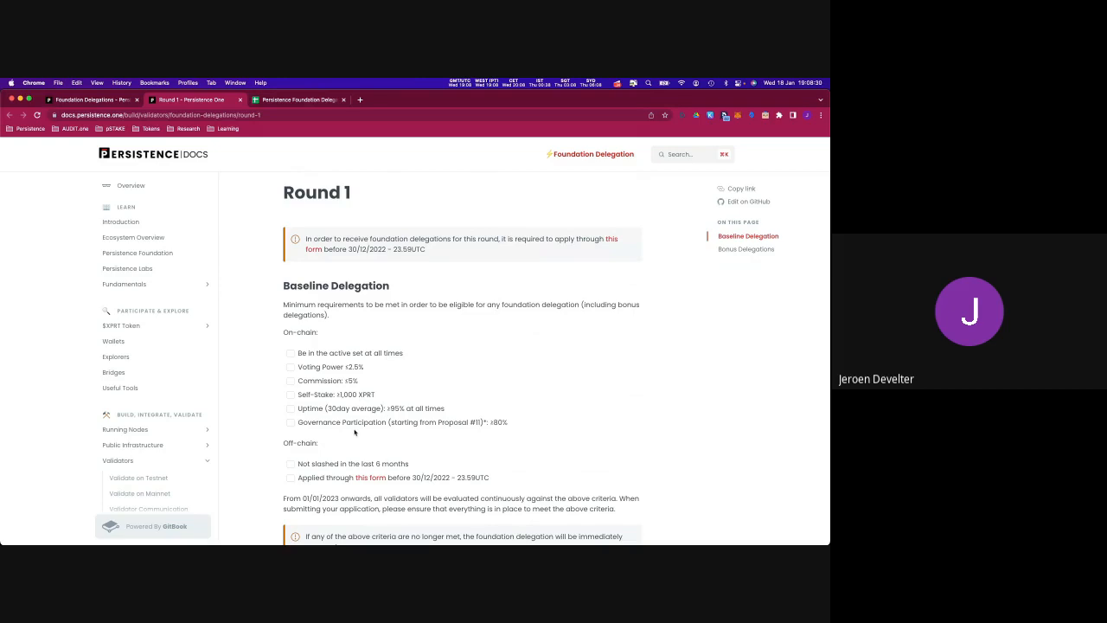
pyautogui.moveTo(351, 431)
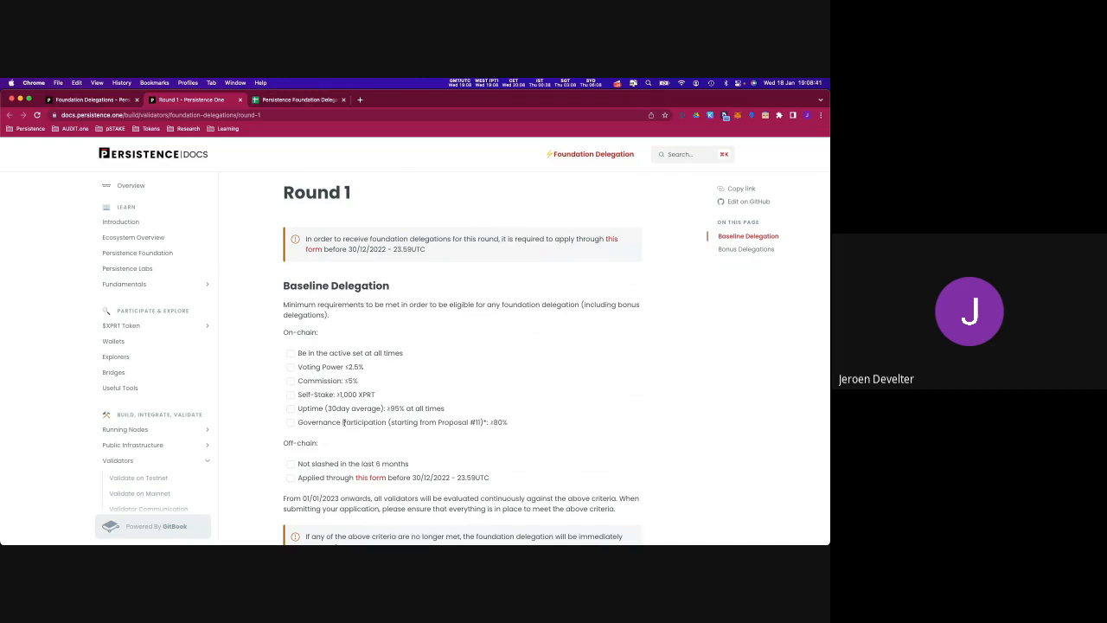
pyautogui.moveTo(408, 464)
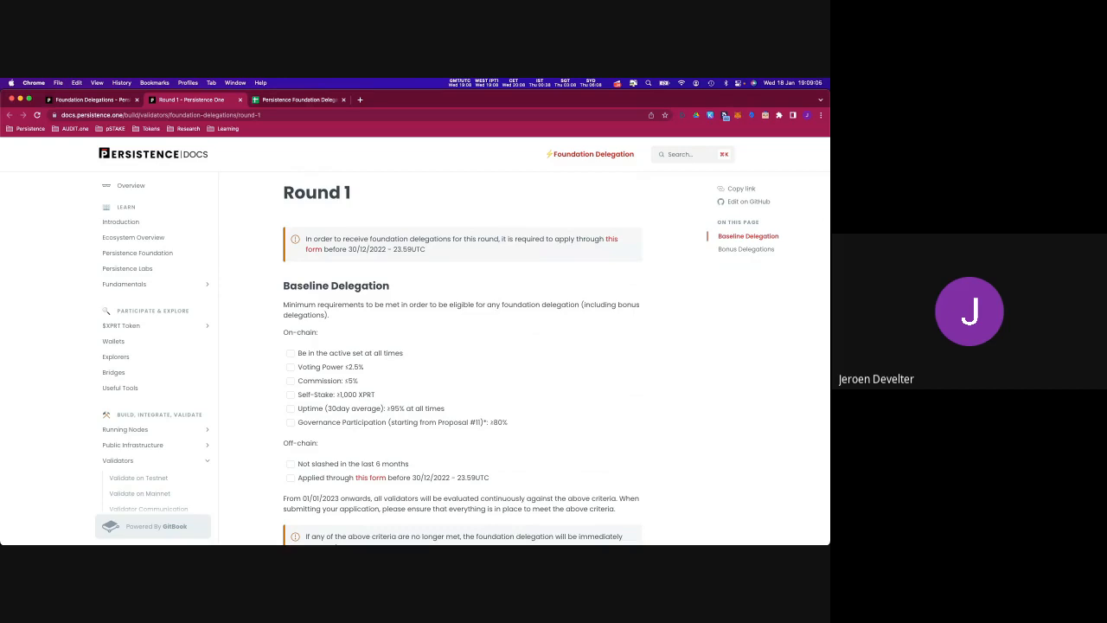
# Scroll through the Round 1 (Responses) spreadsheet's validator applications and answers.
pyautogui.scroll(-3)
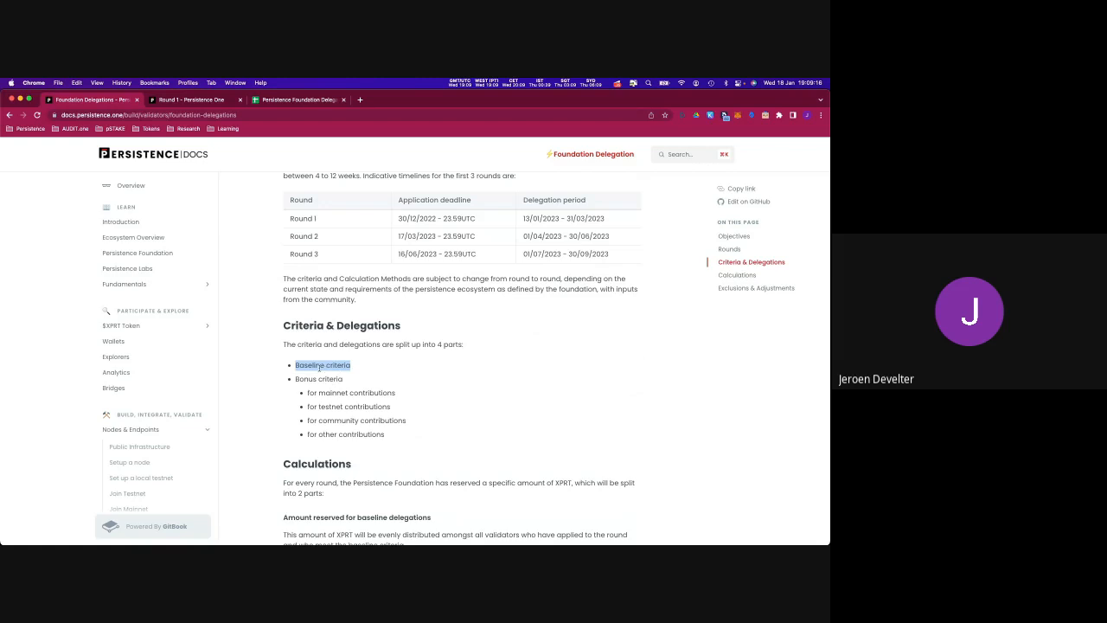
pyautogui.moveTo(395, 432)
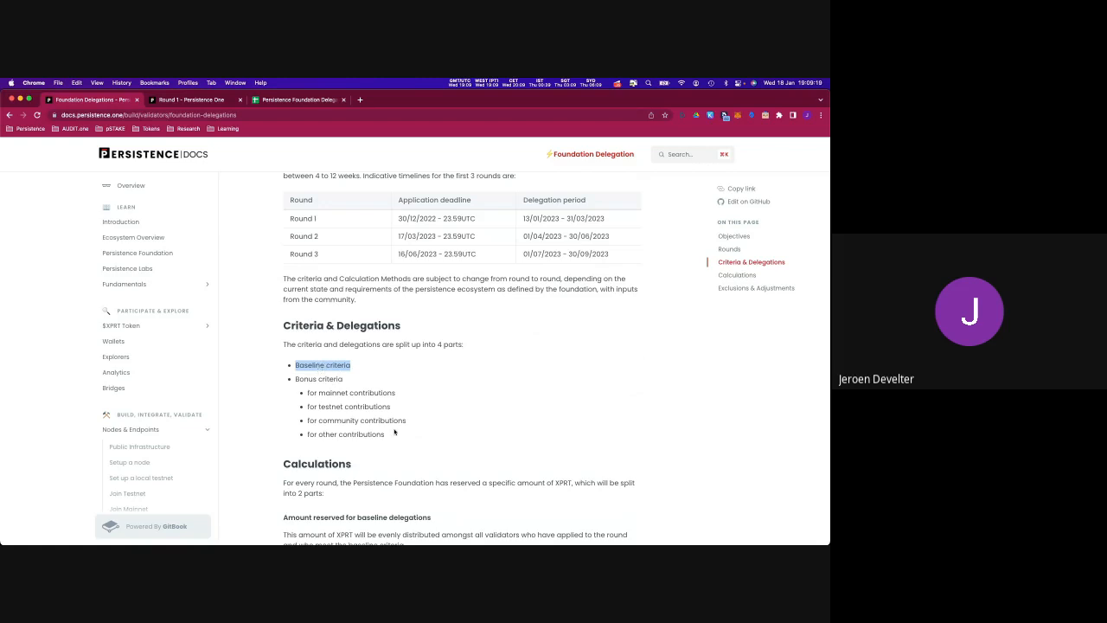
pyautogui.moveTo(374, 417)
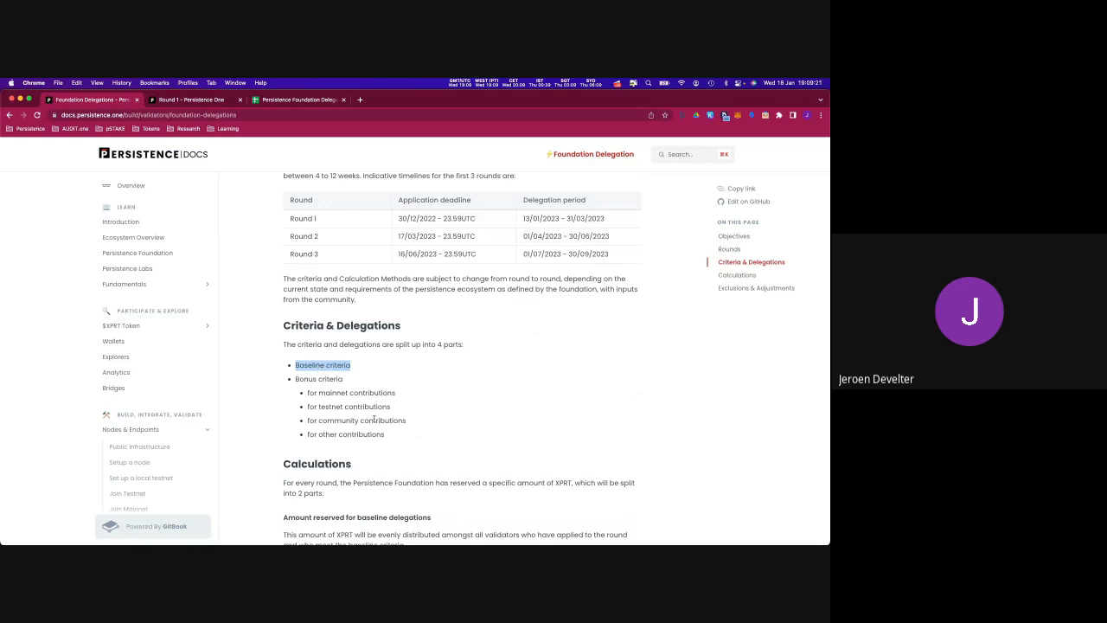
pyautogui.moveTo(389, 434)
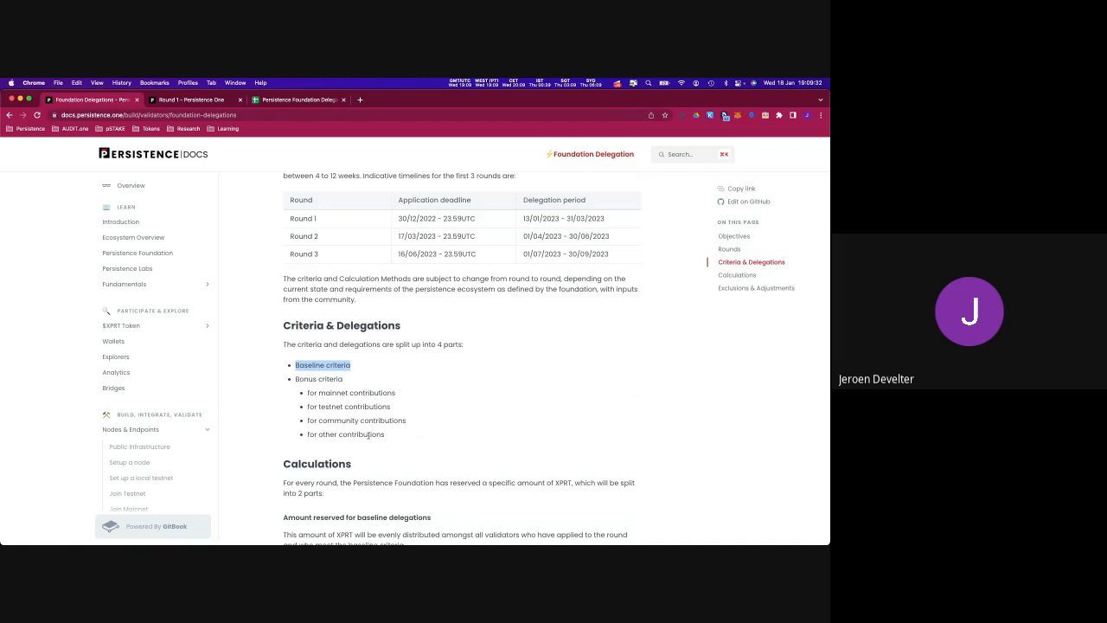
pyautogui.moveTo(388, 439)
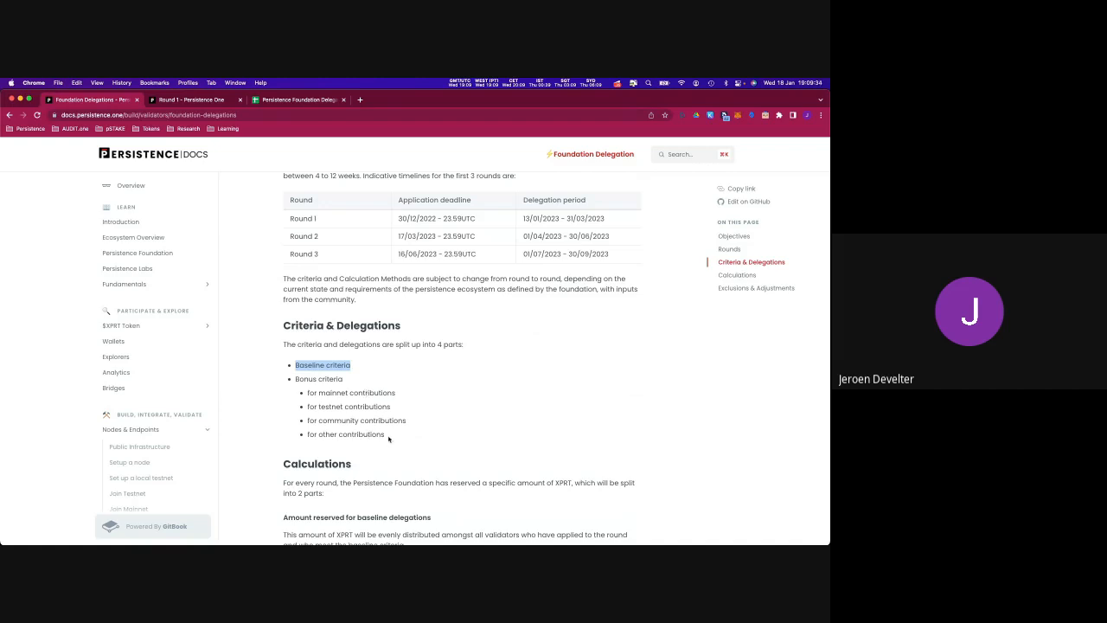
pyautogui.moveTo(362, 377)
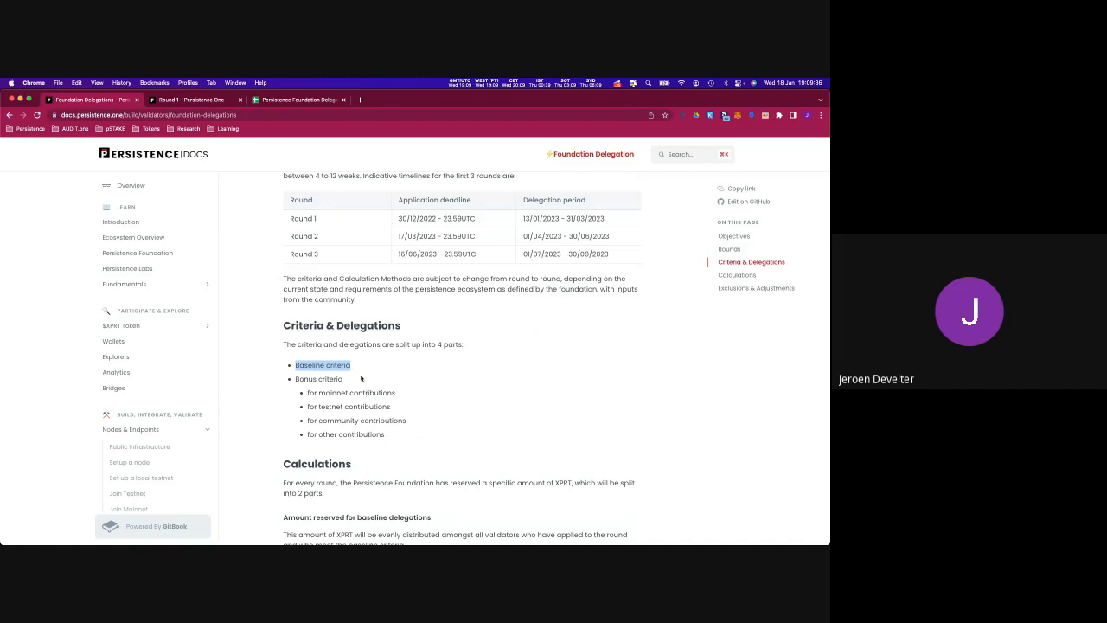
pyautogui.moveTo(370, 395)
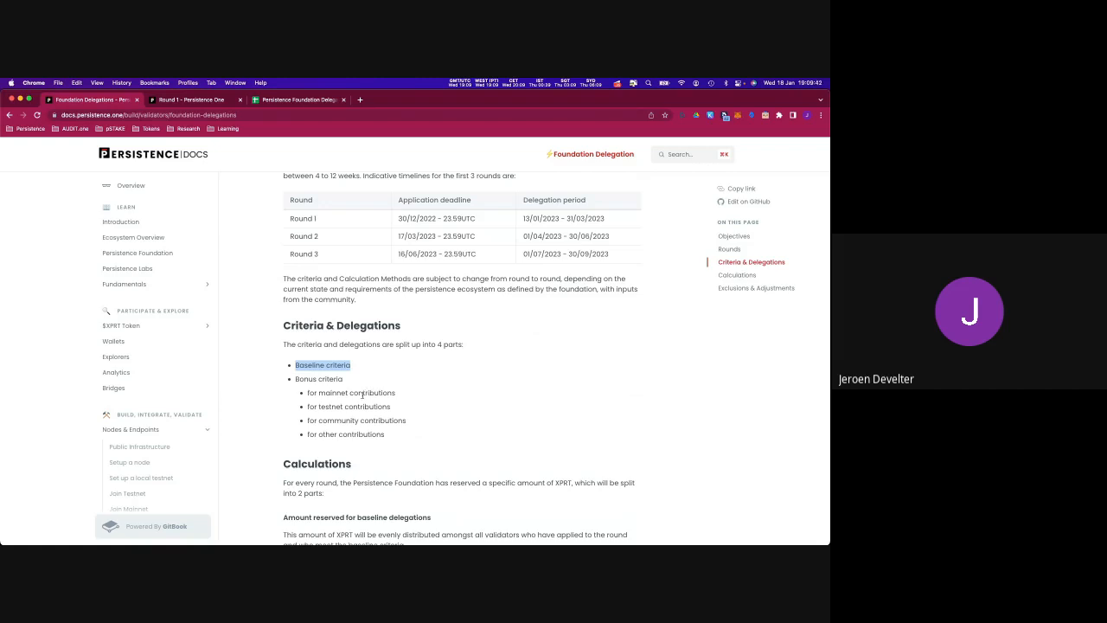
pyautogui.moveTo(365, 401)
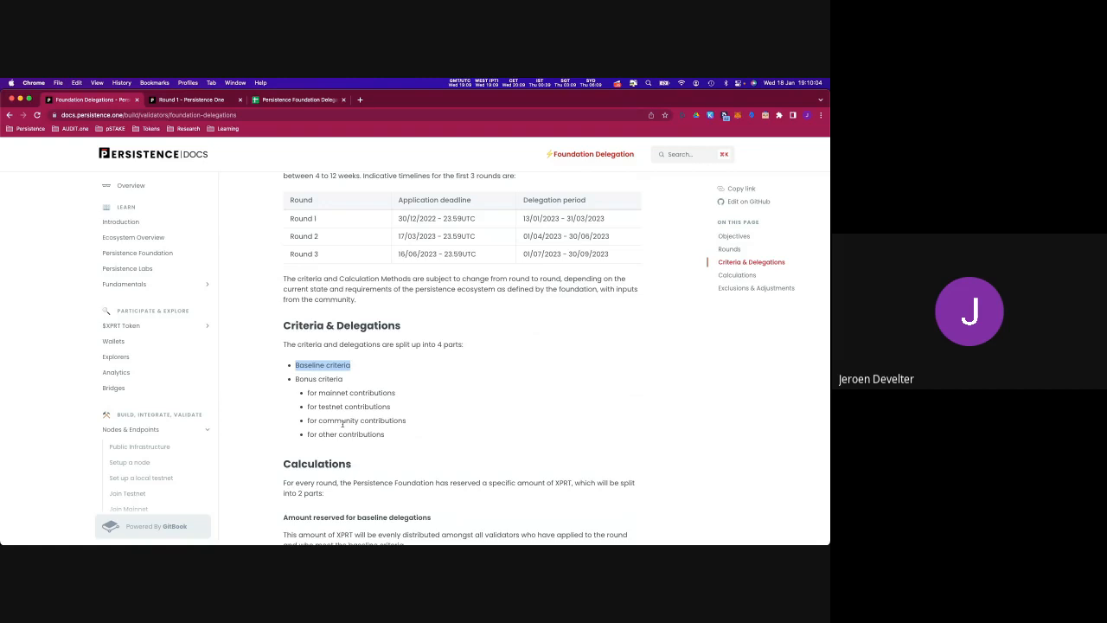
pyautogui.moveTo(434, 412)
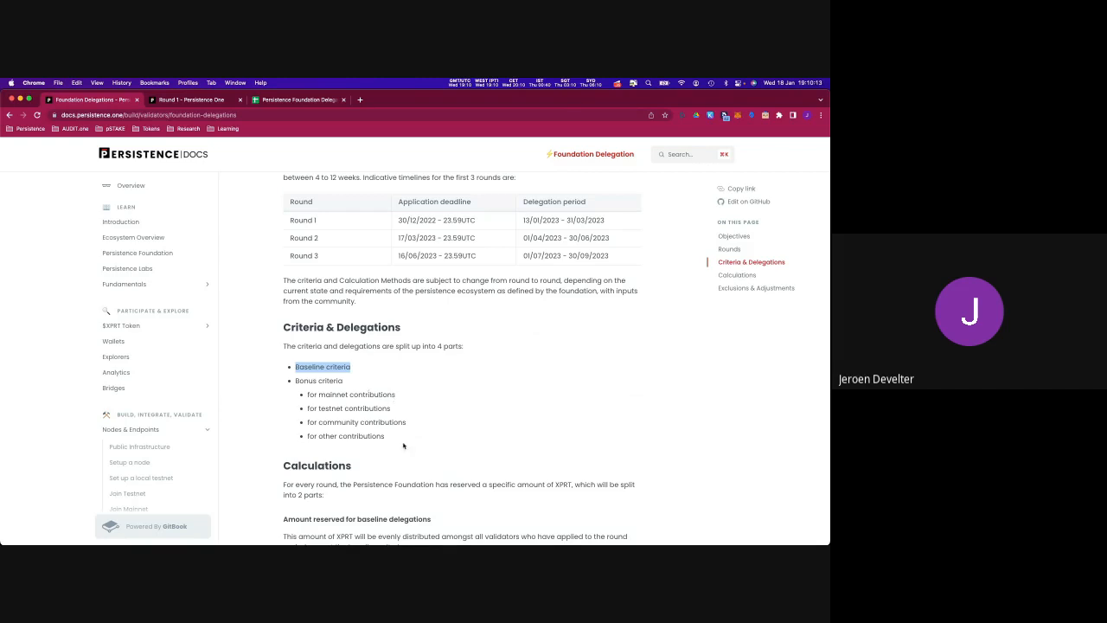
pyautogui.scroll(-3)
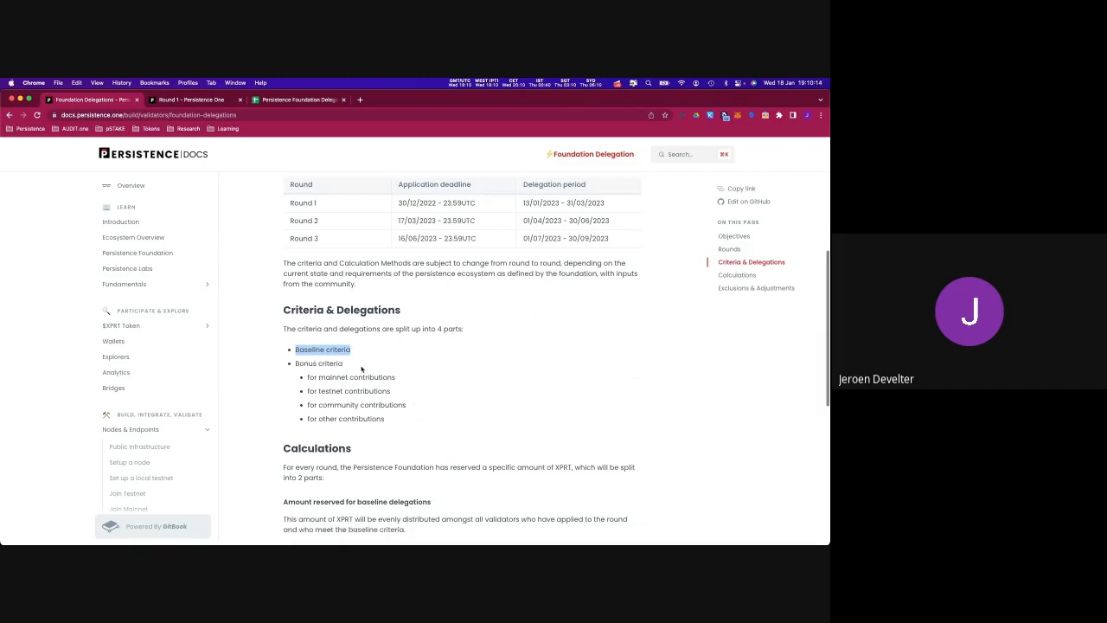
pyautogui.scroll(-3)
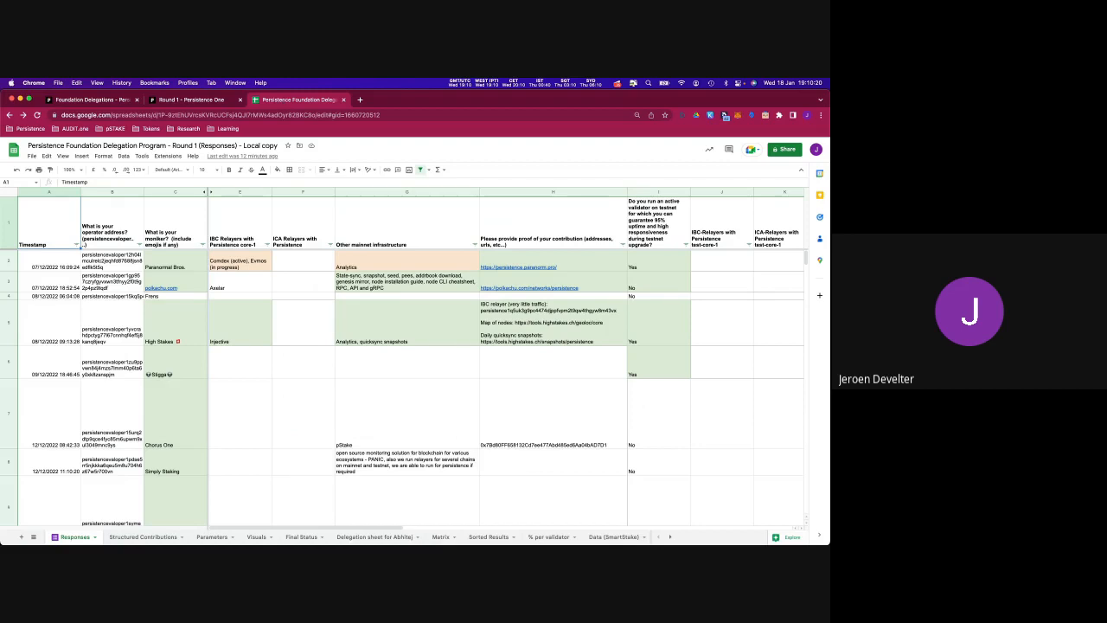
# Switch to the results sheet showing the Total Distribution pie chart.
pyautogui.click(256, 536)
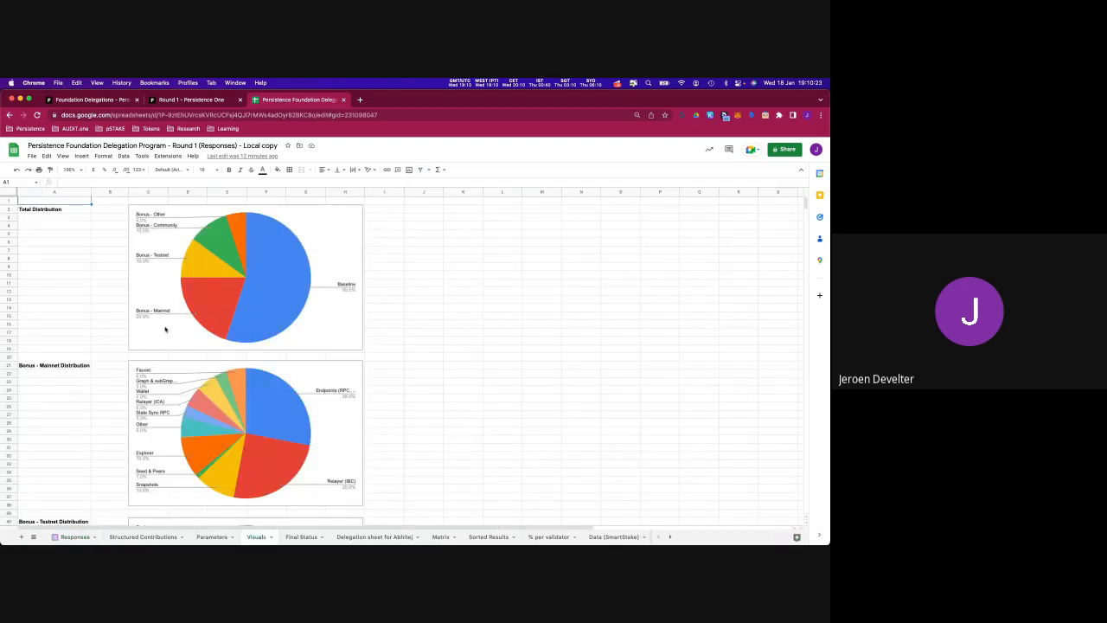
pyautogui.moveTo(165, 353)
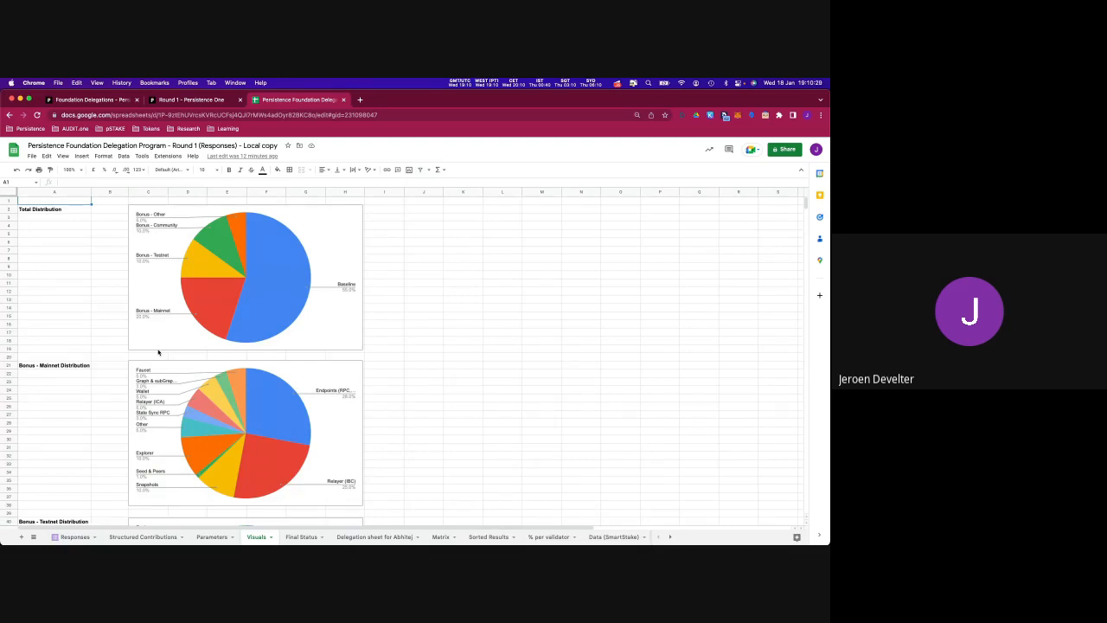
pyautogui.moveTo(125, 356)
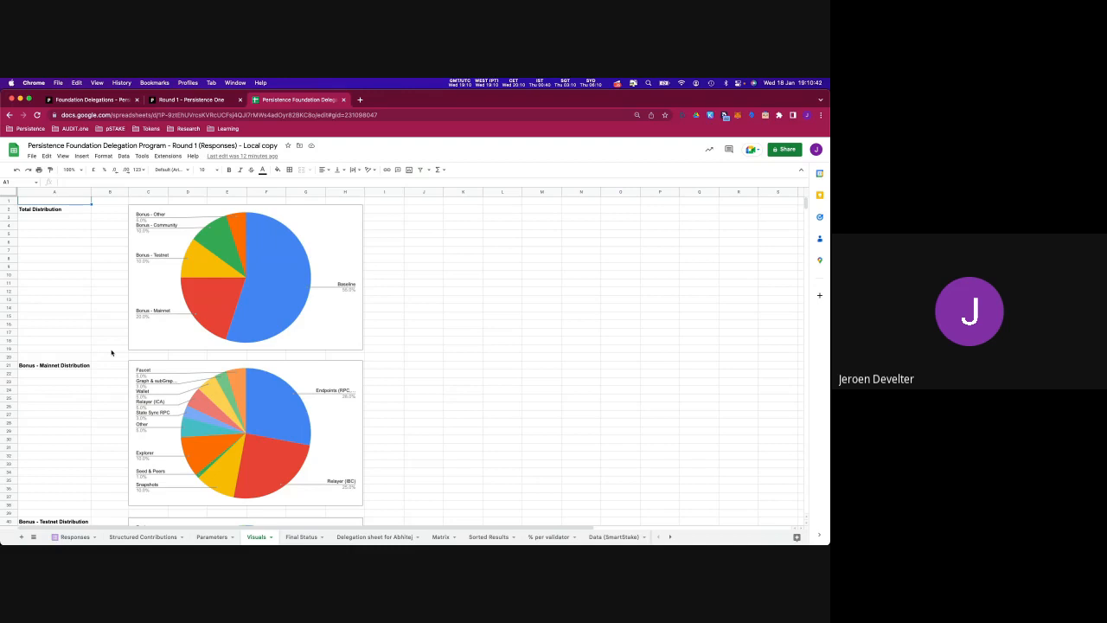
pyautogui.moveTo(192, 321)
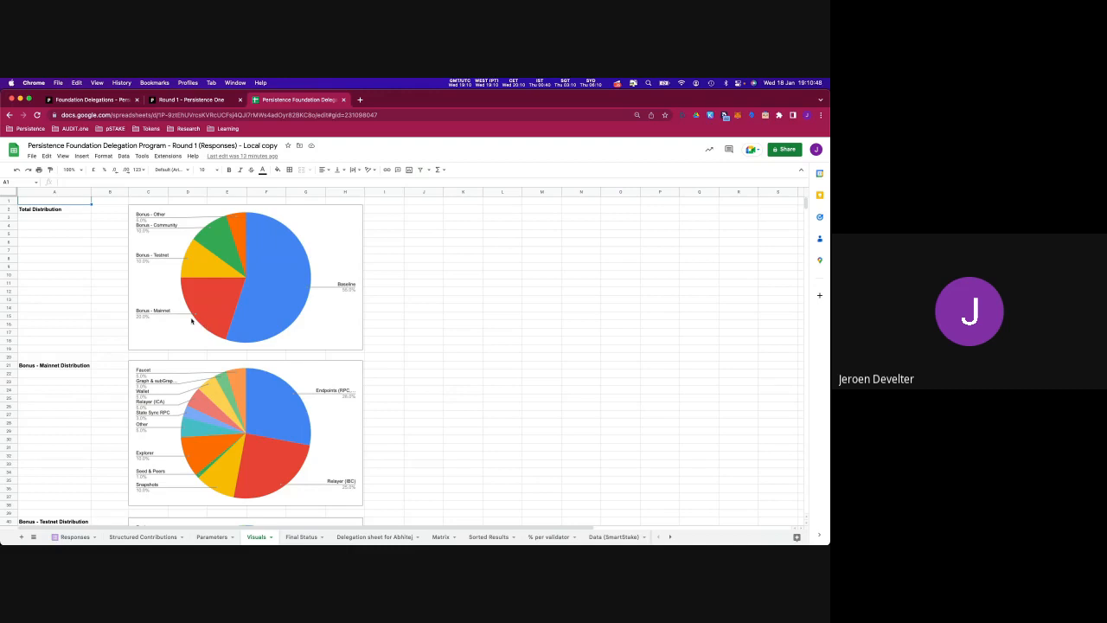
pyautogui.moveTo(253, 324)
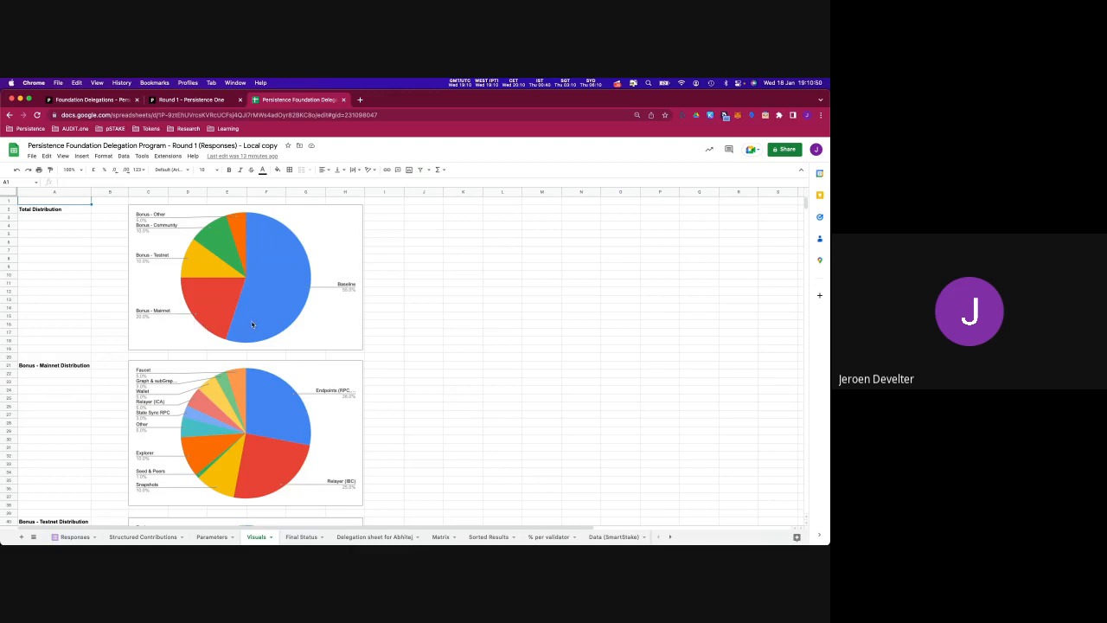
pyautogui.moveTo(244, 322)
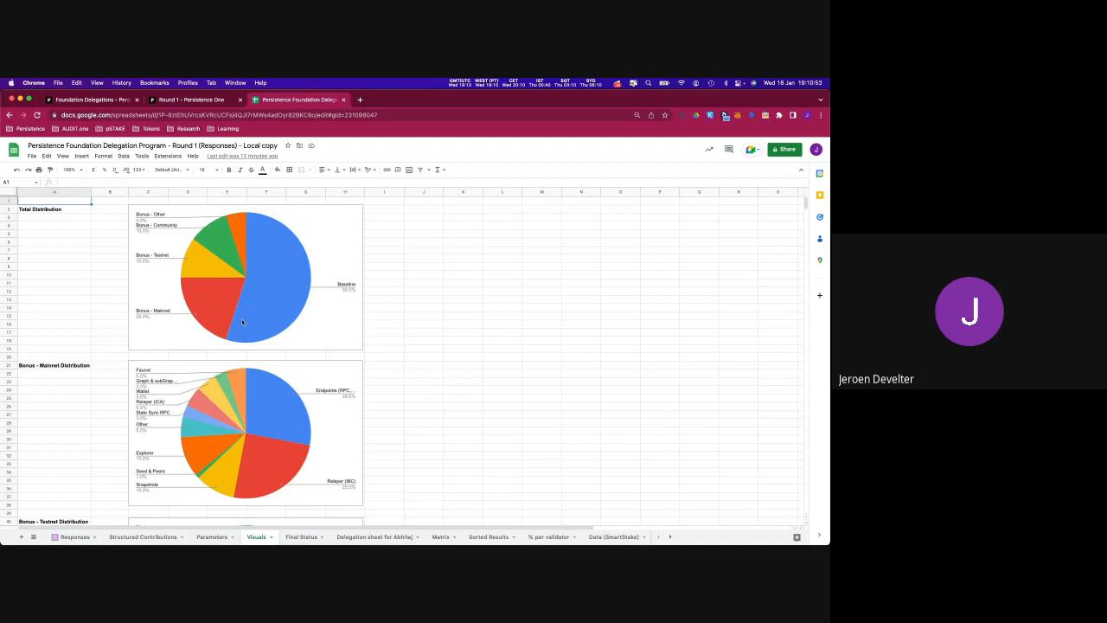
pyautogui.moveTo(350, 294)
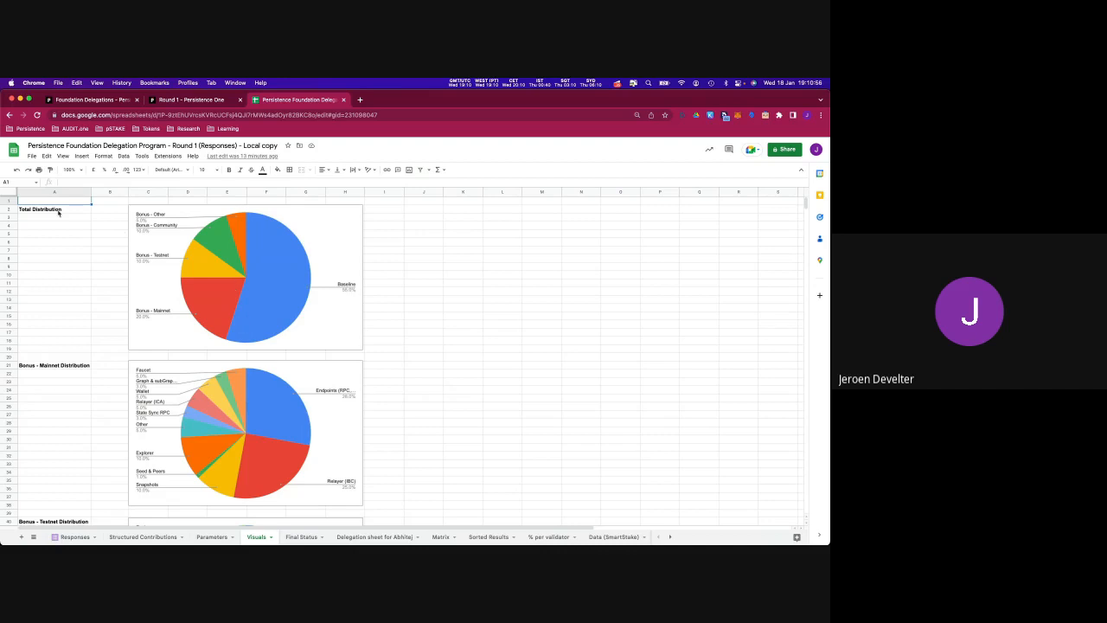
pyautogui.moveTo(325, 301)
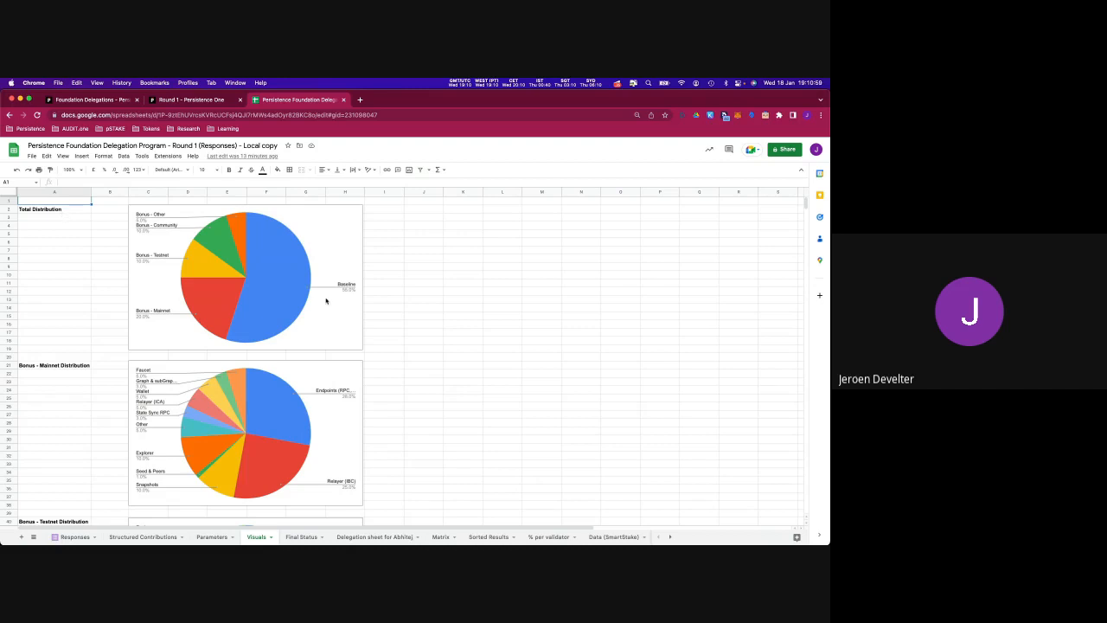
pyautogui.moveTo(311, 307)
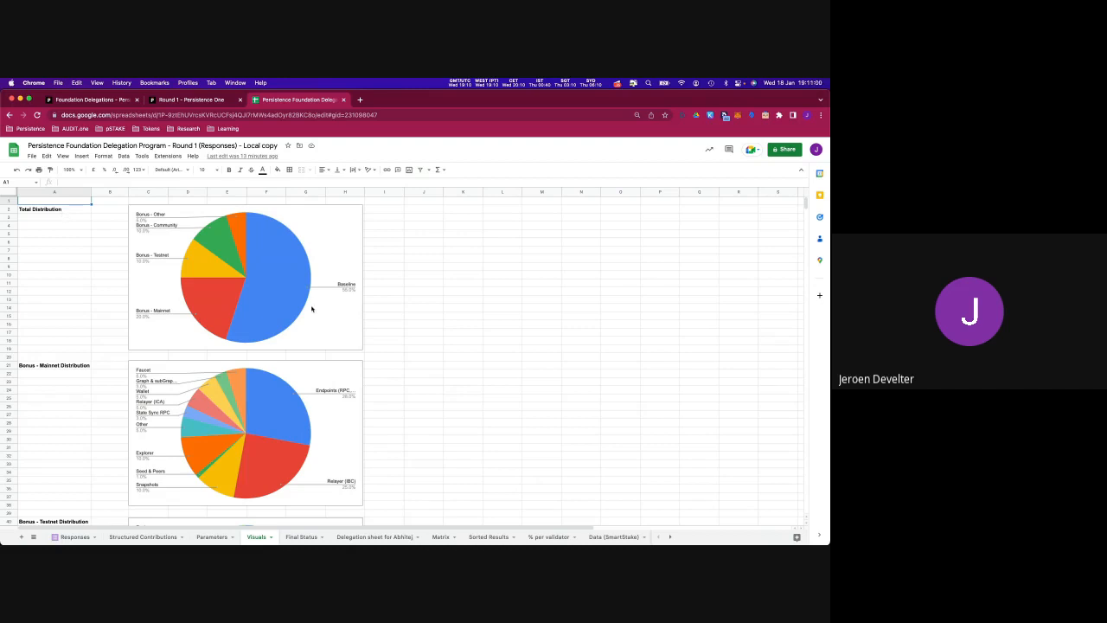
pyautogui.moveTo(344, 298)
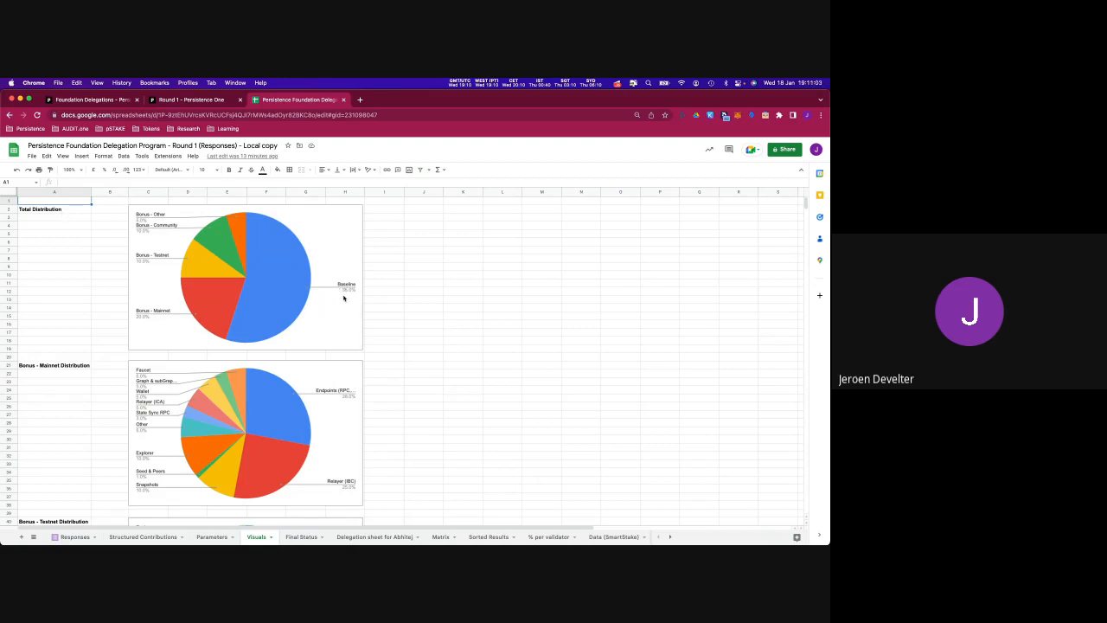
pyautogui.moveTo(304, 287)
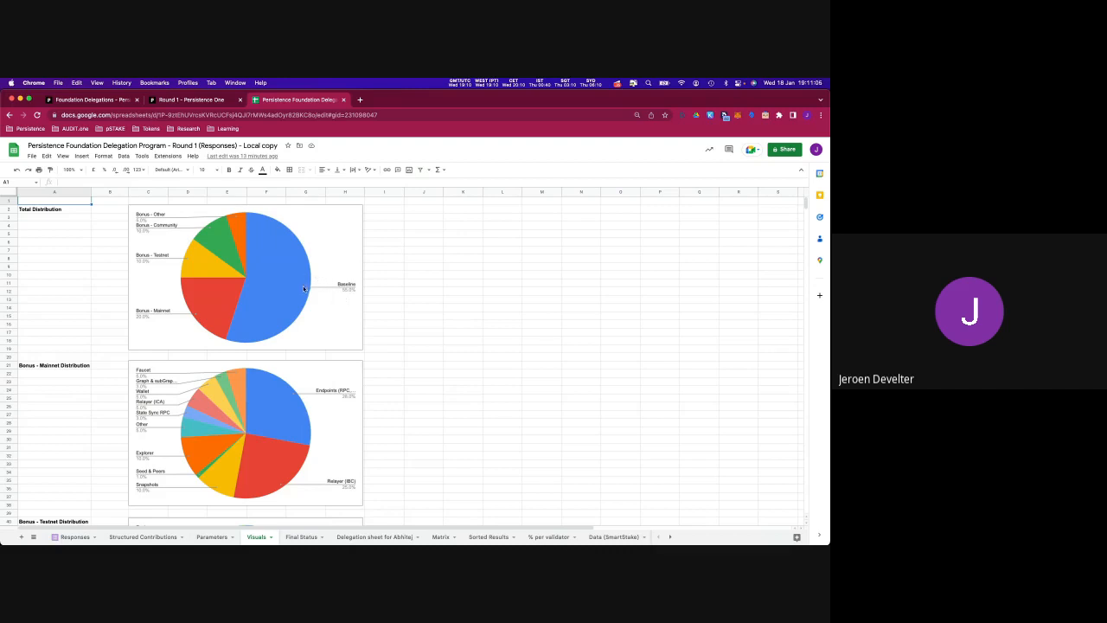
pyautogui.moveTo(322, 294)
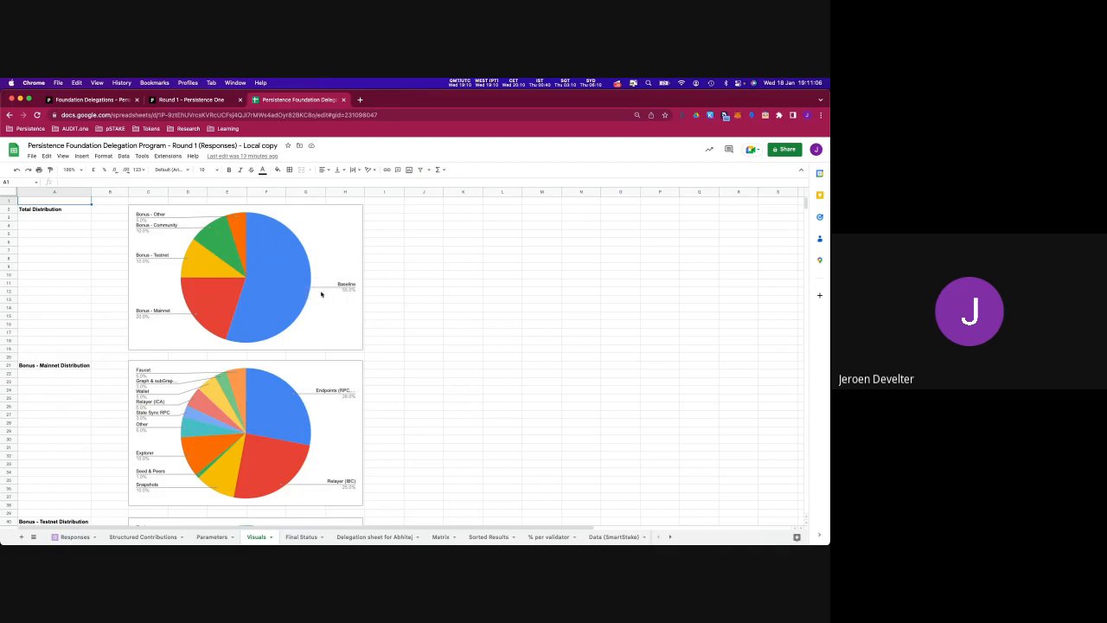
pyautogui.moveTo(279, 294)
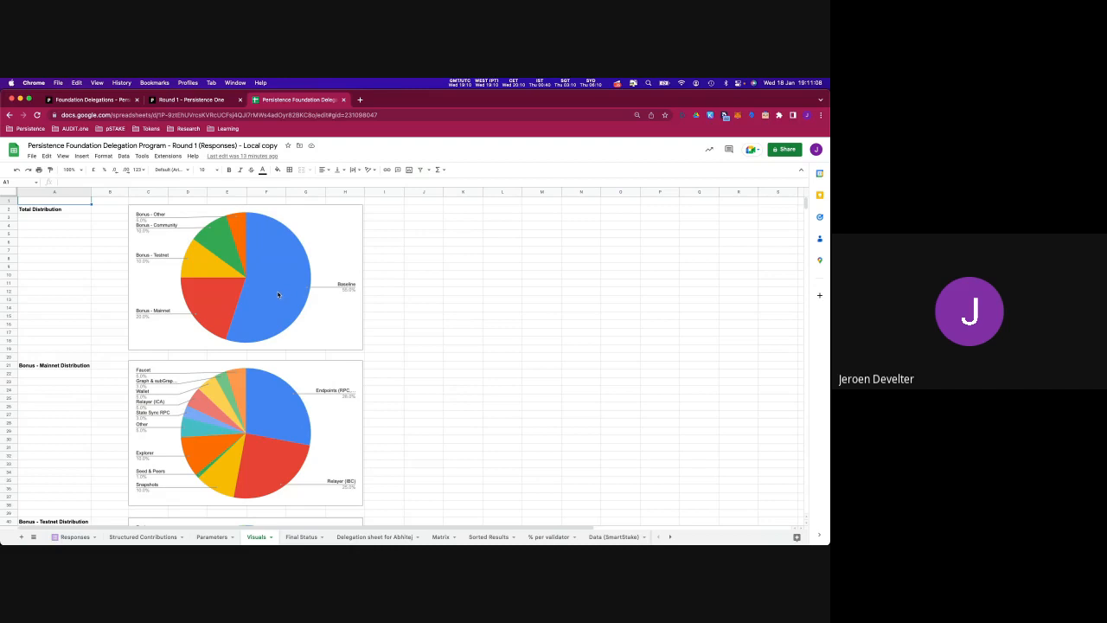
pyautogui.moveTo(282, 303)
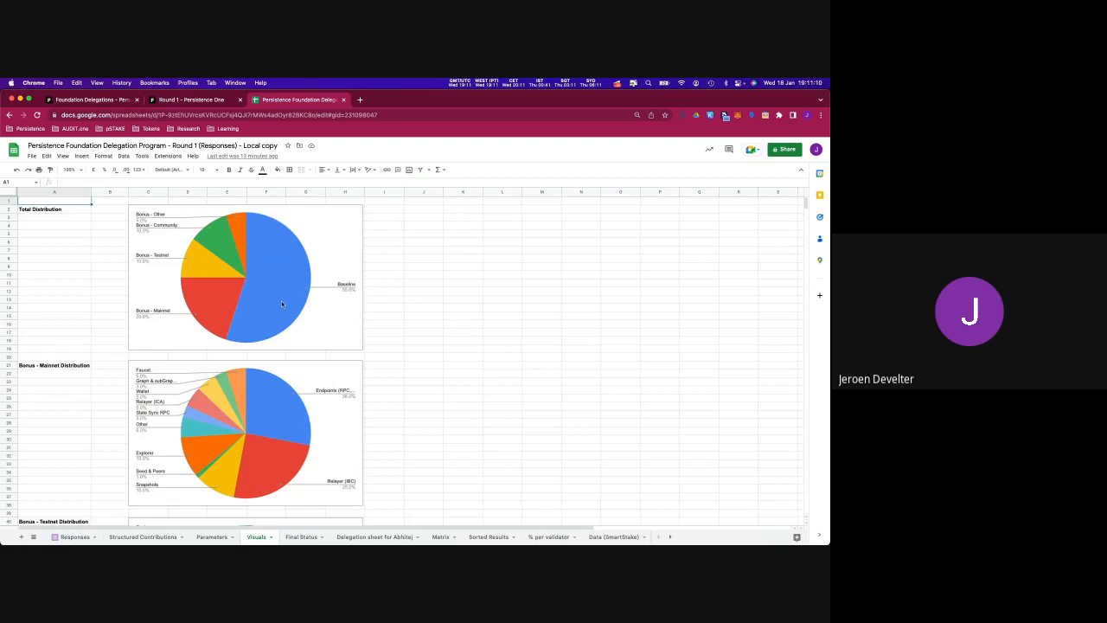
pyautogui.moveTo(241, 304)
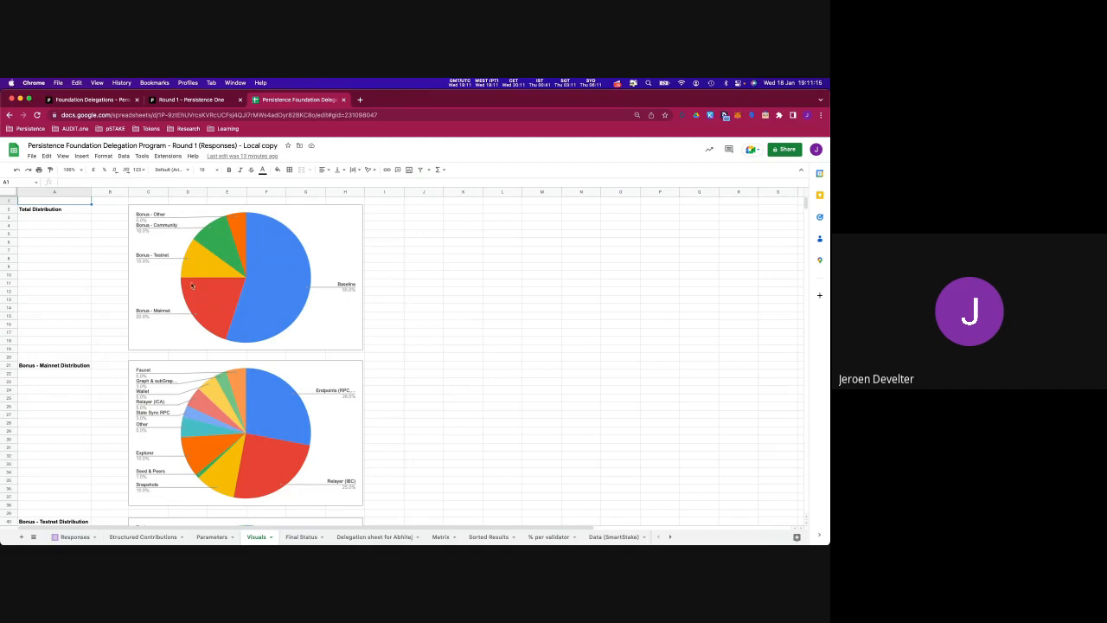
pyautogui.moveTo(208, 316)
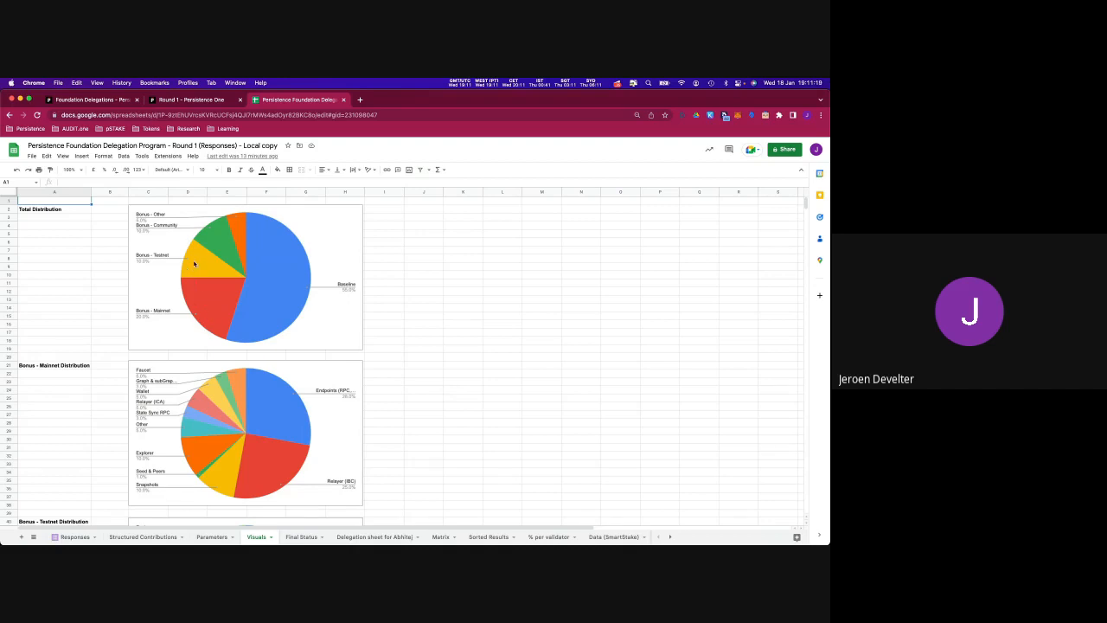
pyautogui.moveTo(214, 235)
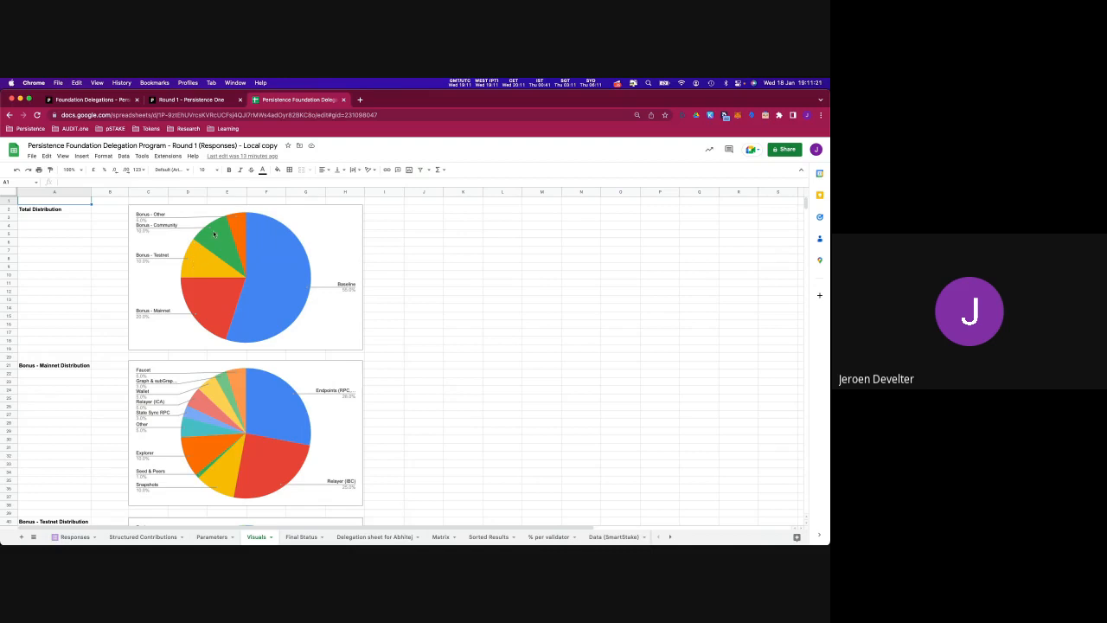
pyautogui.moveTo(200, 233)
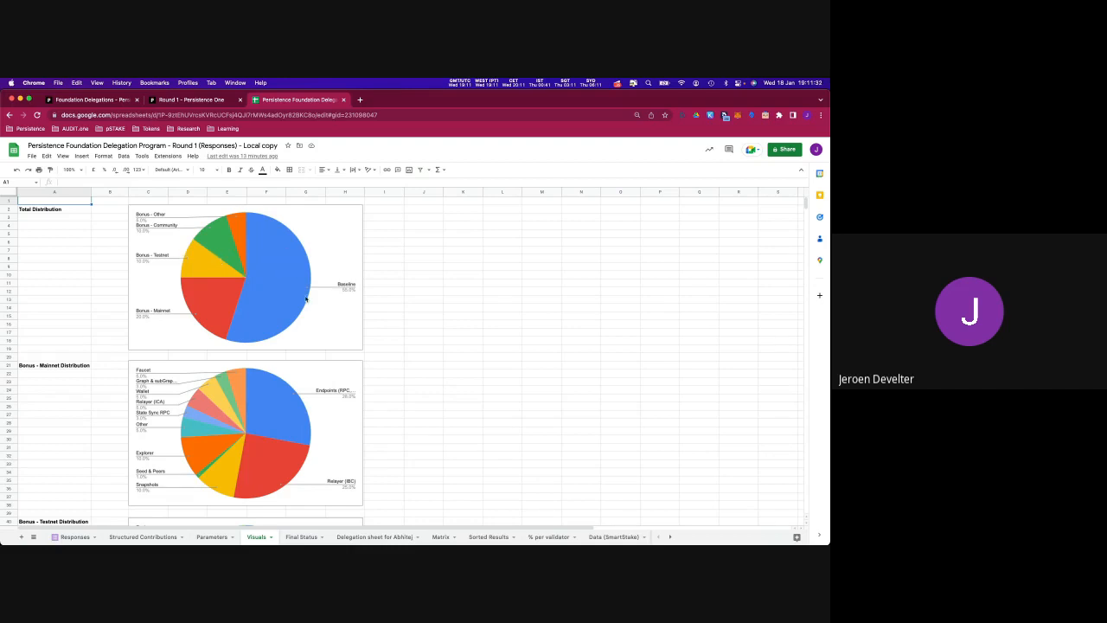
pyautogui.moveTo(349, 284)
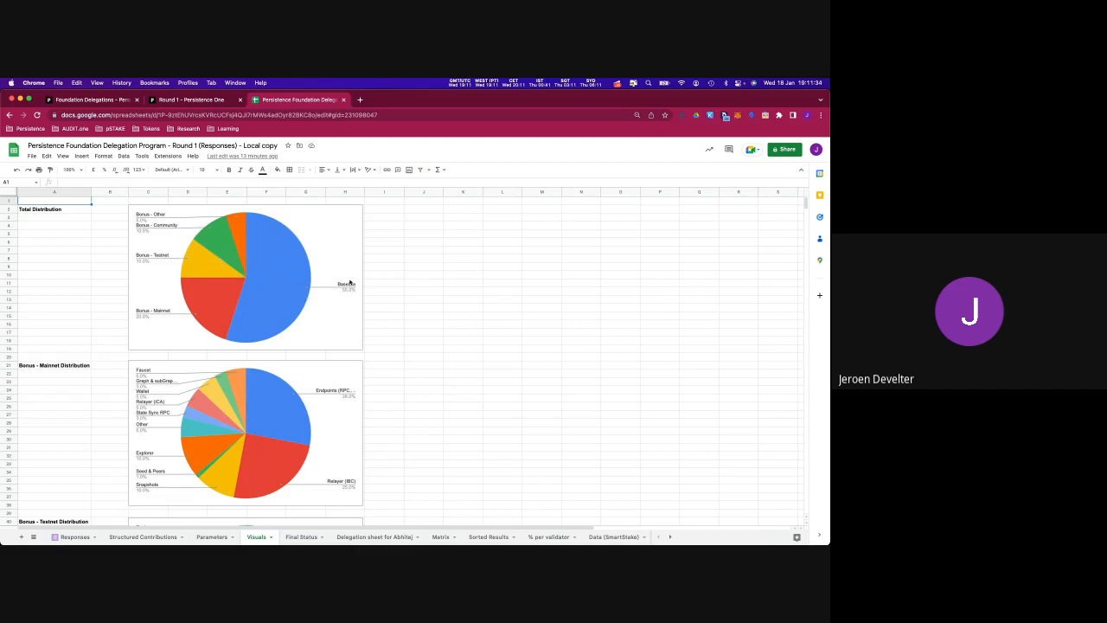
pyautogui.moveTo(301, 287)
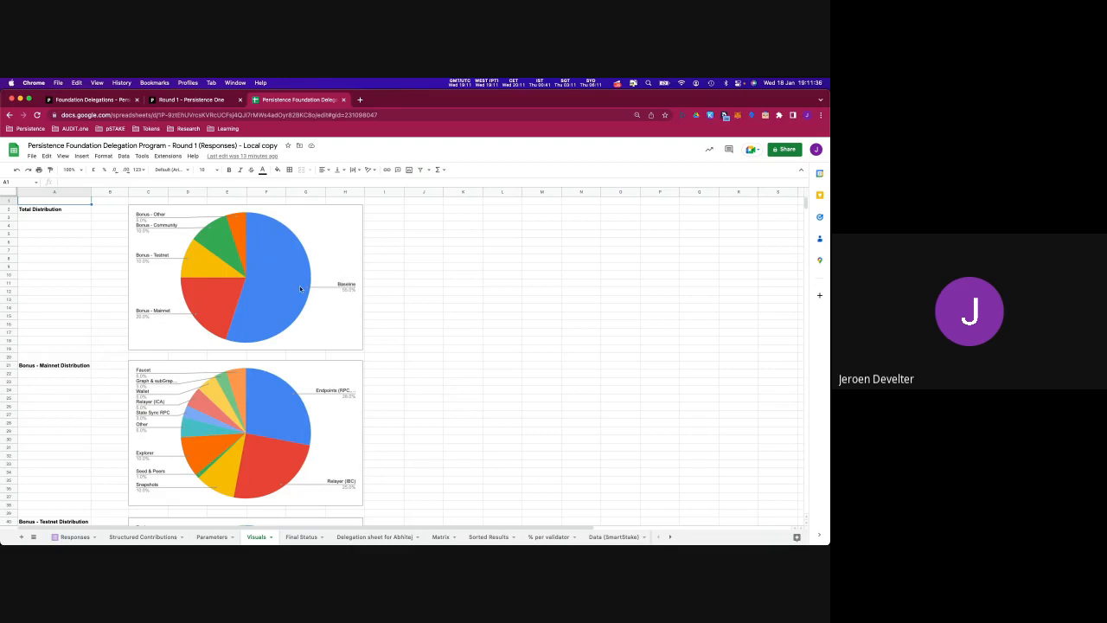
pyautogui.moveTo(297, 260)
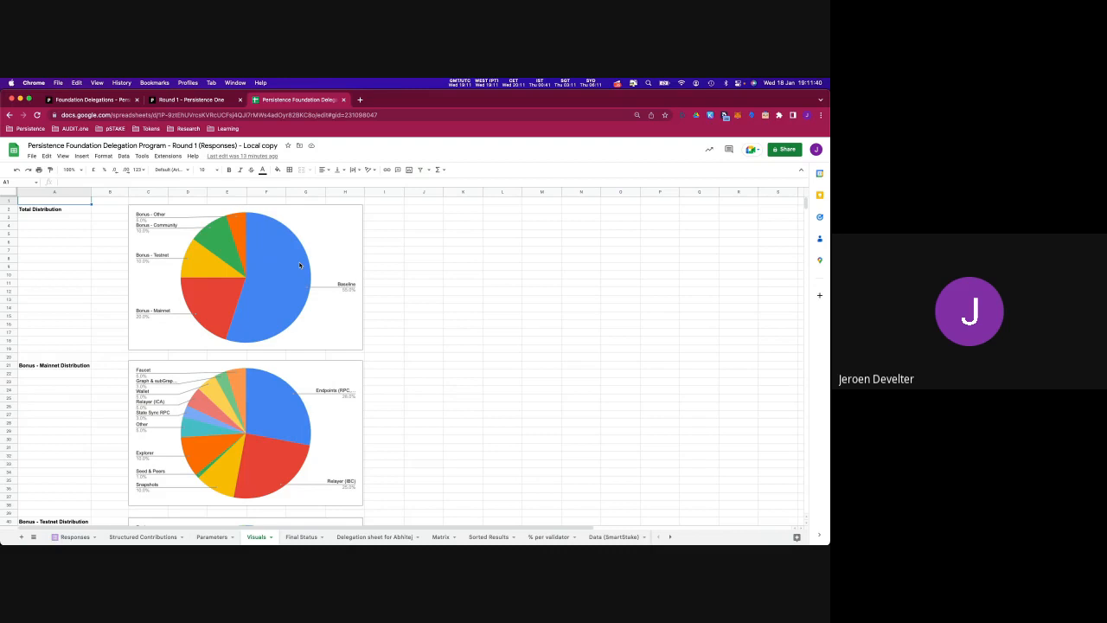
pyautogui.moveTo(284, 275)
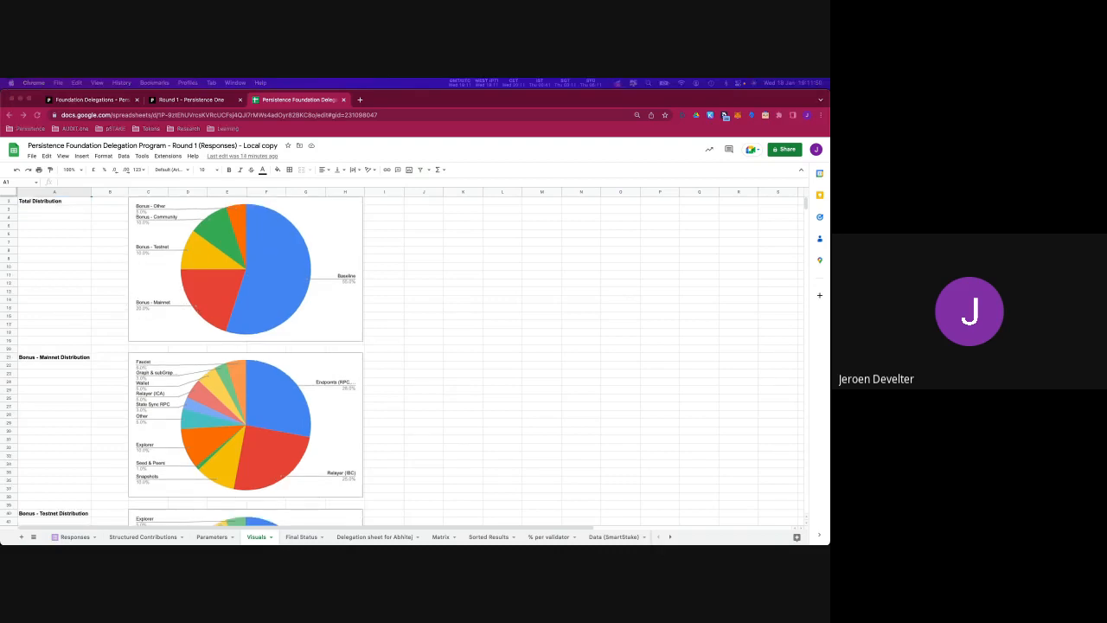
pyautogui.scroll(-3)
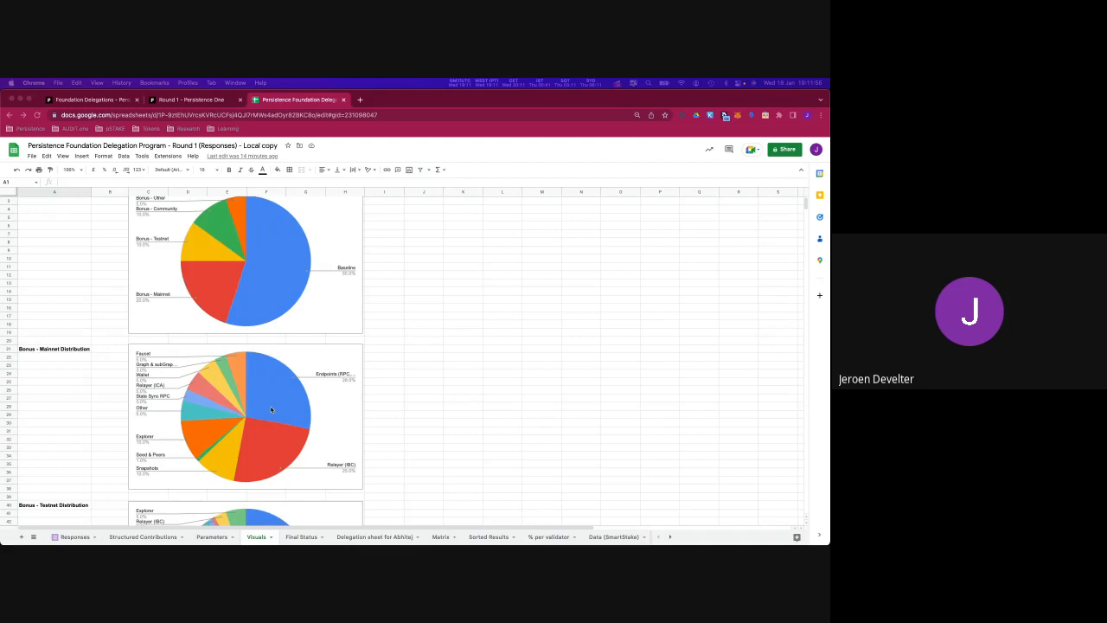
pyautogui.moveTo(273, 408)
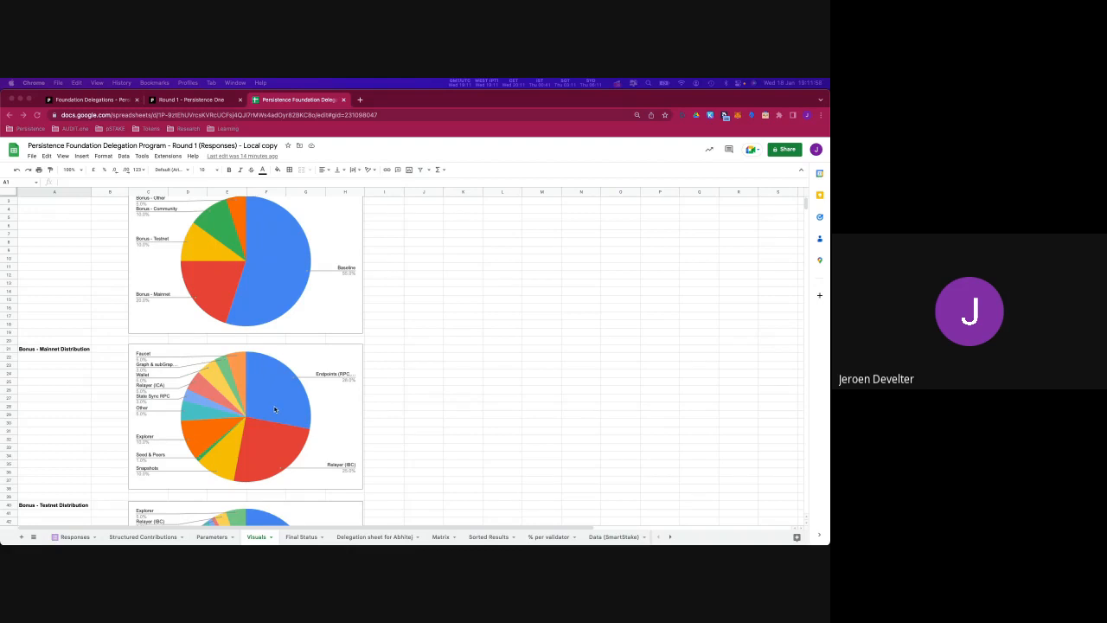
pyautogui.moveTo(298, 397)
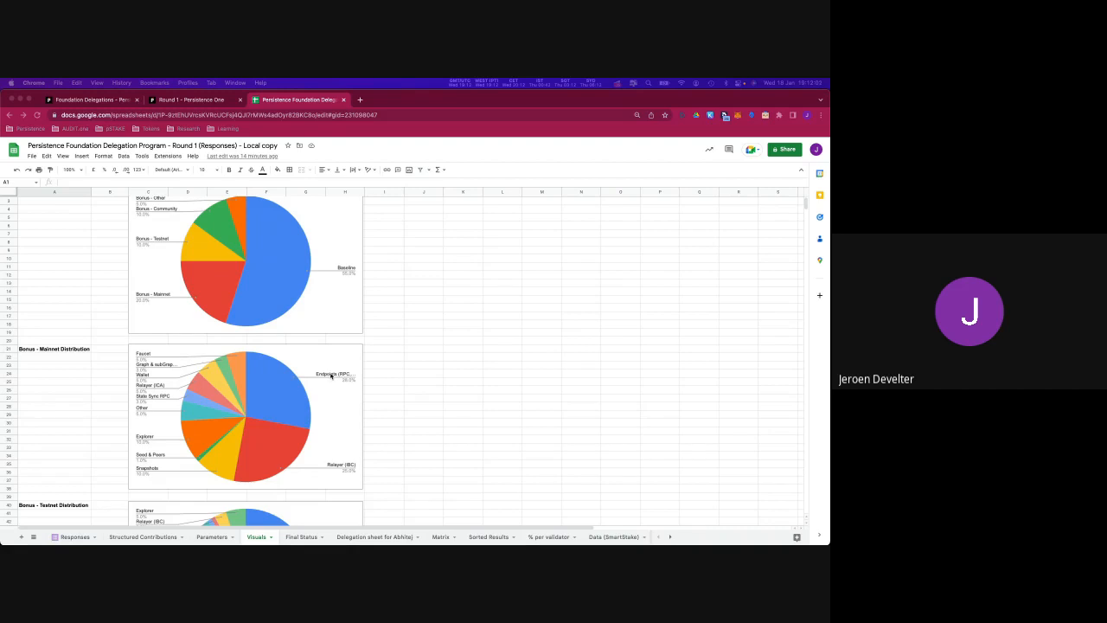
pyautogui.moveTo(321, 379)
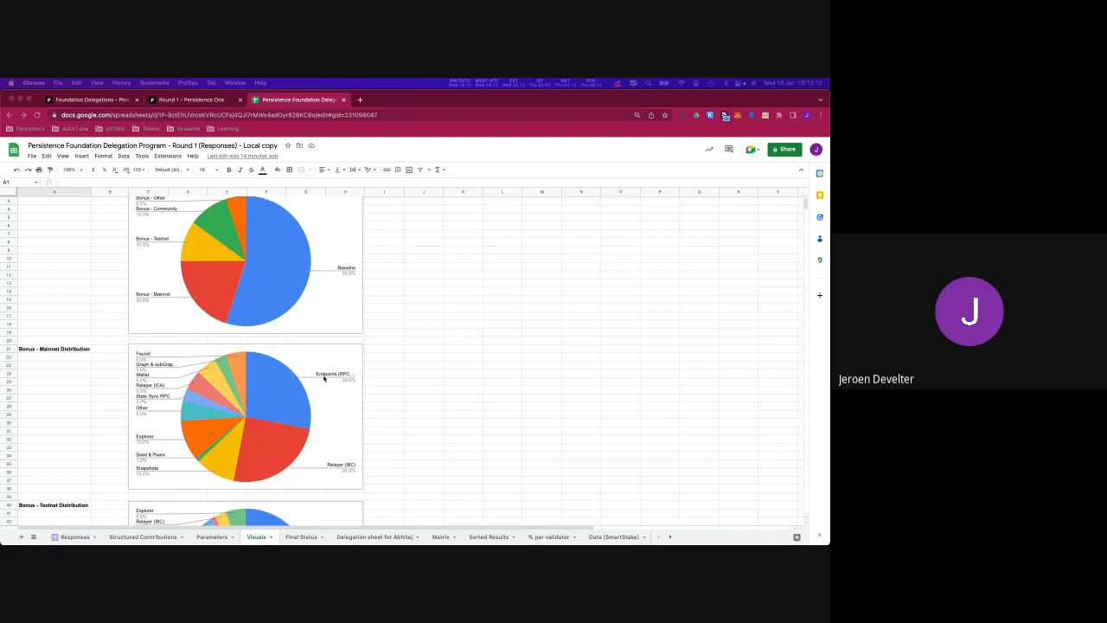
pyautogui.moveTo(342, 387)
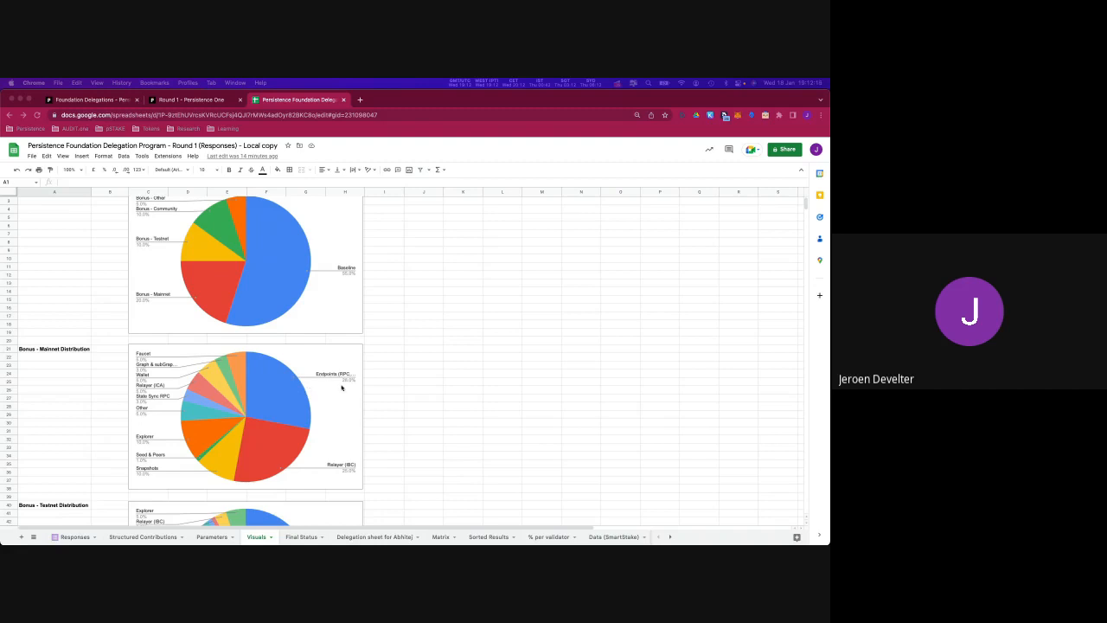
pyautogui.moveTo(308, 425)
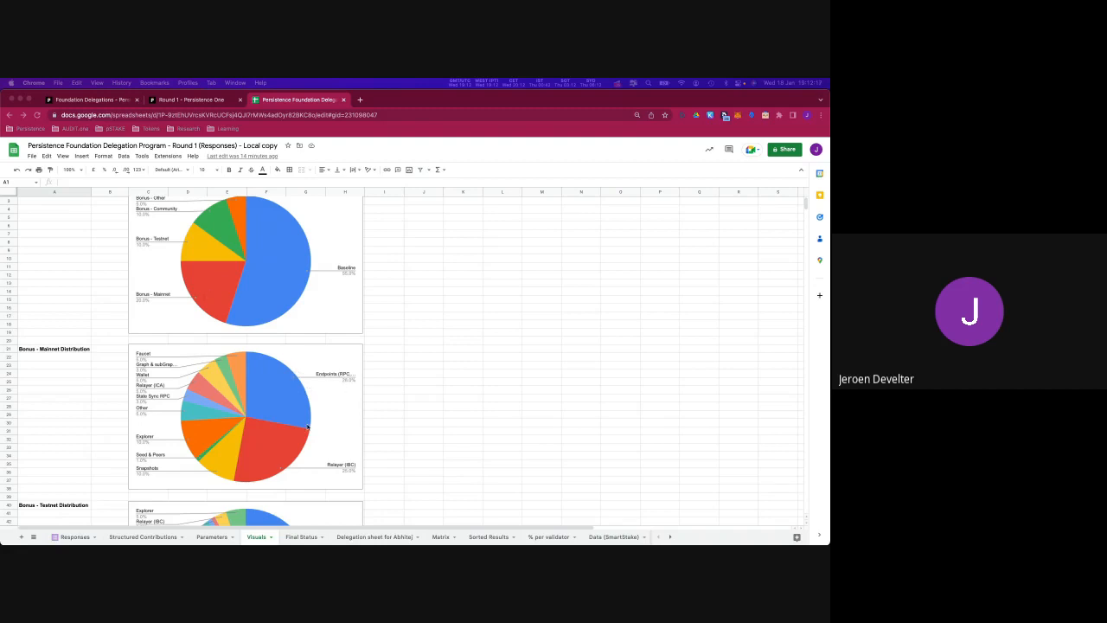
pyautogui.moveTo(332, 467)
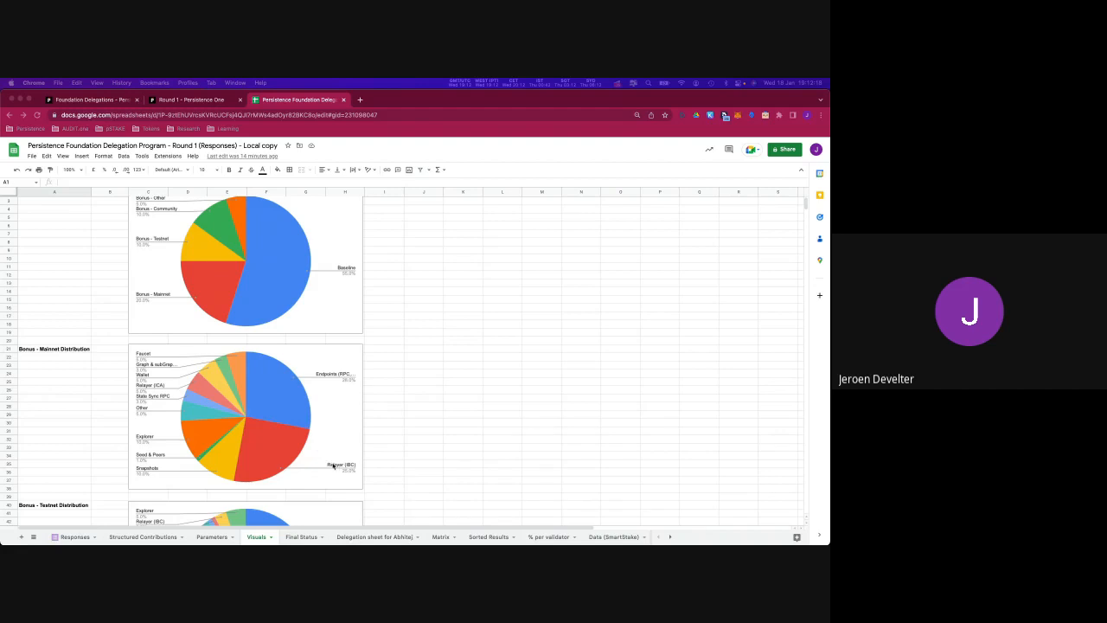
pyautogui.moveTo(314, 453)
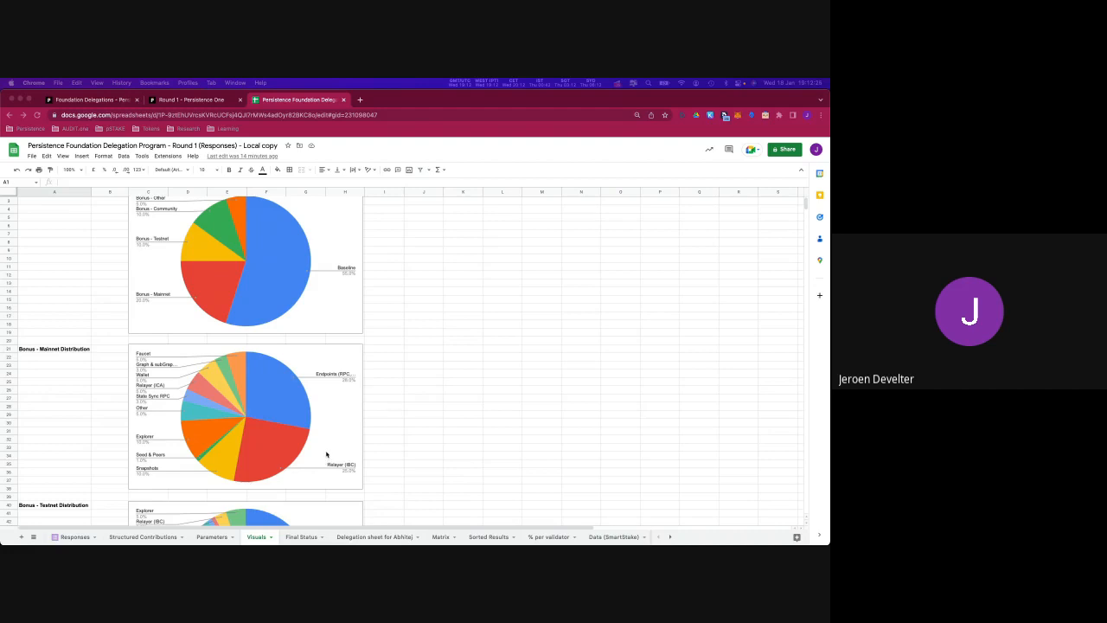
pyautogui.moveTo(315, 448)
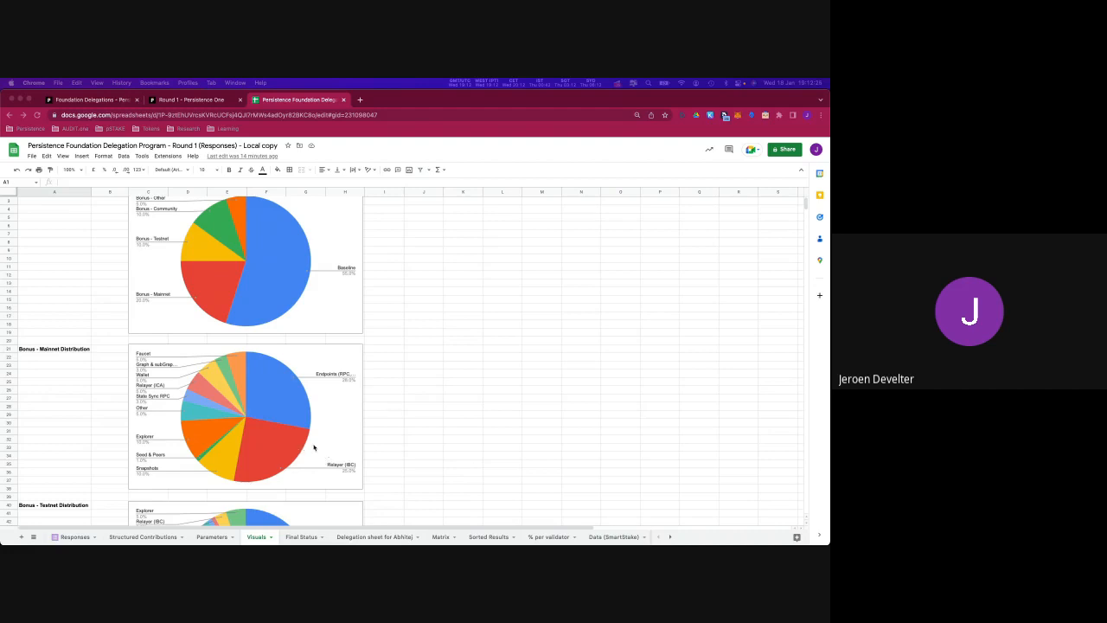
pyautogui.moveTo(199, 388)
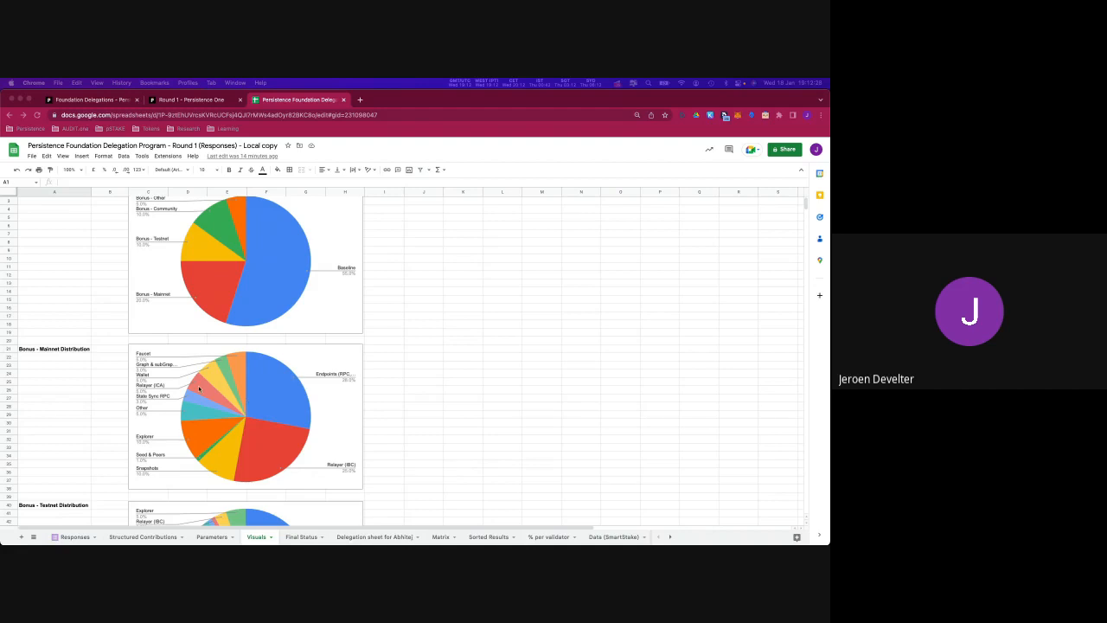
pyautogui.moveTo(217, 393)
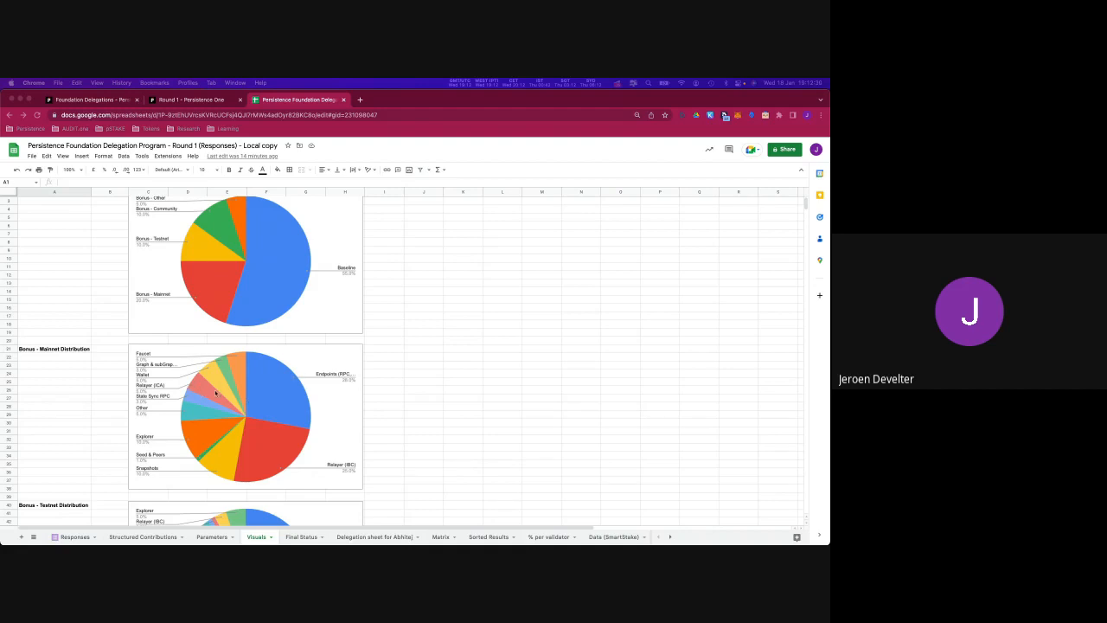
pyautogui.moveTo(211, 388)
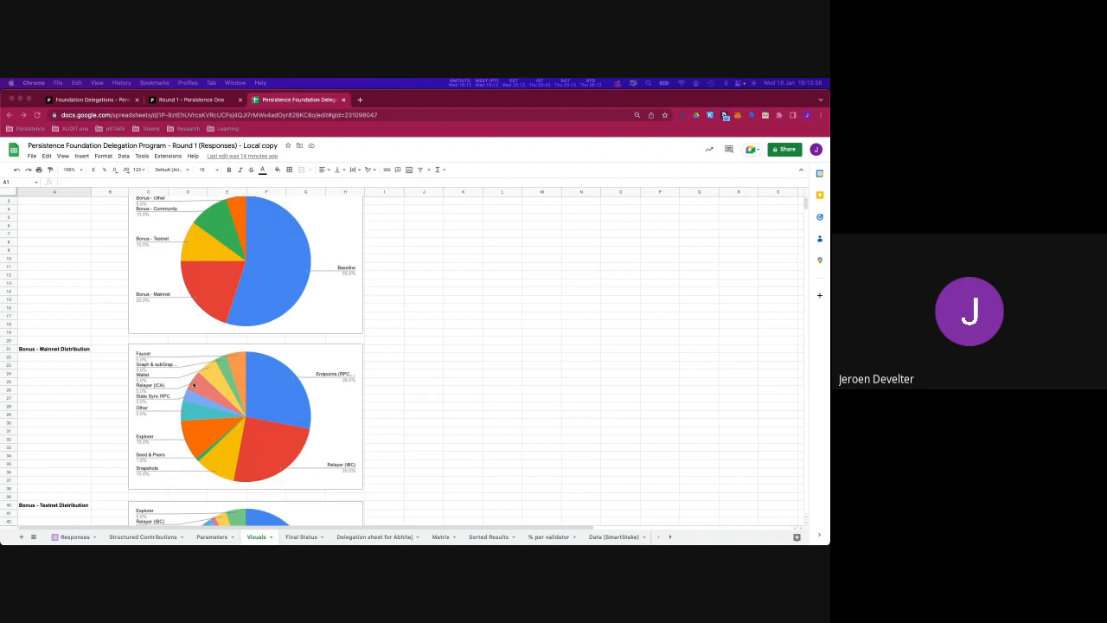
pyautogui.moveTo(239, 429)
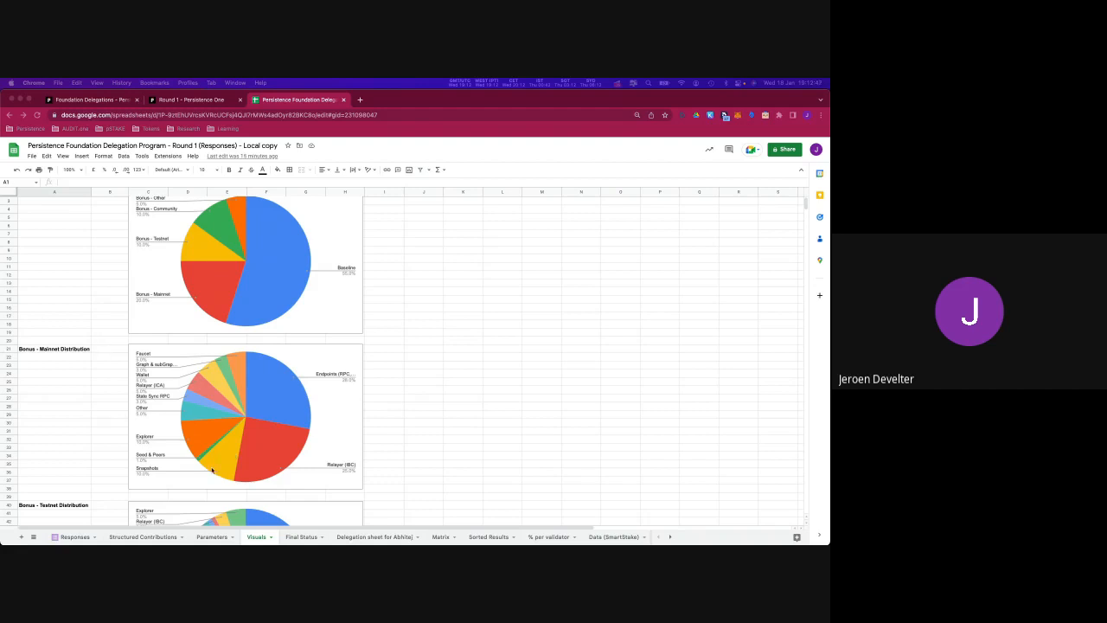
pyautogui.moveTo(201, 429)
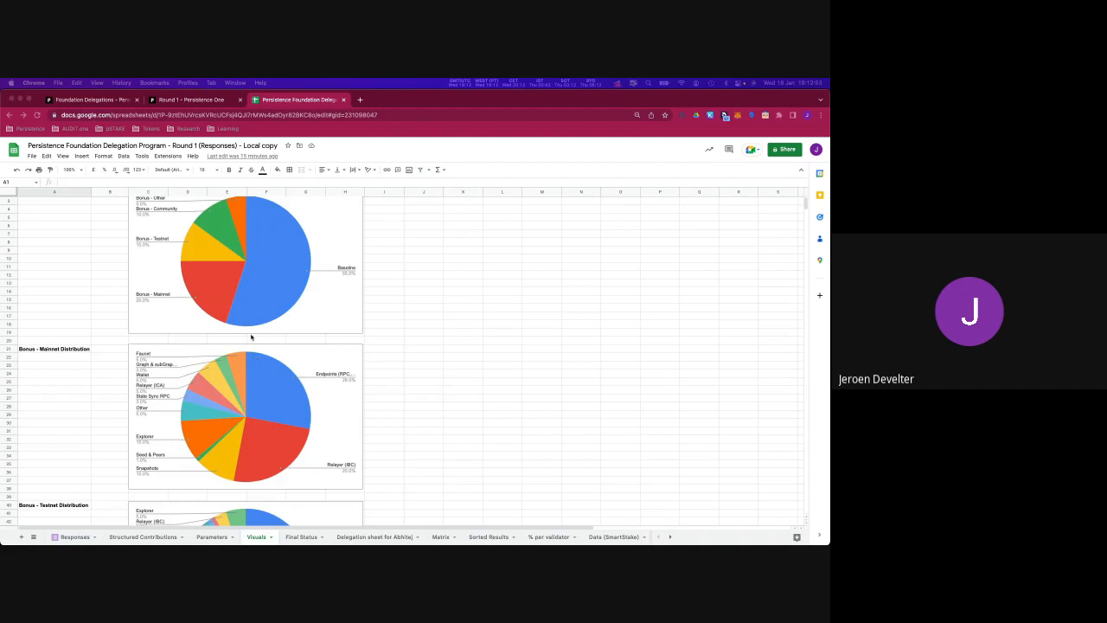
# Scroll past the mainnet chart to the Bonus - Testnet Distribution chart.
pyautogui.scroll(-3)
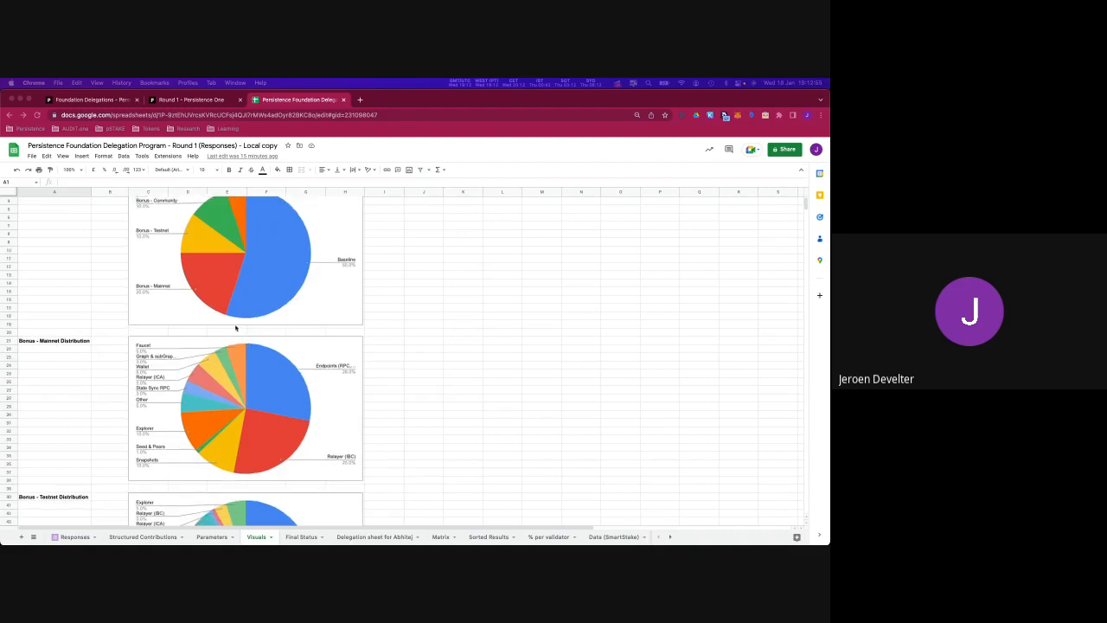
pyautogui.scroll(-3)
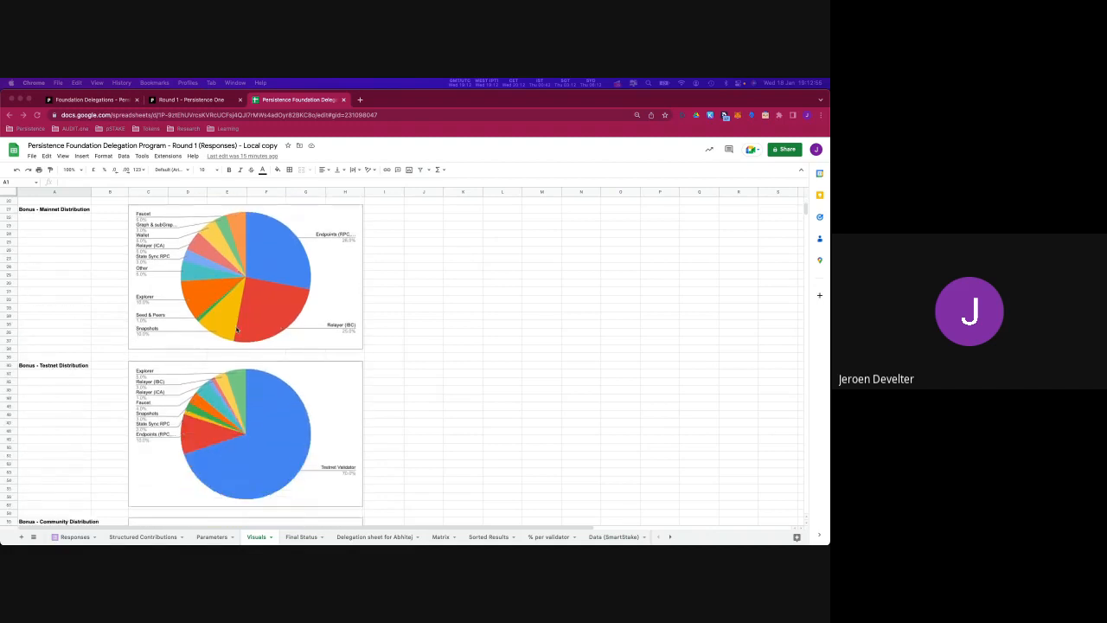
pyautogui.scroll(-3)
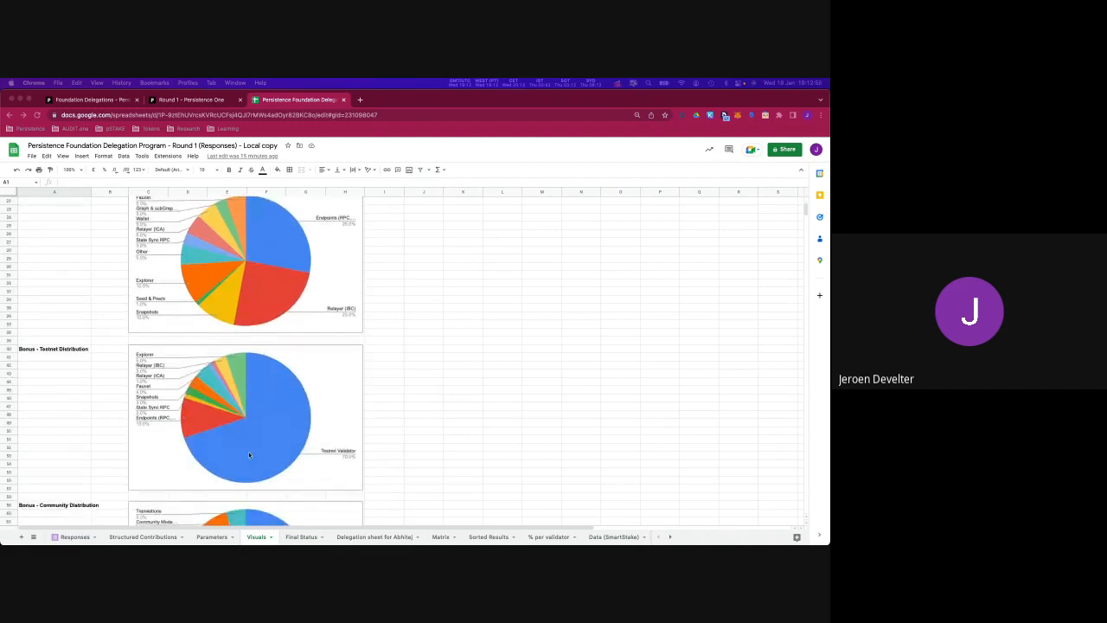
pyautogui.scroll(-3)
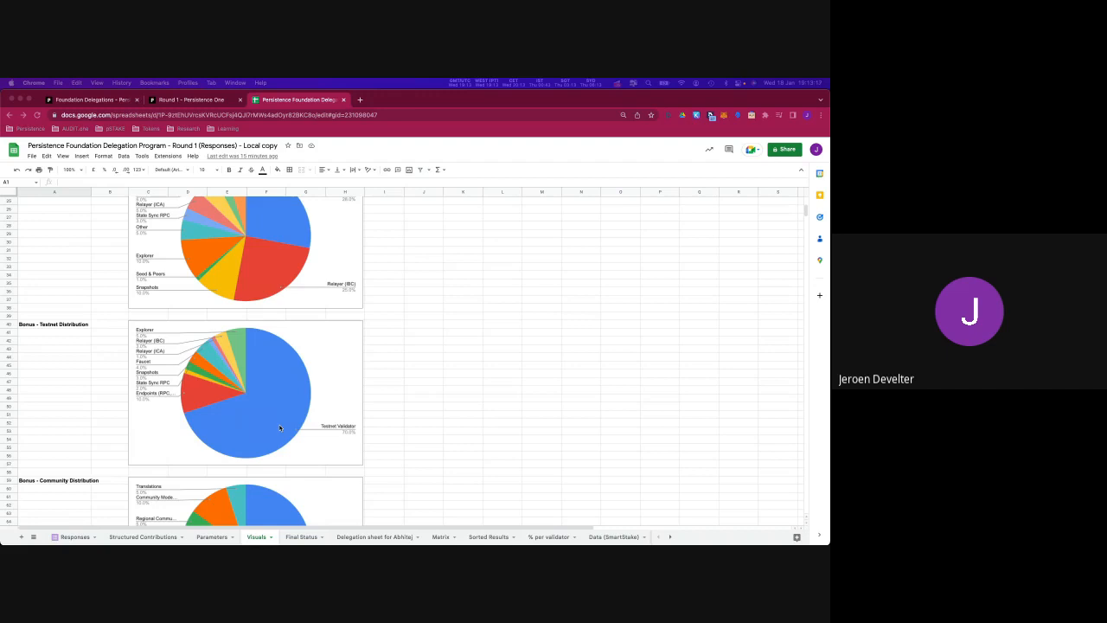
pyautogui.moveTo(287, 401)
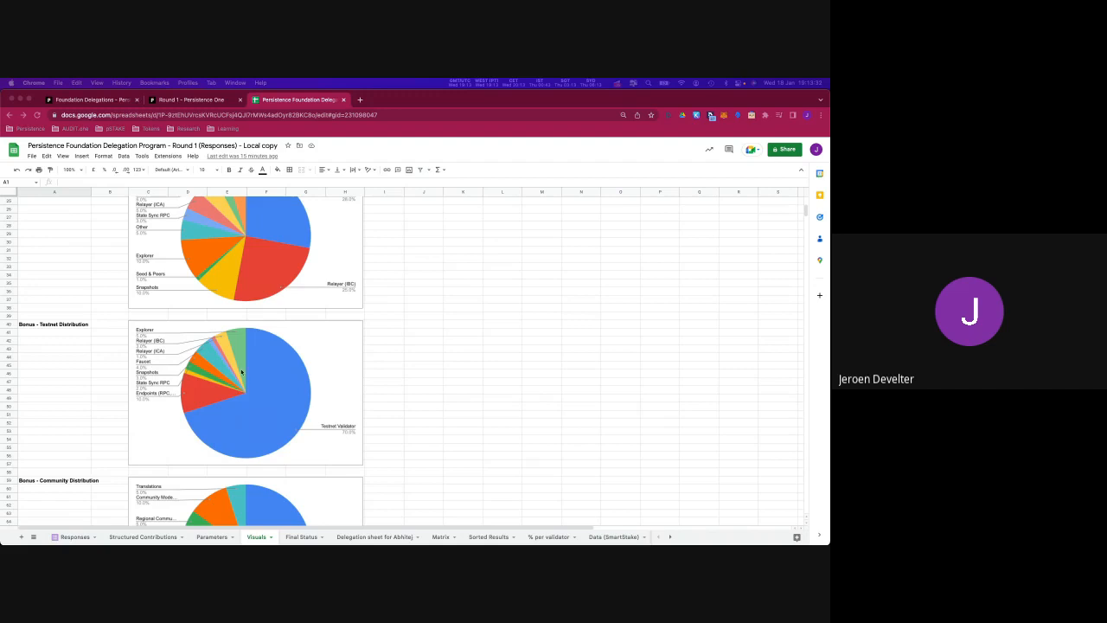
pyautogui.moveTo(365, 429)
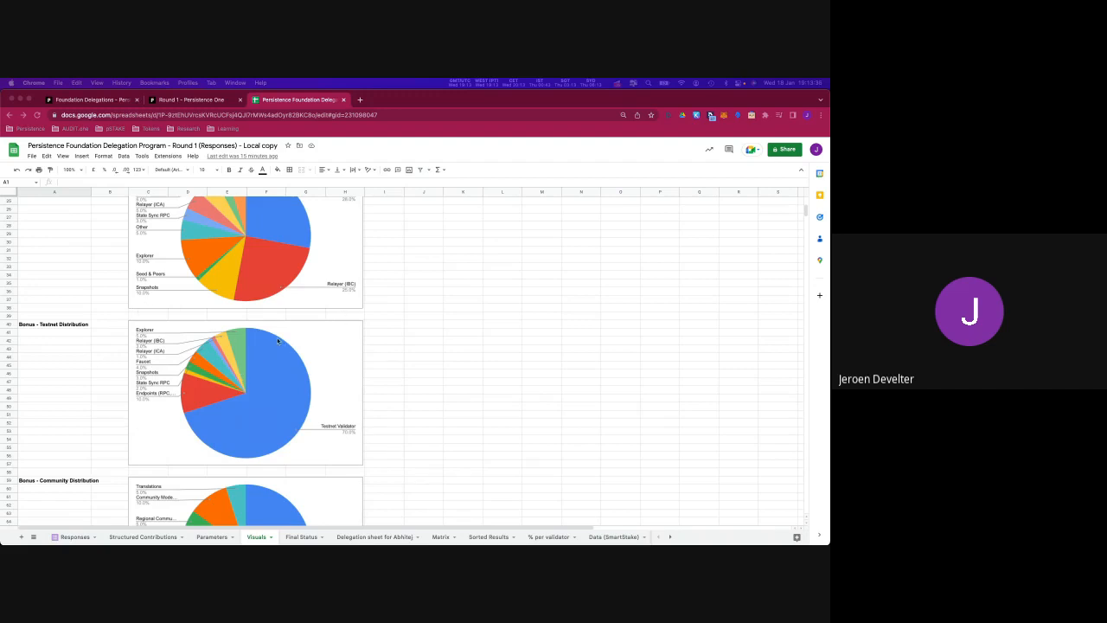
pyautogui.moveTo(251, 425)
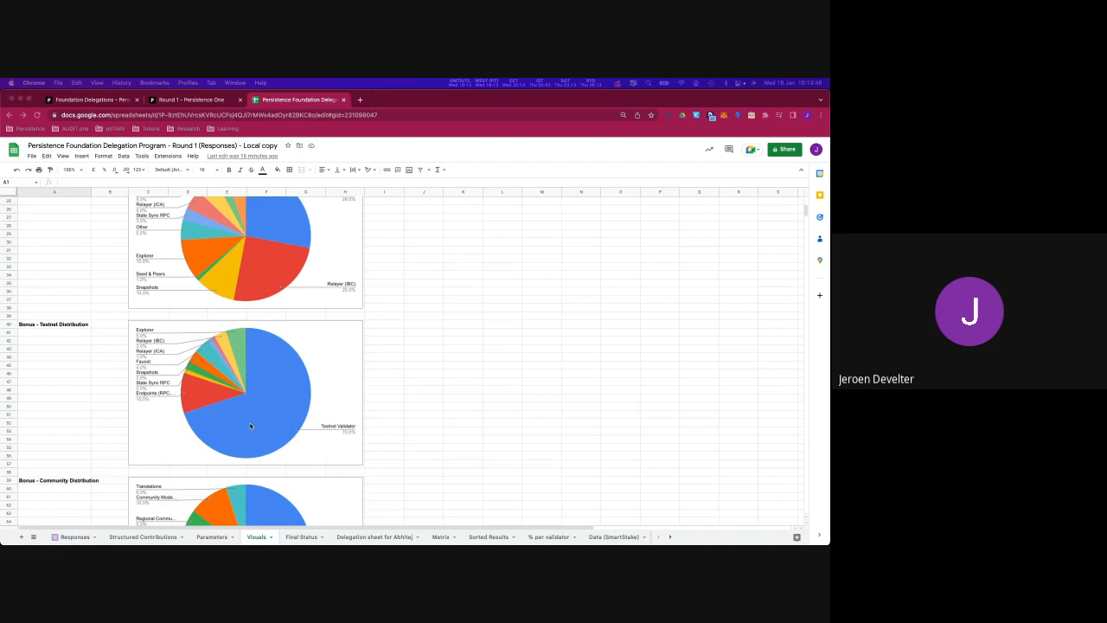
pyautogui.moveTo(180, 266)
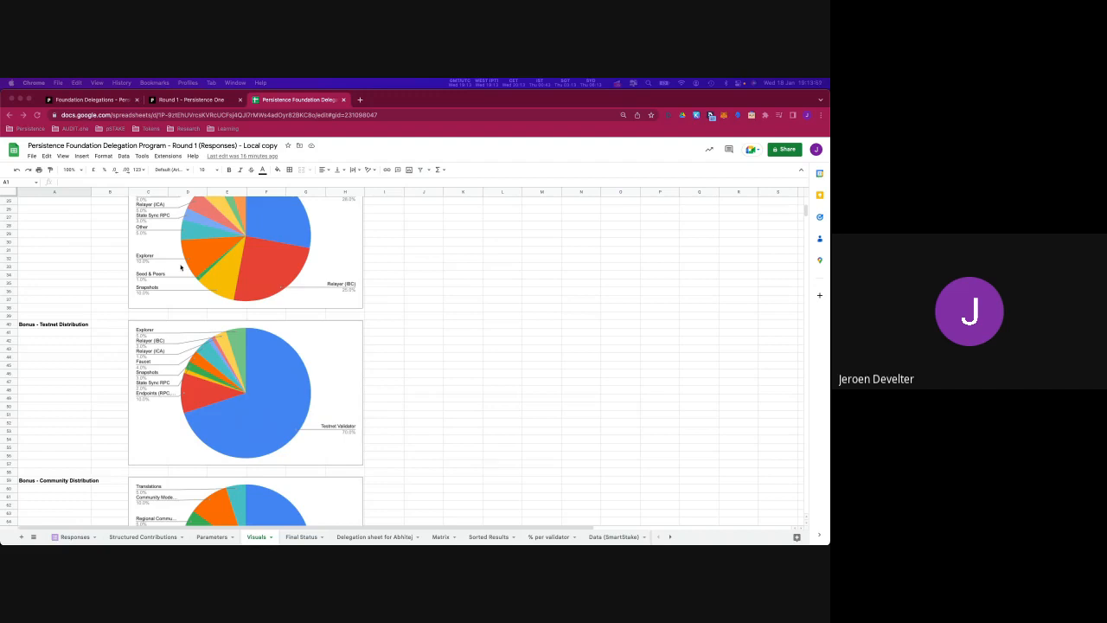
pyautogui.moveTo(205, 355)
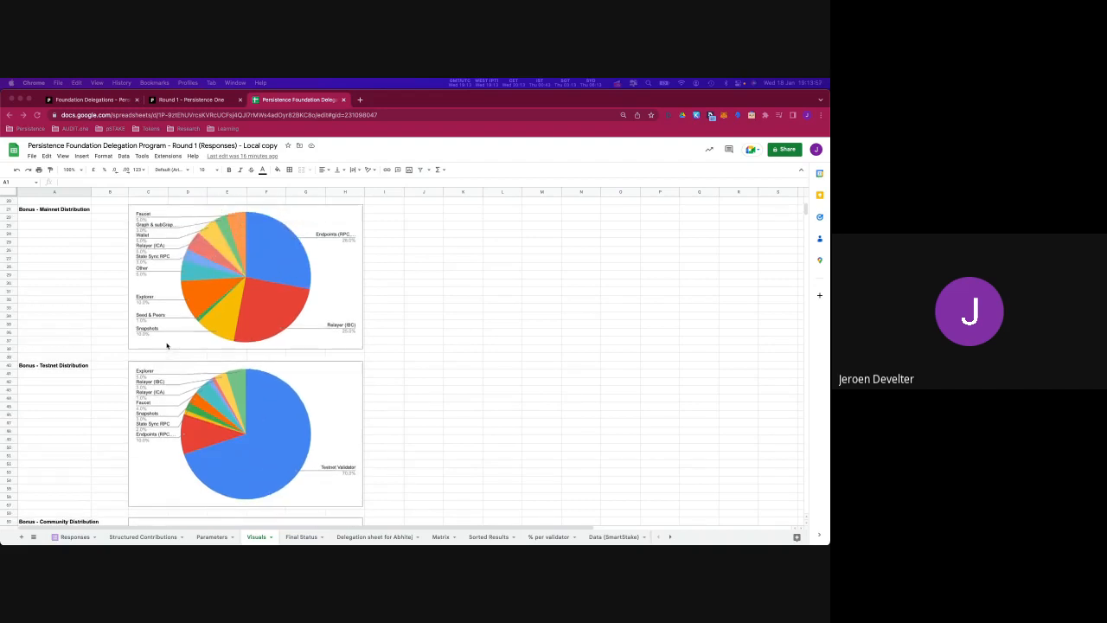
pyautogui.moveTo(204, 355)
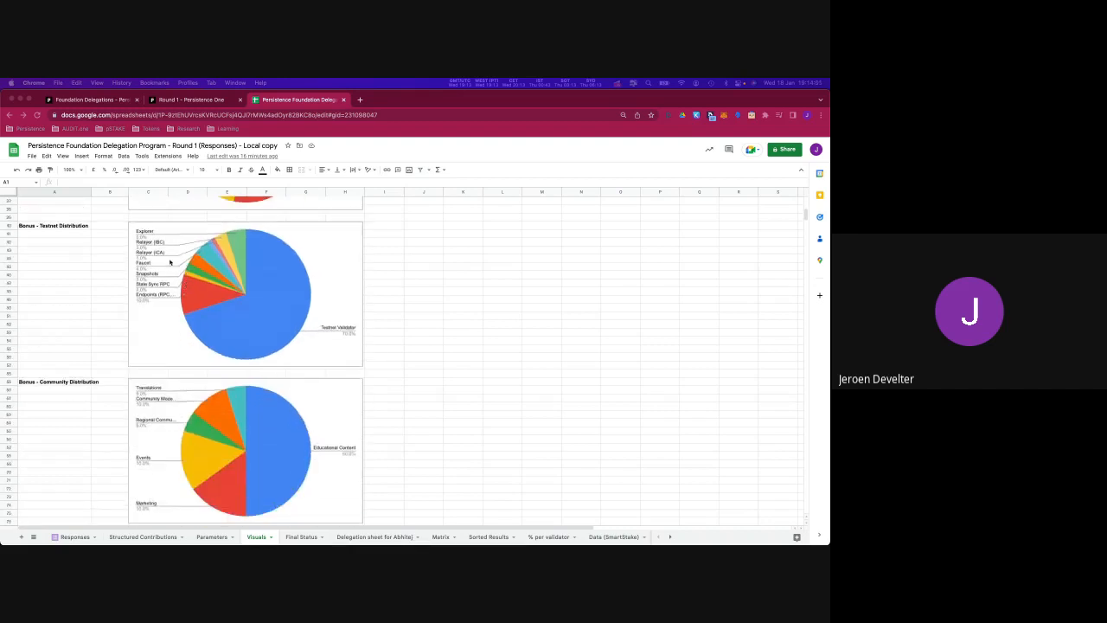
# Scroll down to the Bonus - Community Distribution chart with Bonus - Other below it.
pyautogui.scroll(-3)
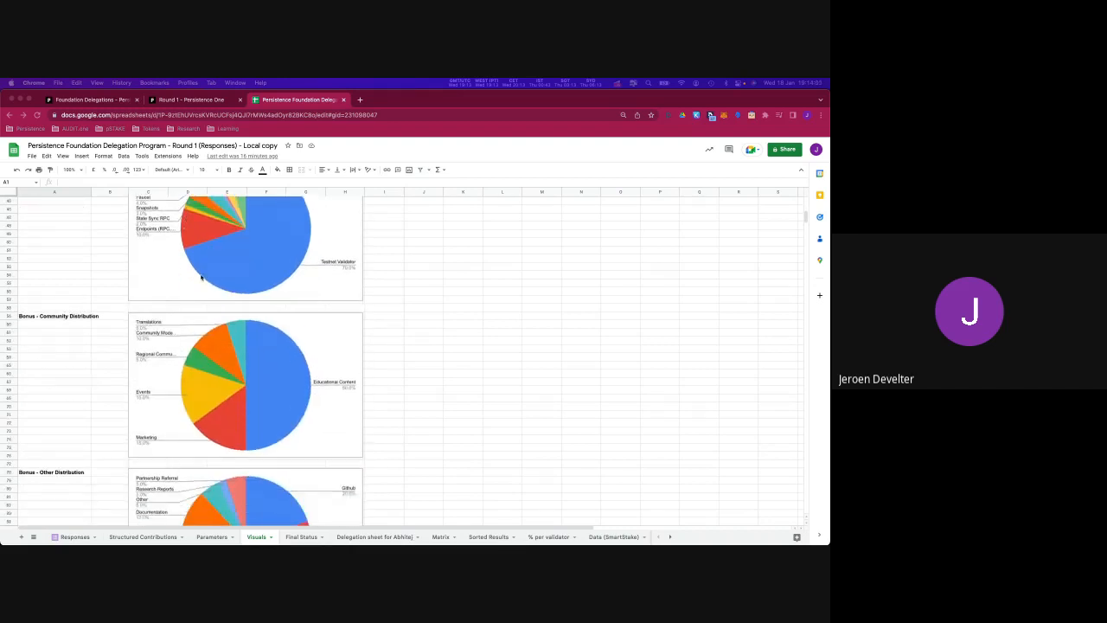
pyautogui.scroll(-3)
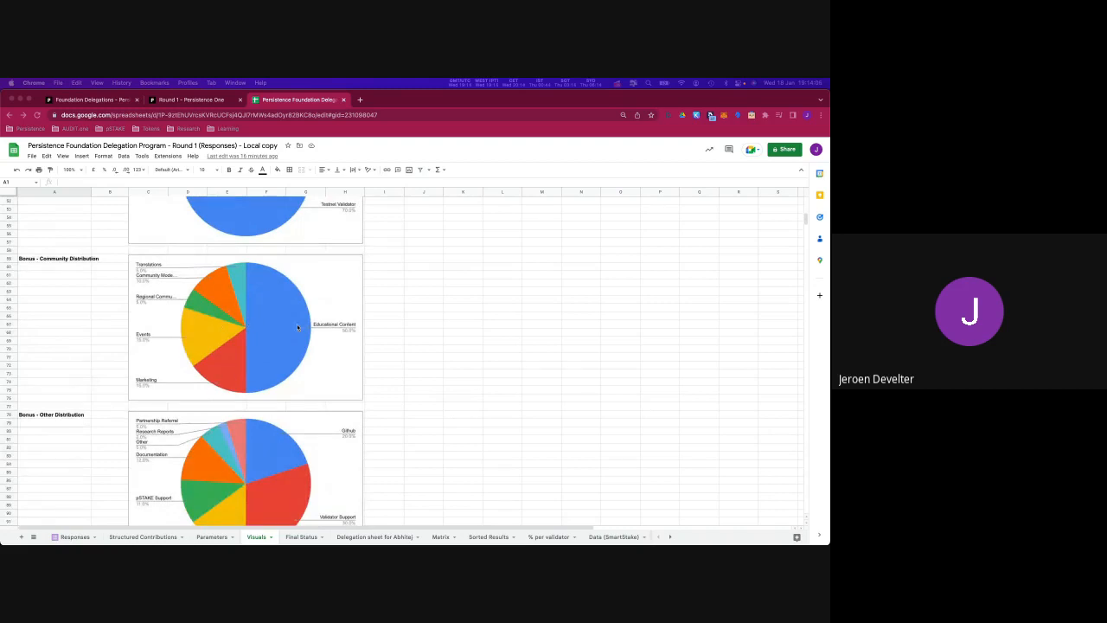
pyautogui.moveTo(242, 358)
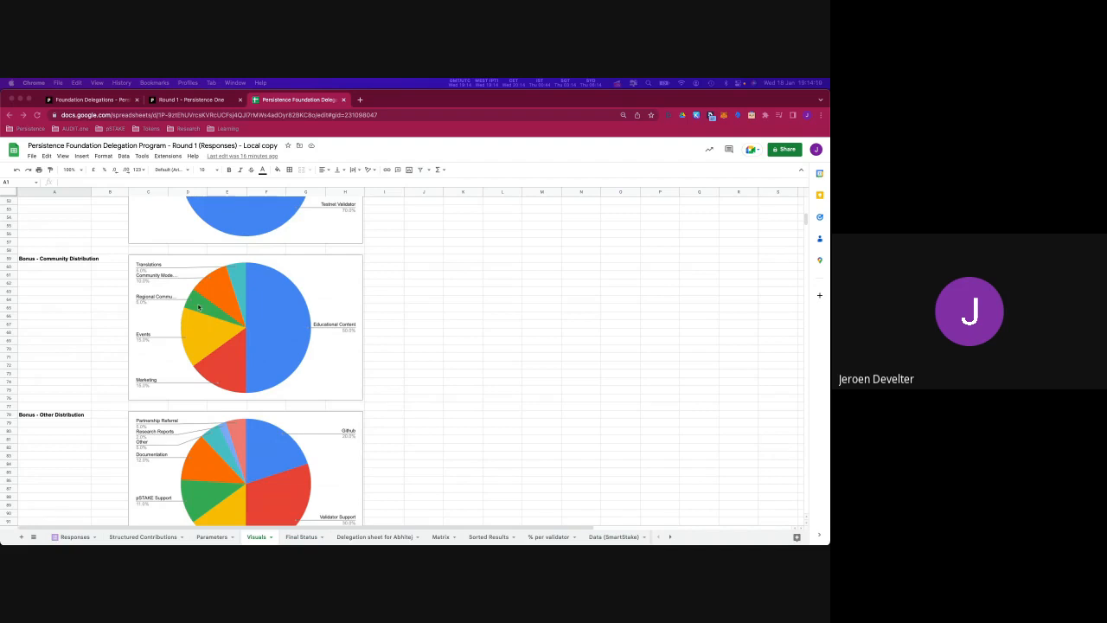
pyautogui.moveTo(160, 280)
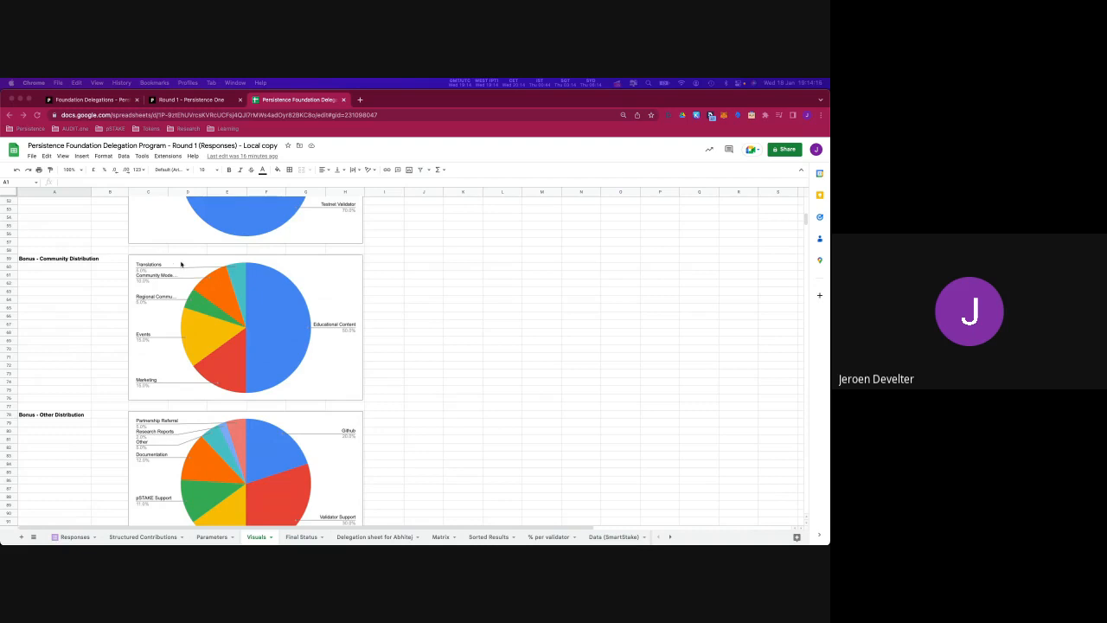
# View the Bonus - Other Distribution chart, then return to the Round 1 responses tab.
pyautogui.scroll(-3)
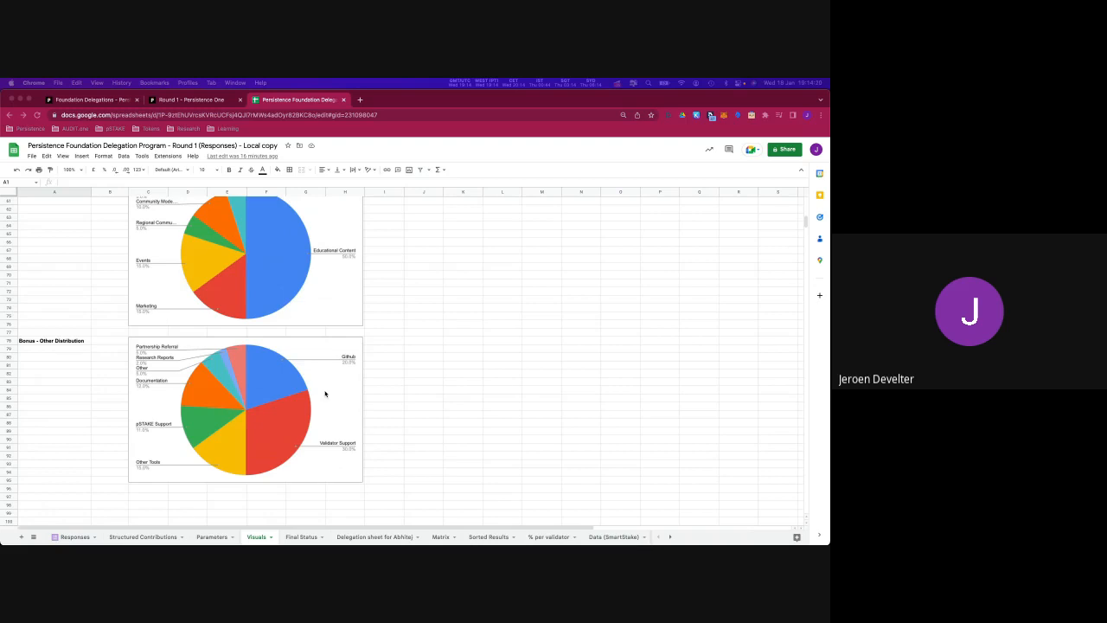
pyautogui.moveTo(297, 337)
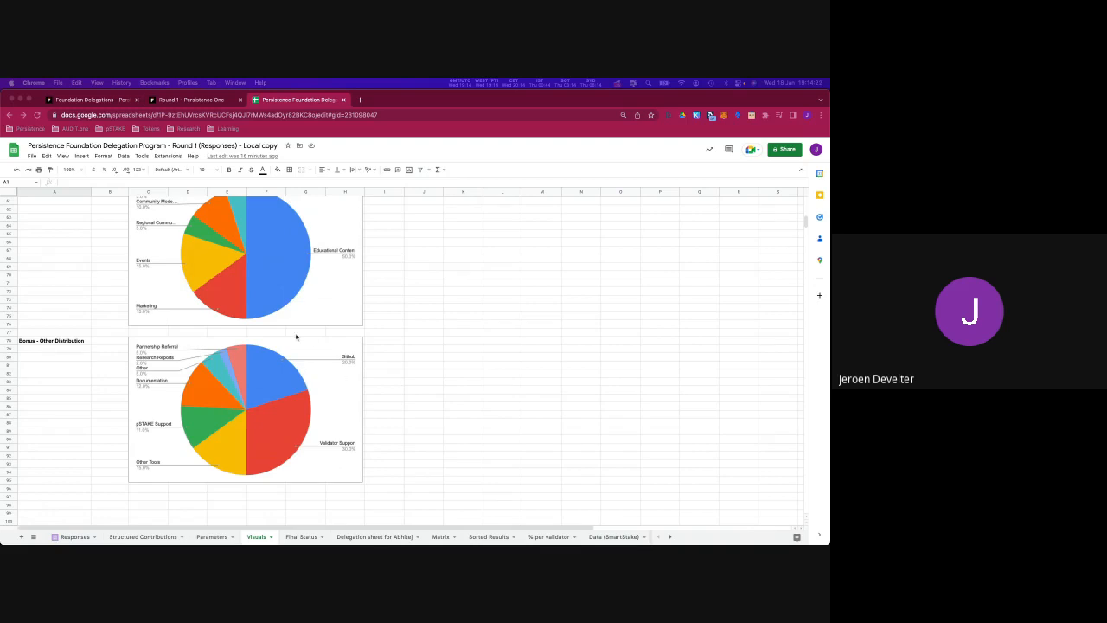
pyautogui.moveTo(312, 392)
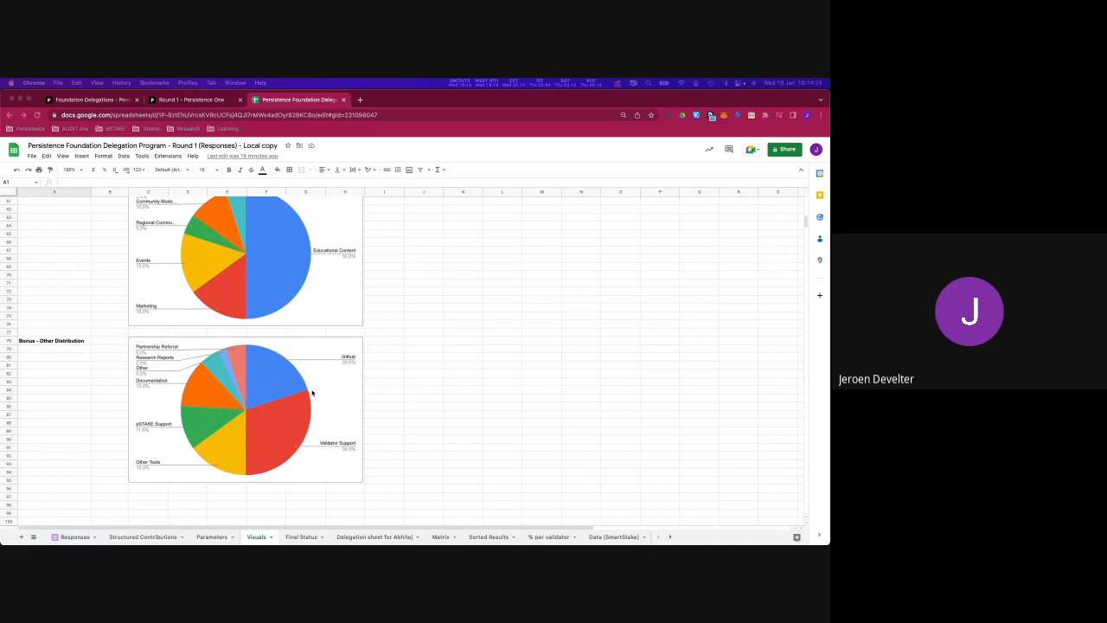
pyautogui.moveTo(318, 367)
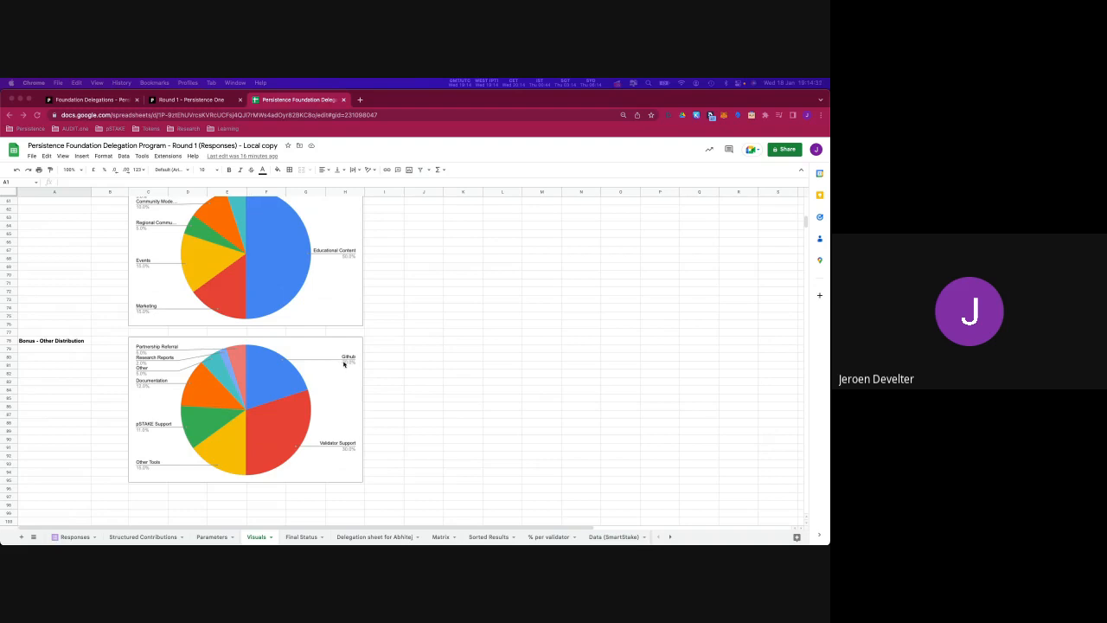
pyautogui.moveTo(325, 450)
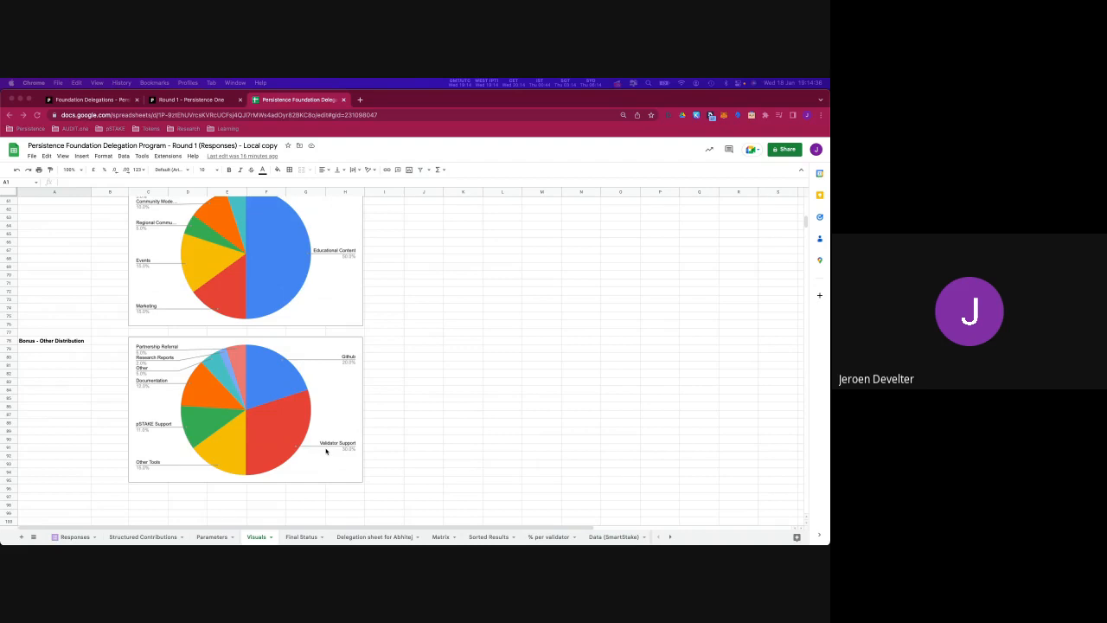
pyautogui.moveTo(314, 450)
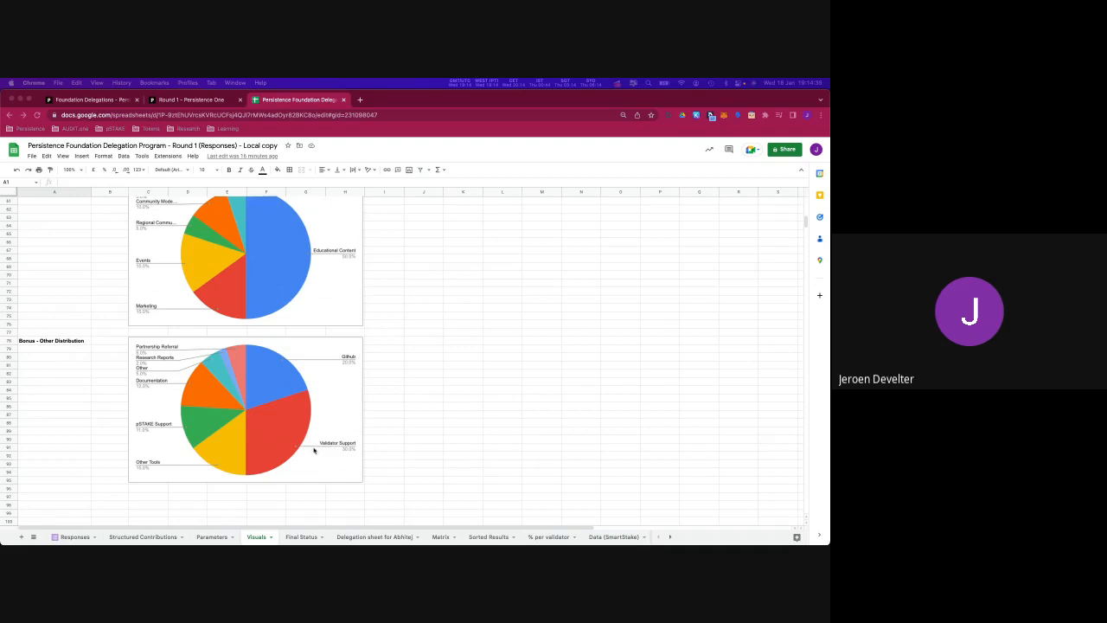
pyautogui.moveTo(332, 450)
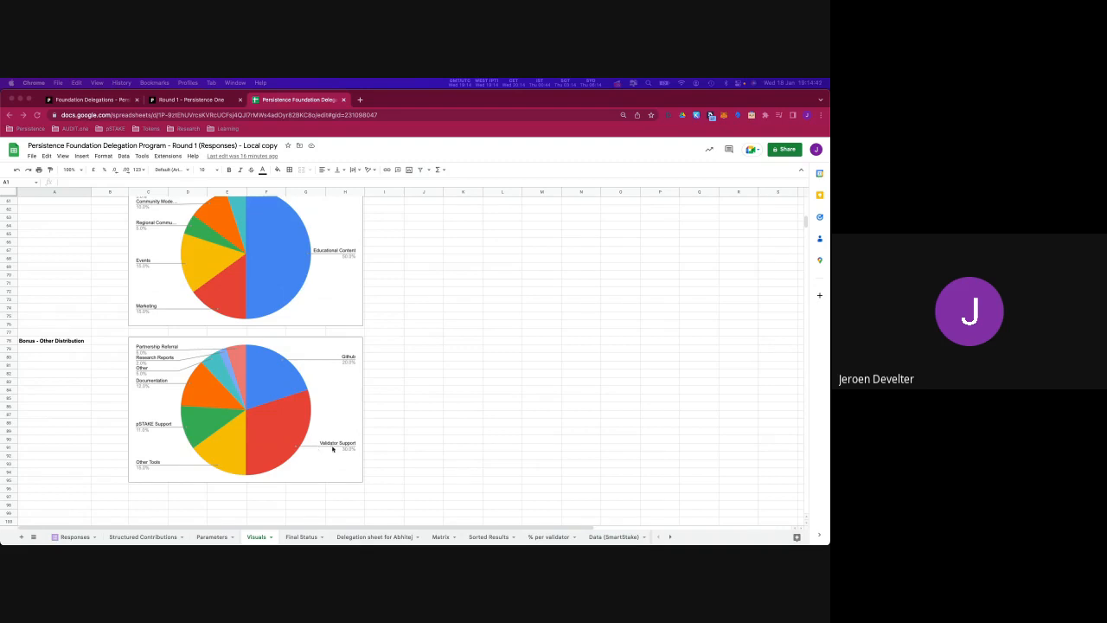
pyautogui.moveTo(322, 432)
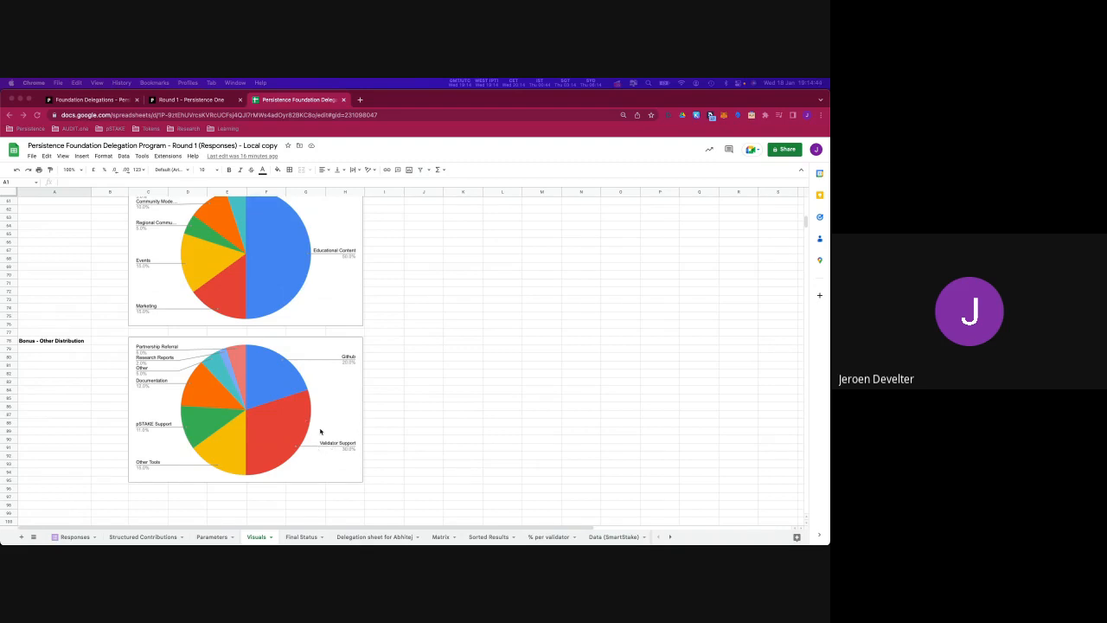
pyautogui.moveTo(313, 482)
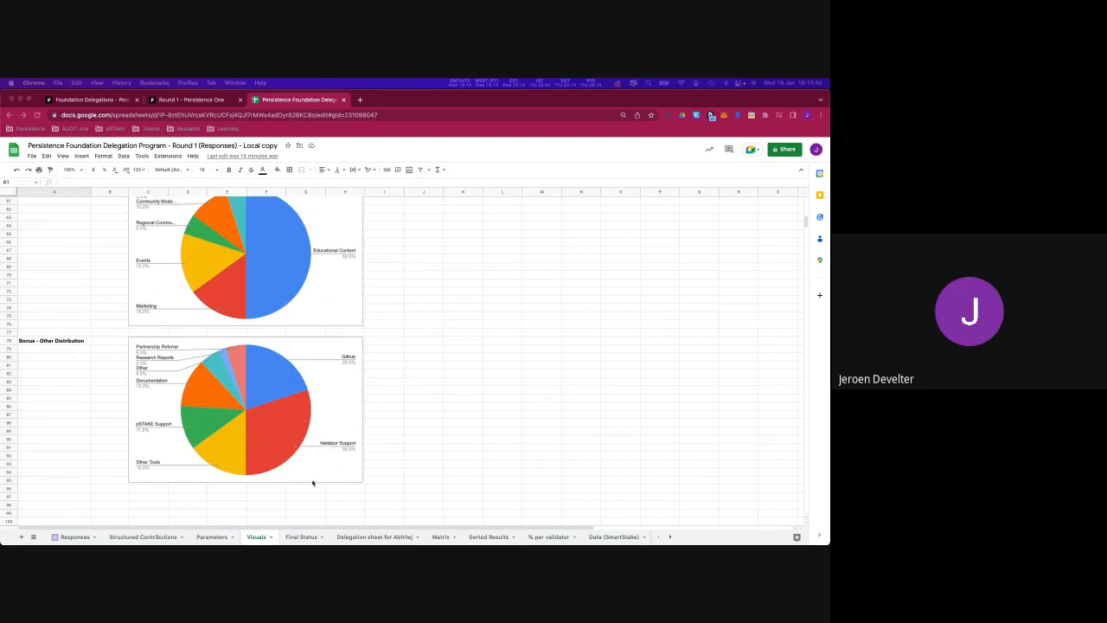
pyautogui.moveTo(298, 469)
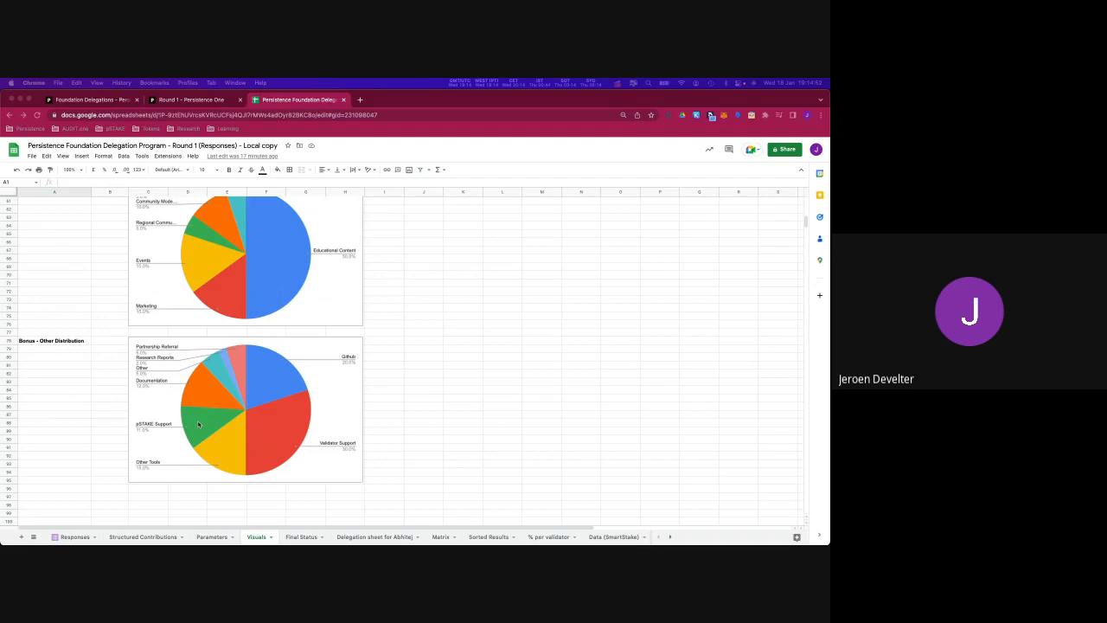
pyautogui.moveTo(201, 436)
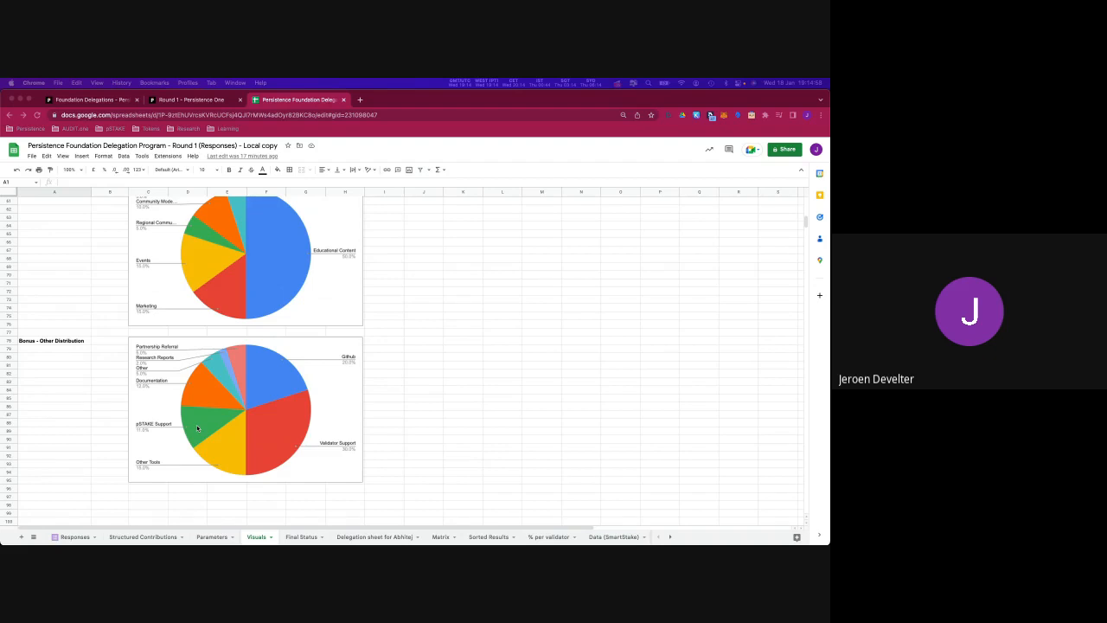
pyautogui.moveTo(195, 375)
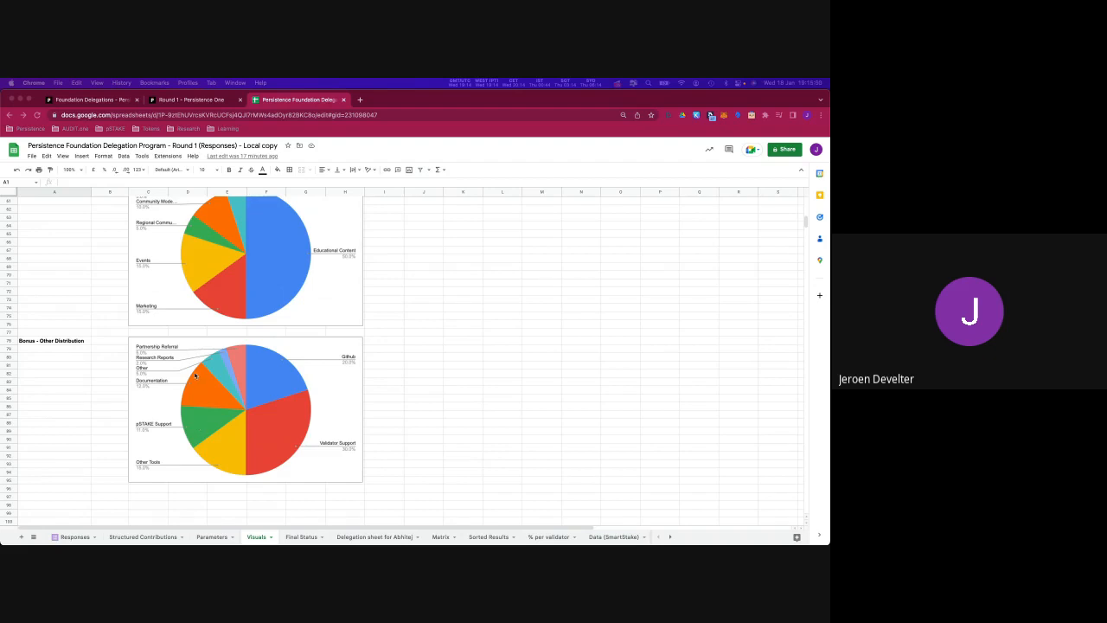
pyautogui.moveTo(200, 395)
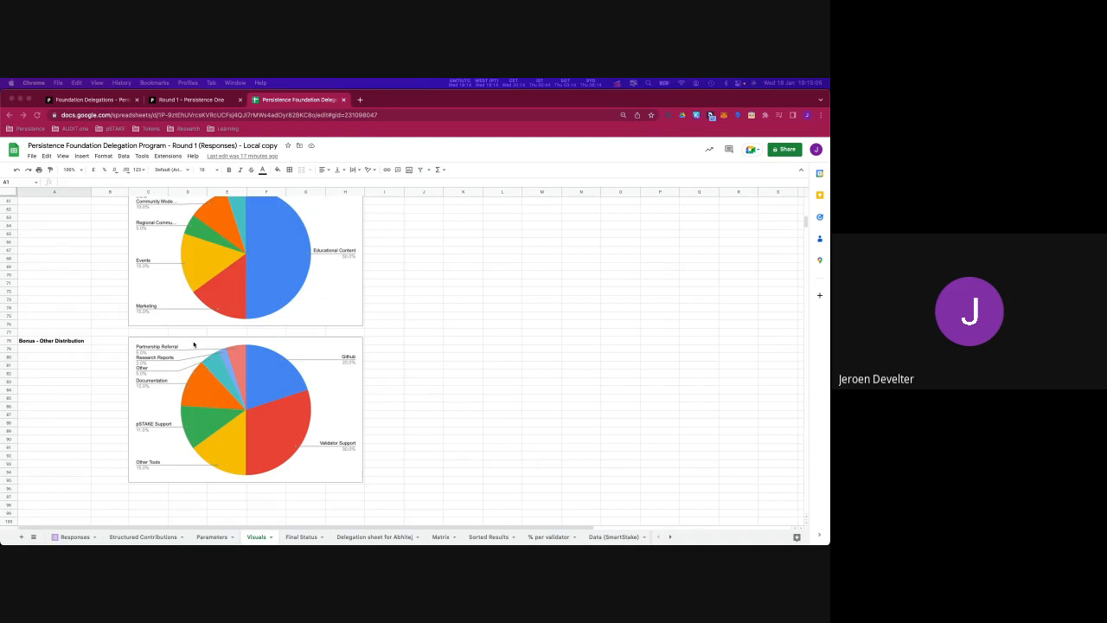
pyautogui.moveTo(168, 403)
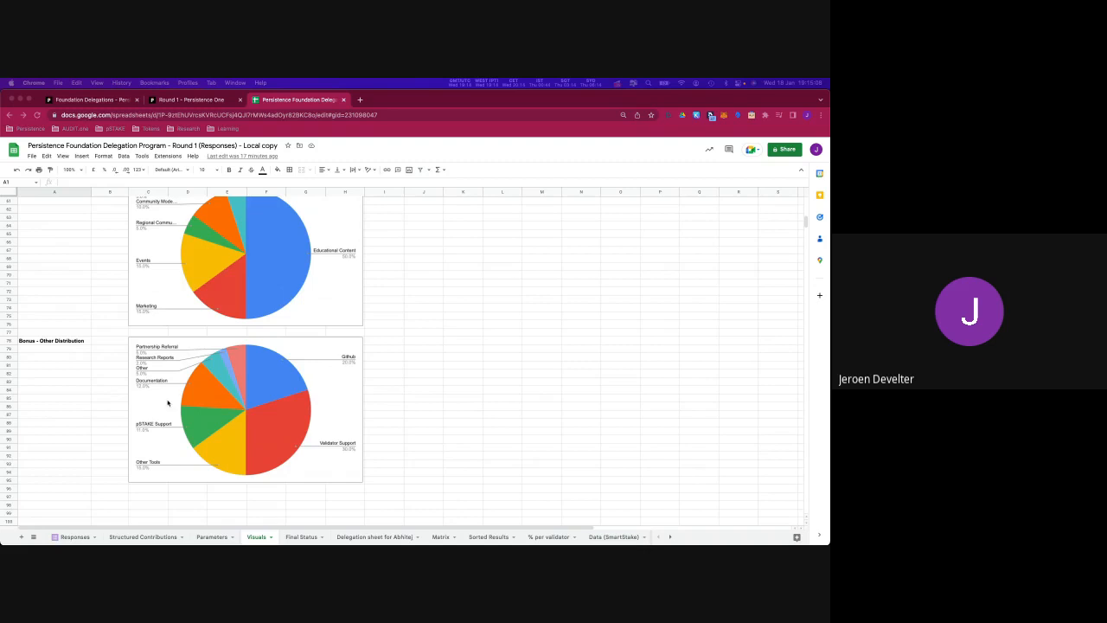
pyautogui.moveTo(194, 387)
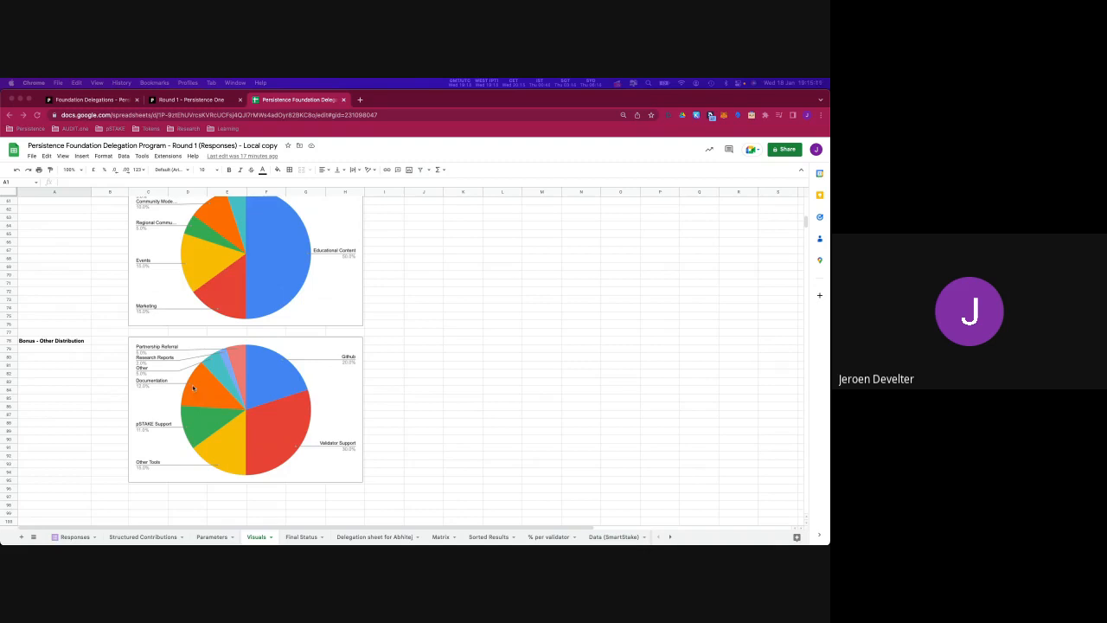
pyautogui.moveTo(180, 391)
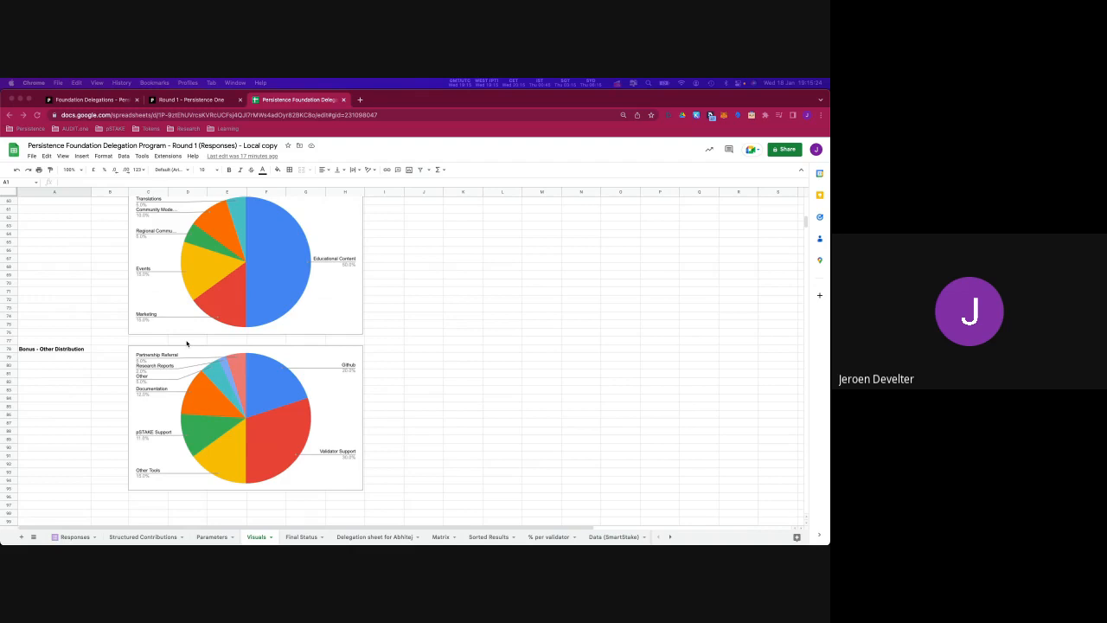
pyautogui.scroll(-3)
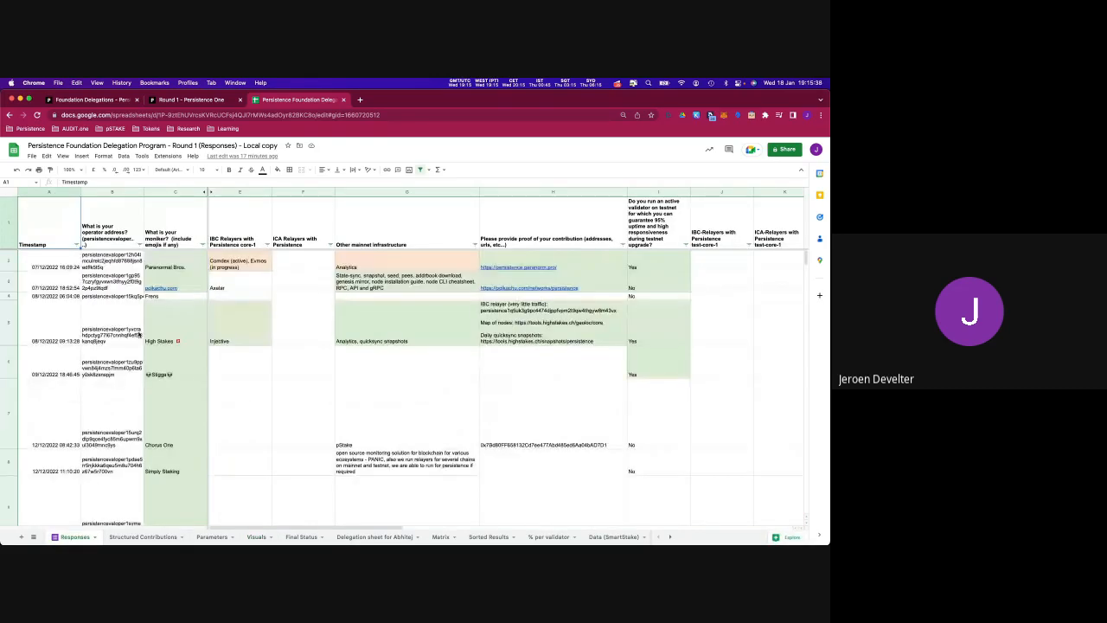
pyautogui.click(142, 536)
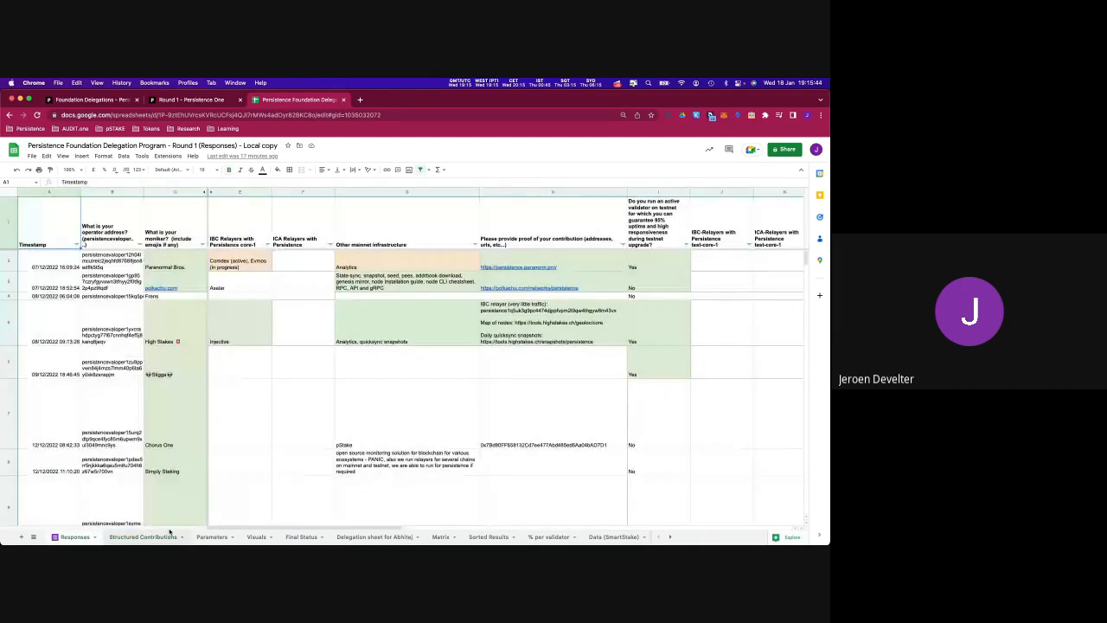
# Open the Structured Contributions sheet and scroll through members' contributions, status and scores.
pyautogui.click(142, 536)
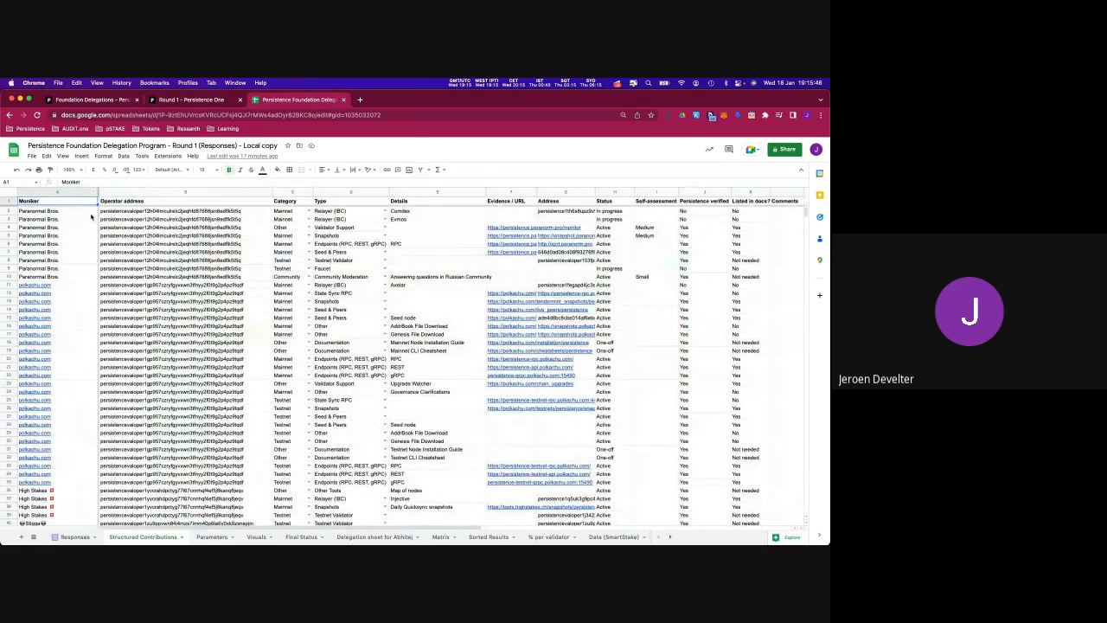
pyautogui.scroll(-3)
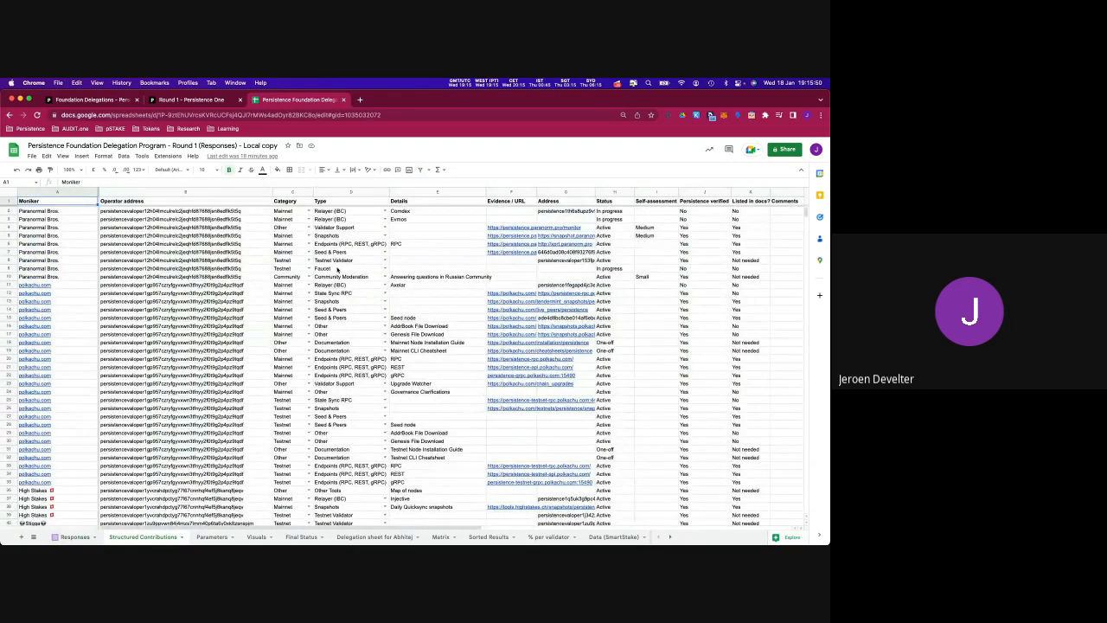
pyautogui.scroll(-3)
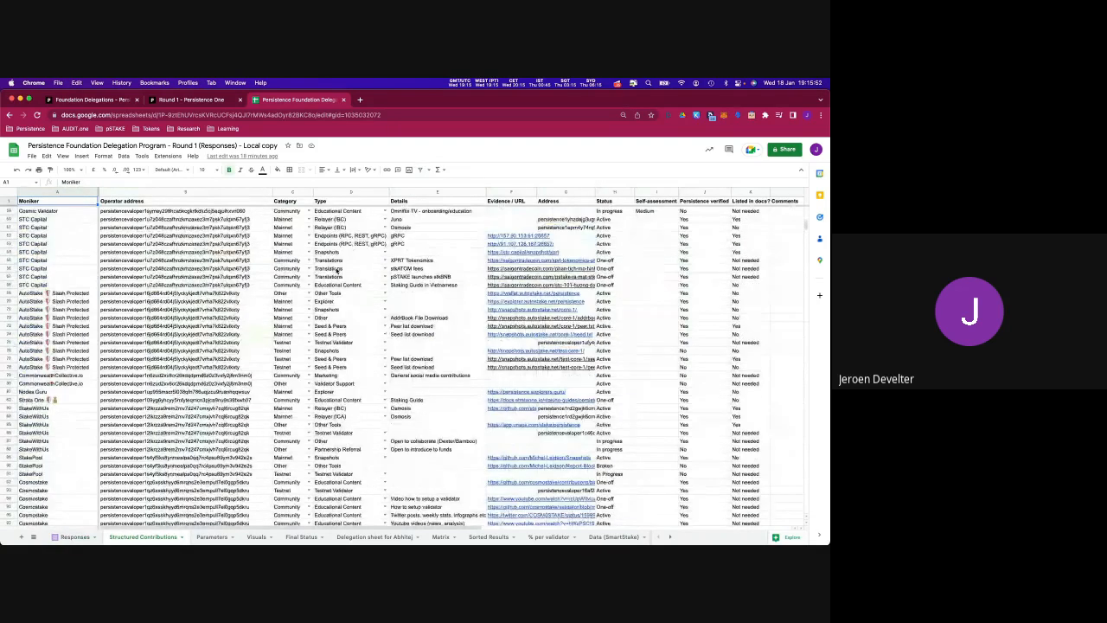
pyautogui.scroll(-3)
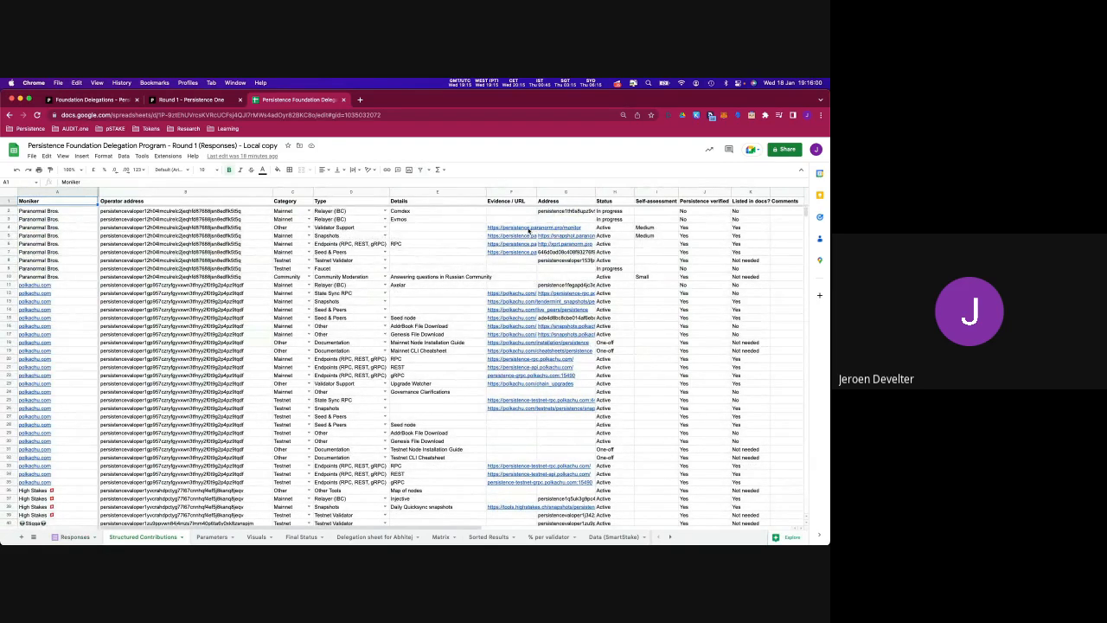
pyautogui.moveTo(418, 247)
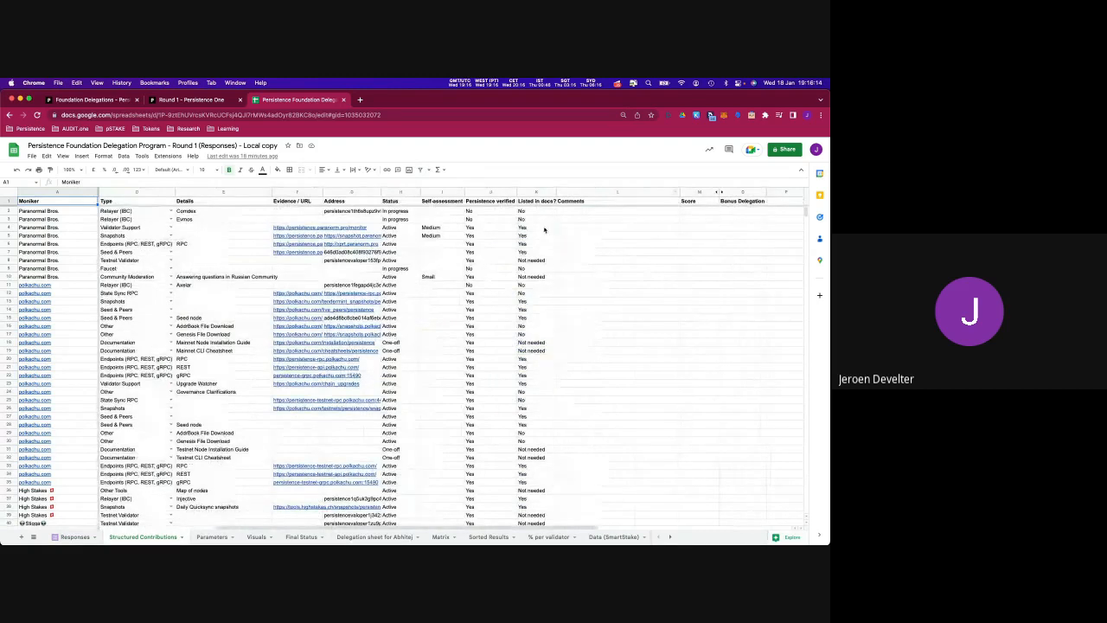
pyautogui.moveTo(585, 253)
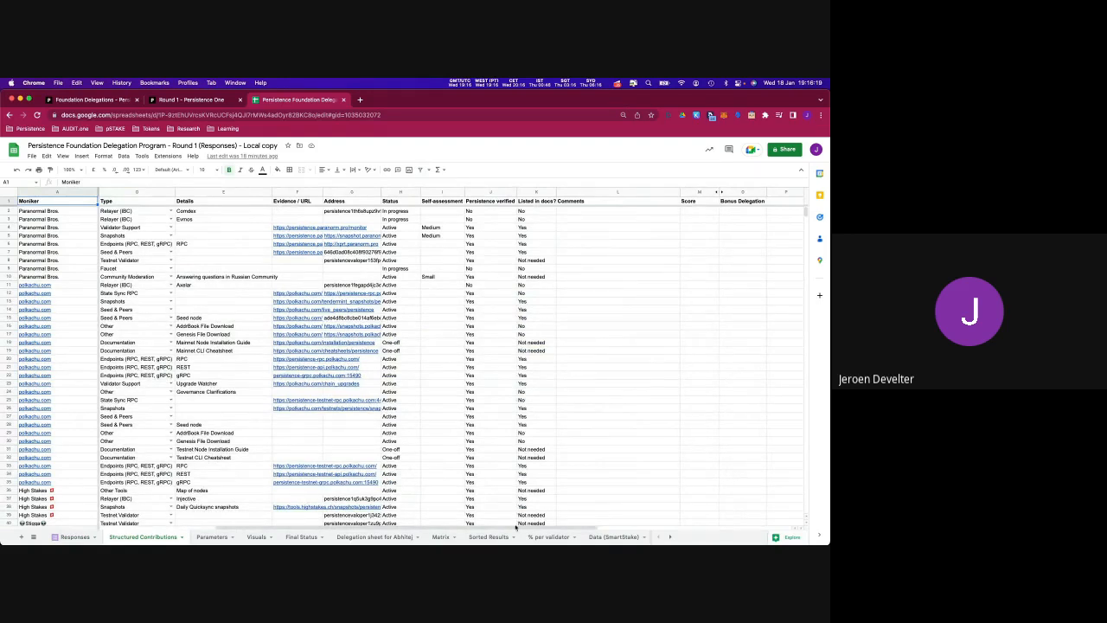
pyautogui.moveTo(495, 529)
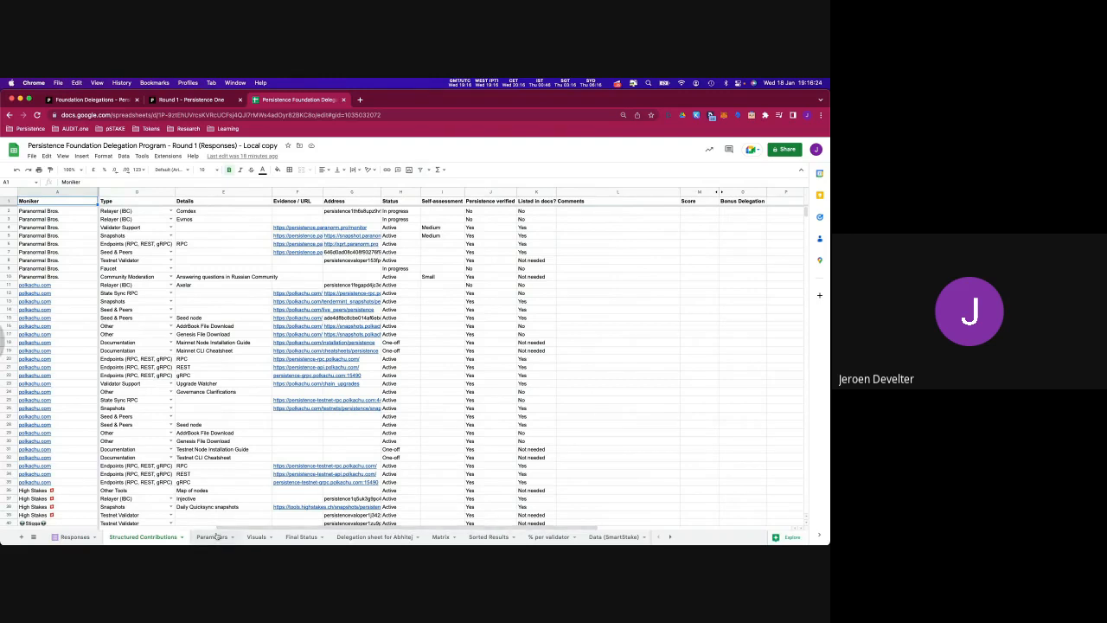
# Return to the Visuals sheet with the Total and Mainnet Distribution pie charts.
pyautogui.click(256, 536)
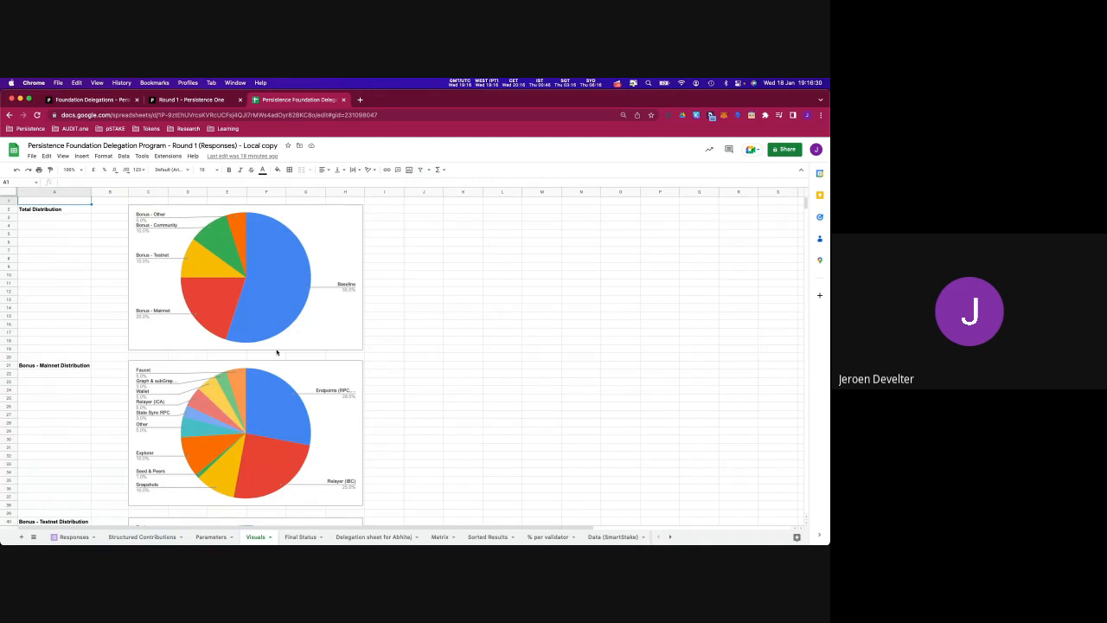
pyautogui.moveTo(294, 330)
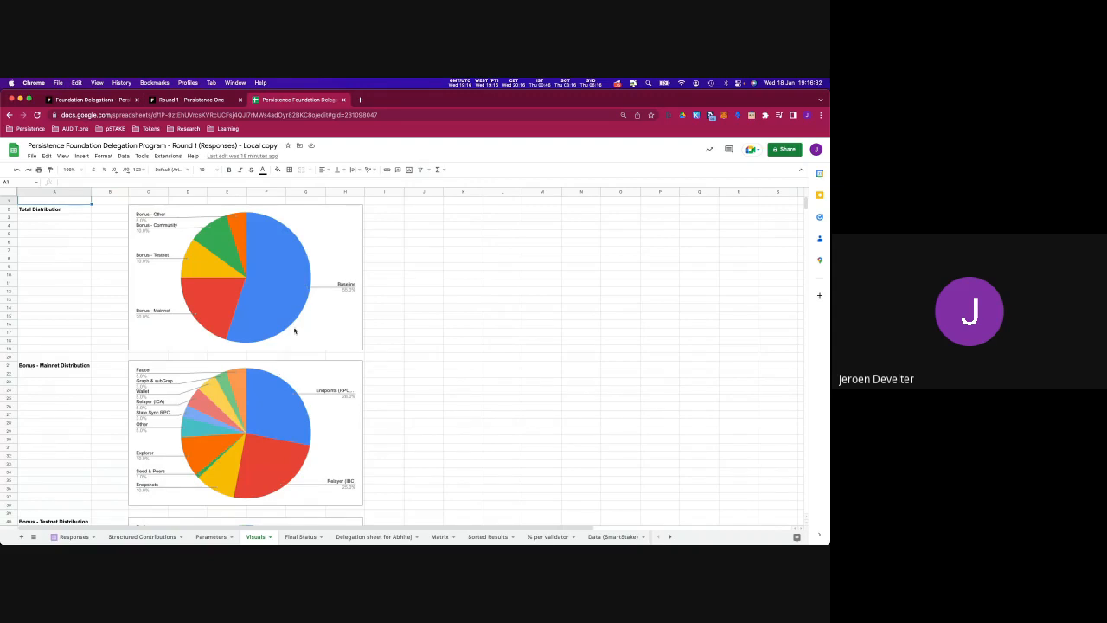